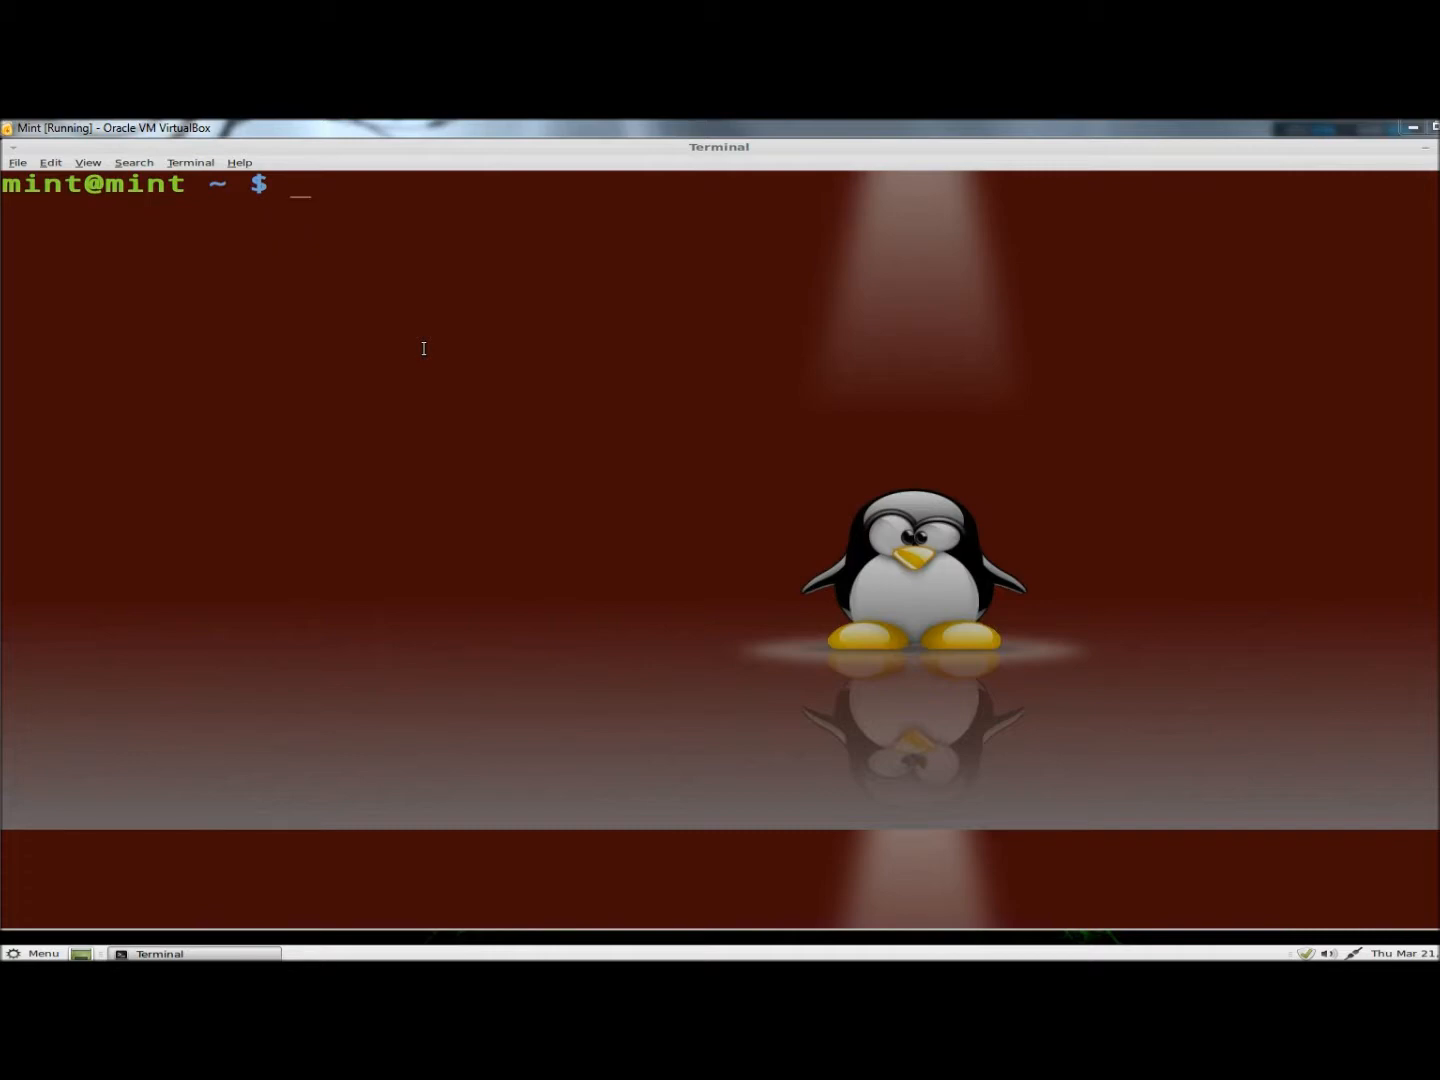
# - Run ls -lF to list the home folder, including my_hardlink_example.txt
pyautogui.write('ls')
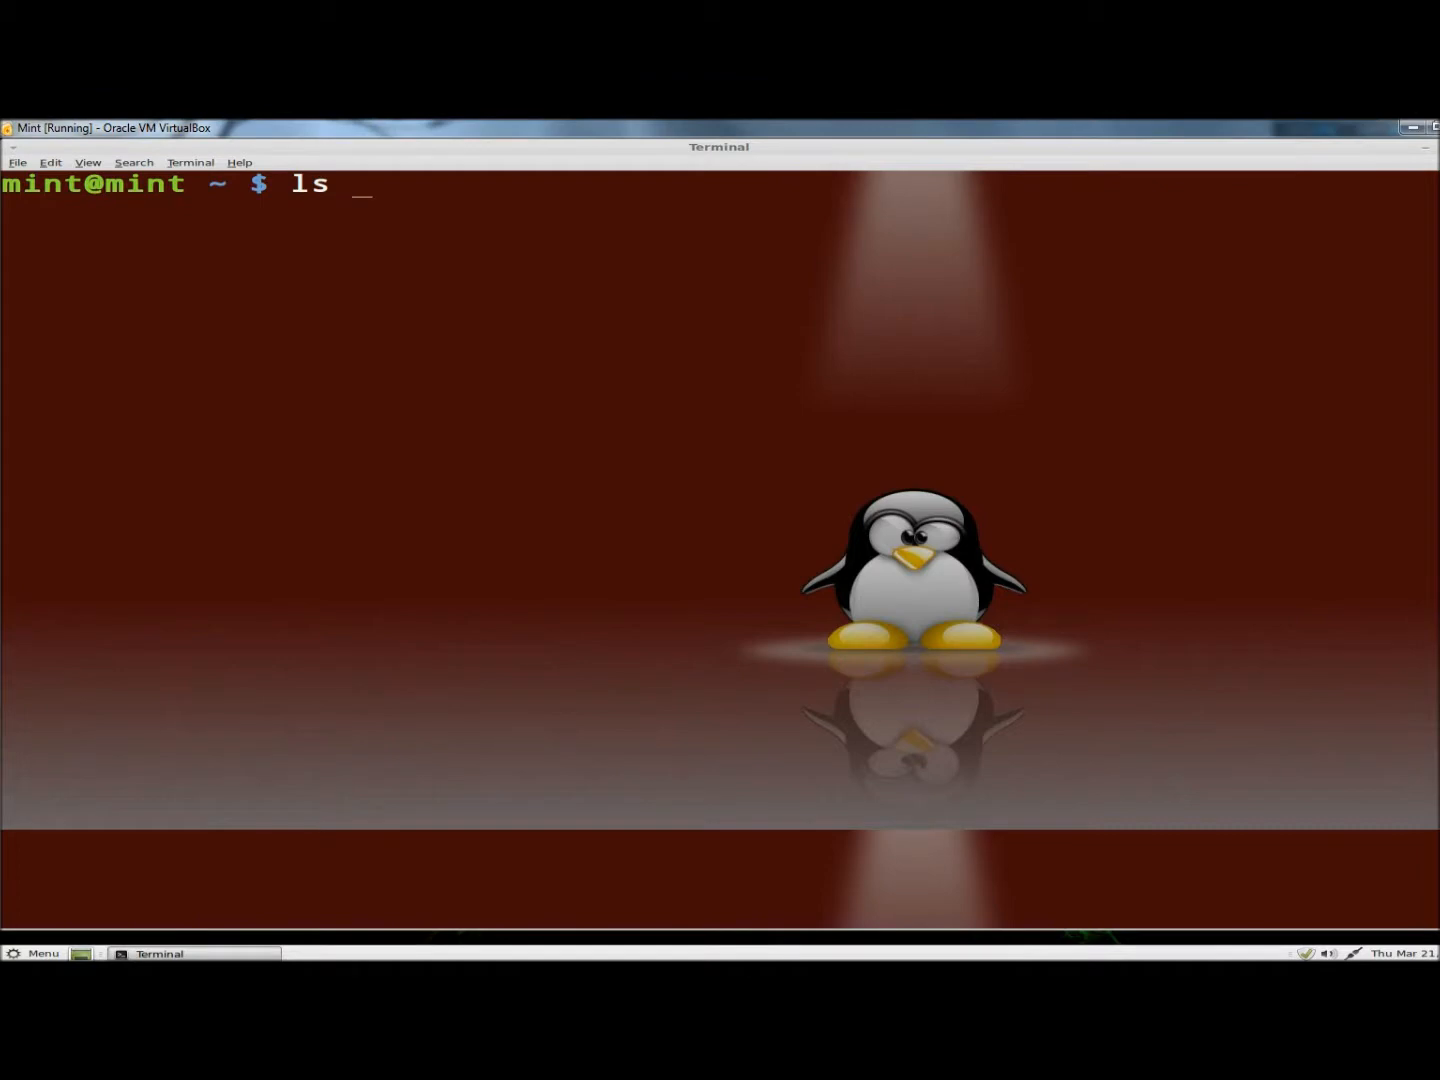
pyautogui.write('-lF')
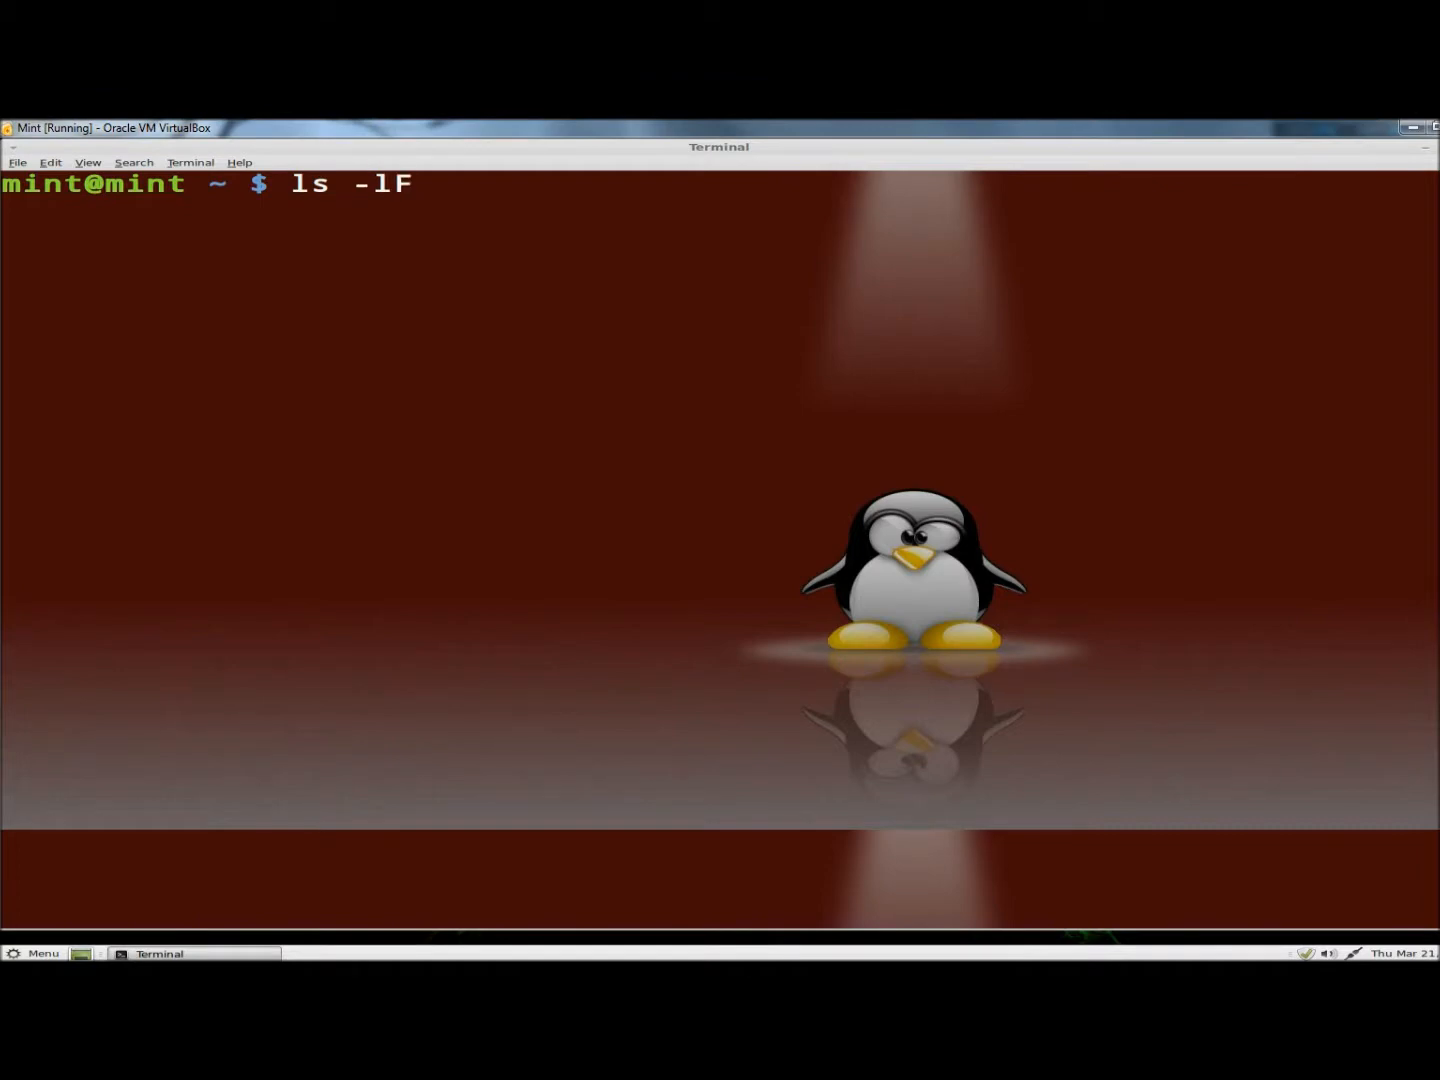
pyautogui.press('Return')
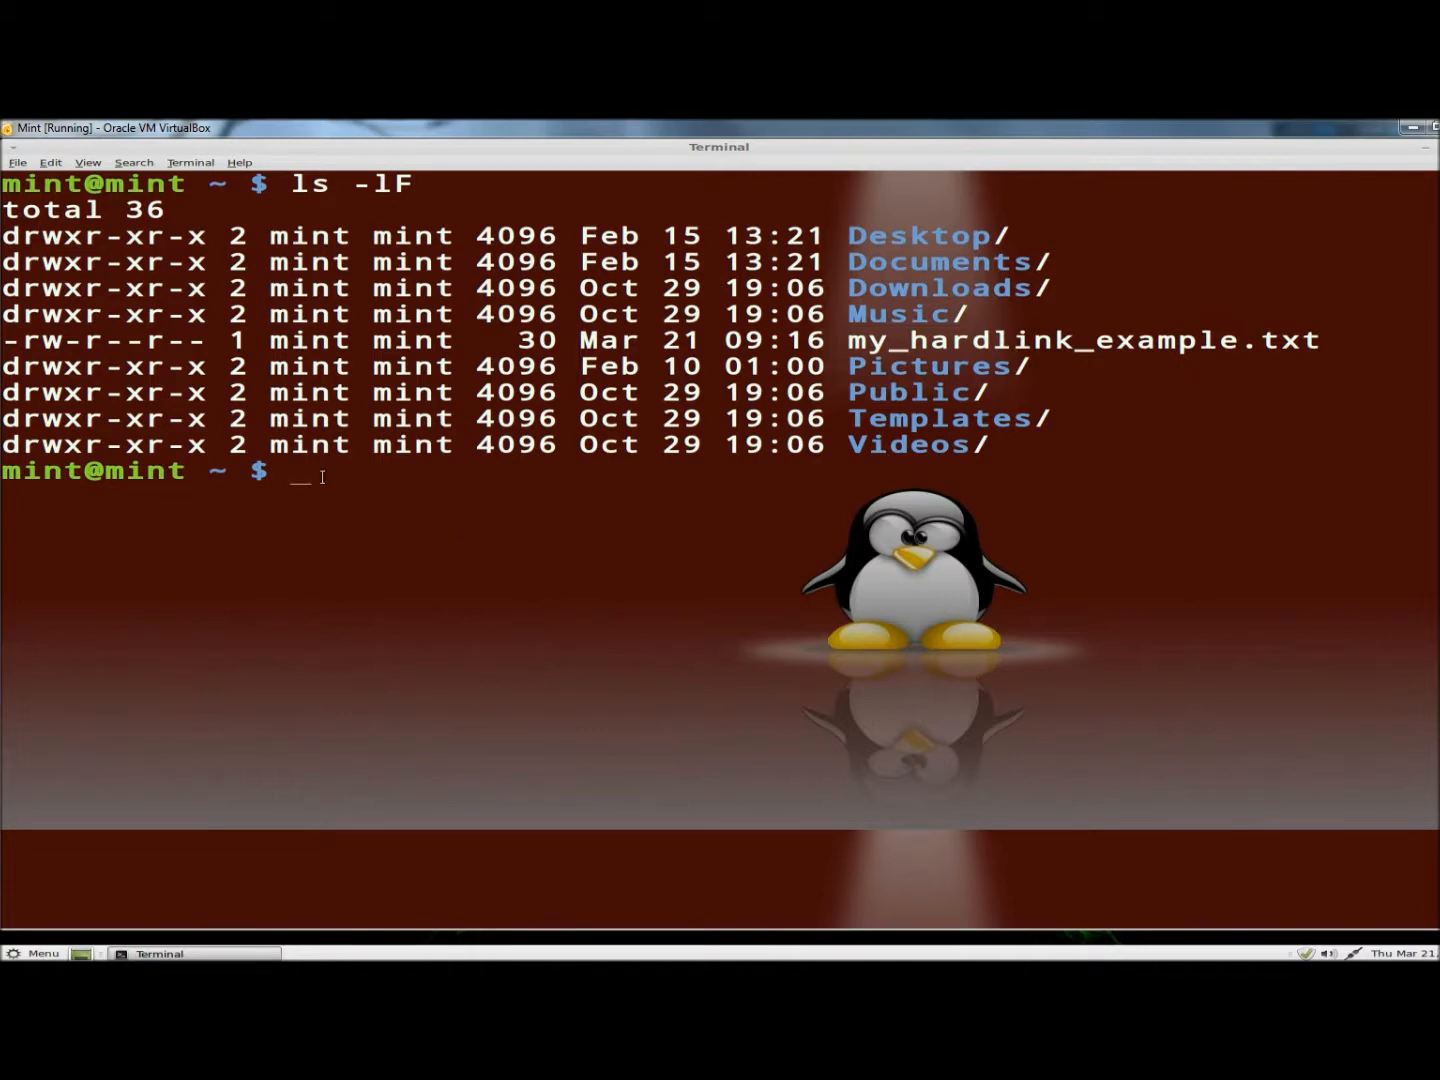
# - Enter the ln command linking my_hardlink_example.txt to the new hard link my_hardlink.txt
pyautogui.write('ln')
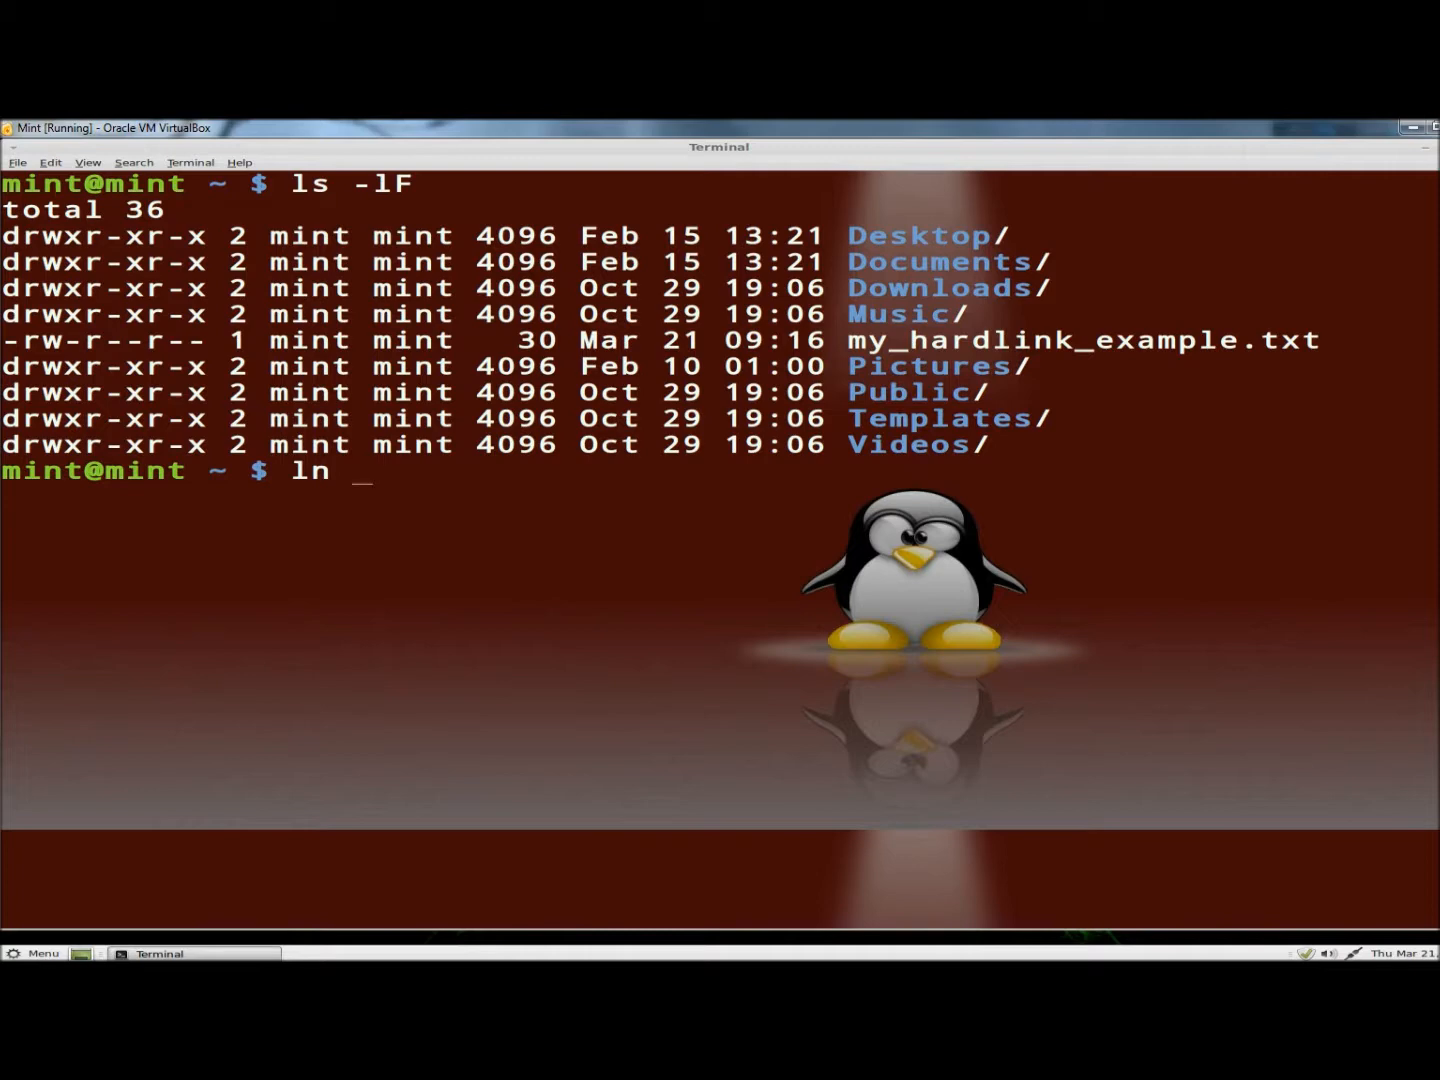
pyautogui.write('my')
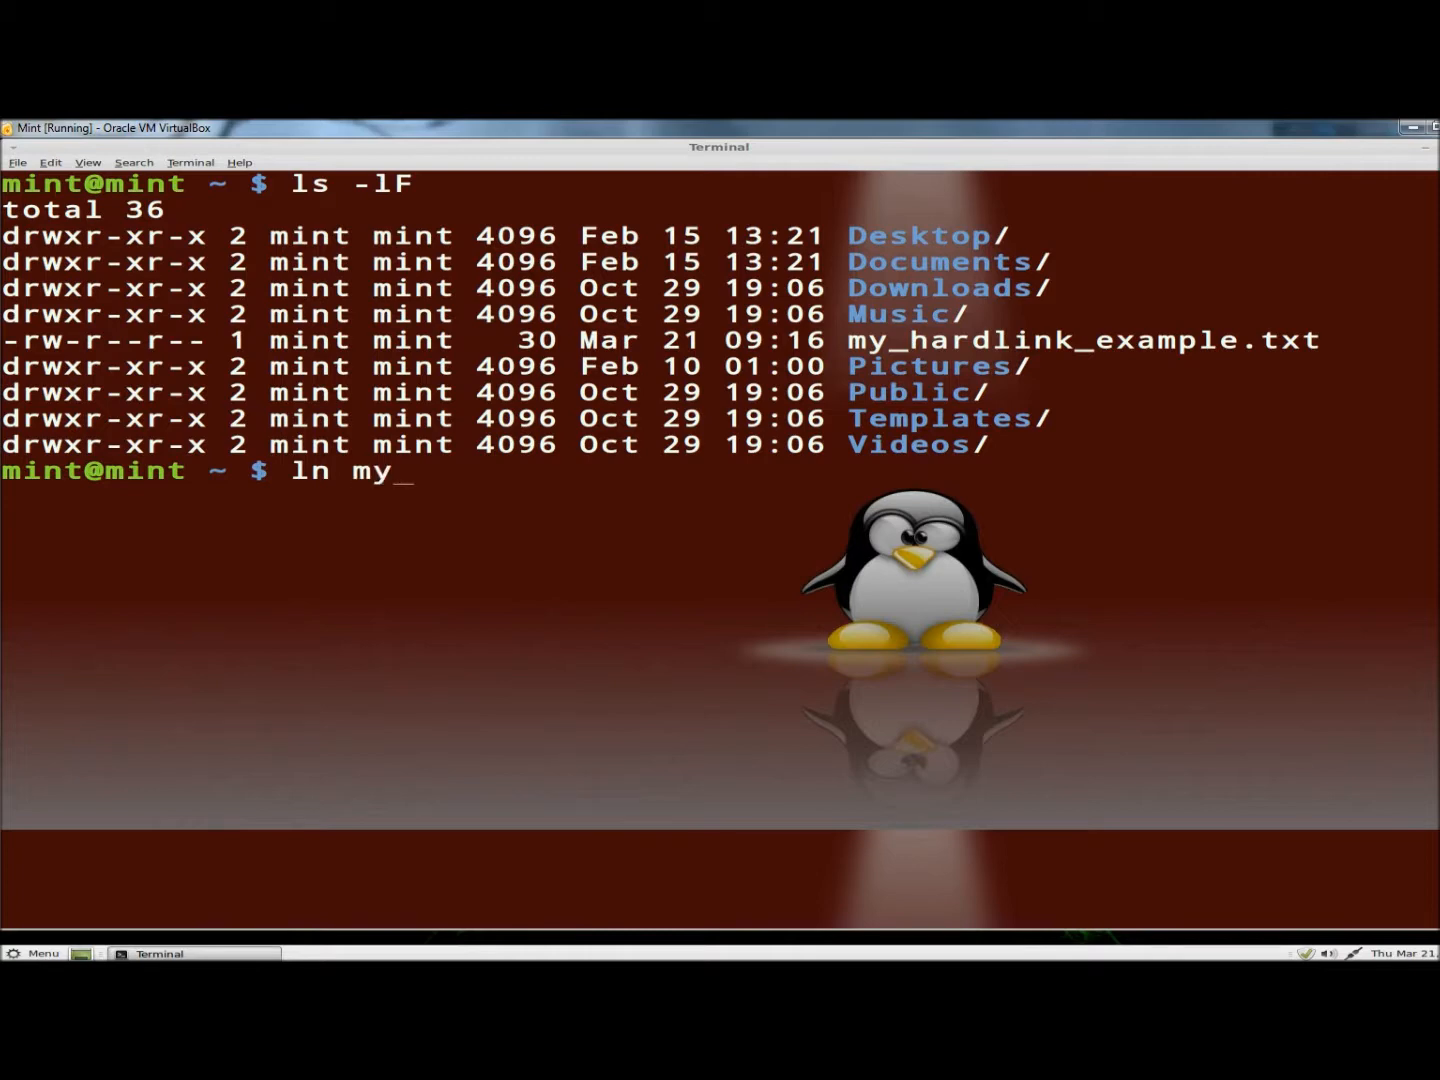
pyautogui.write('_hardlin')
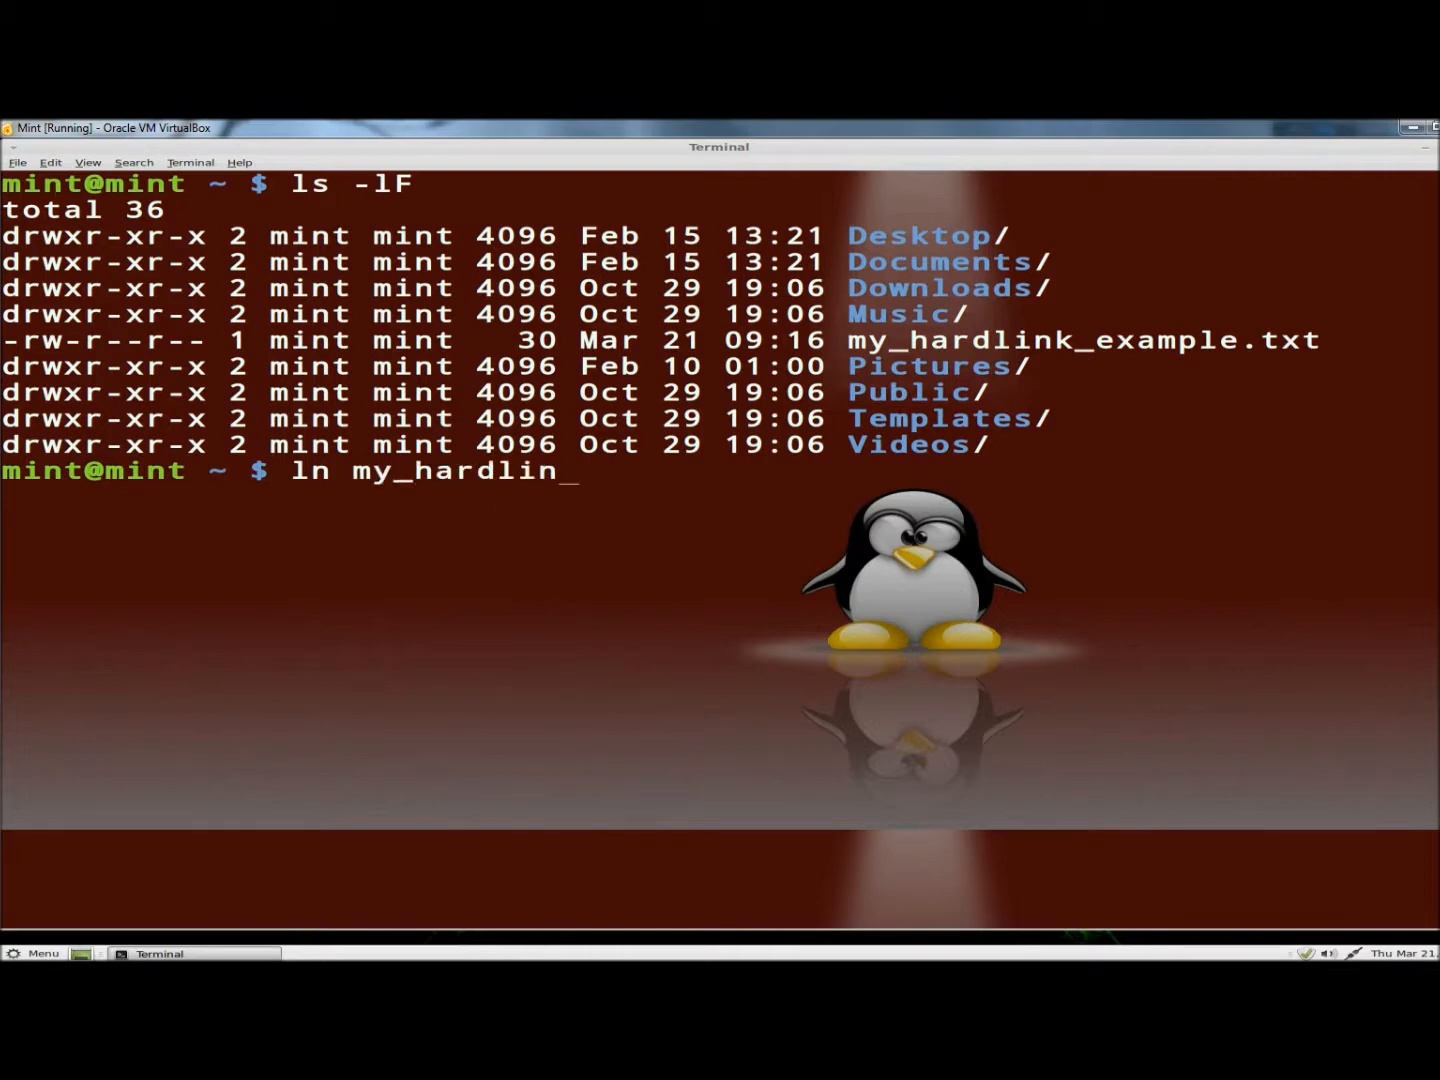
pyautogui.write('k_')
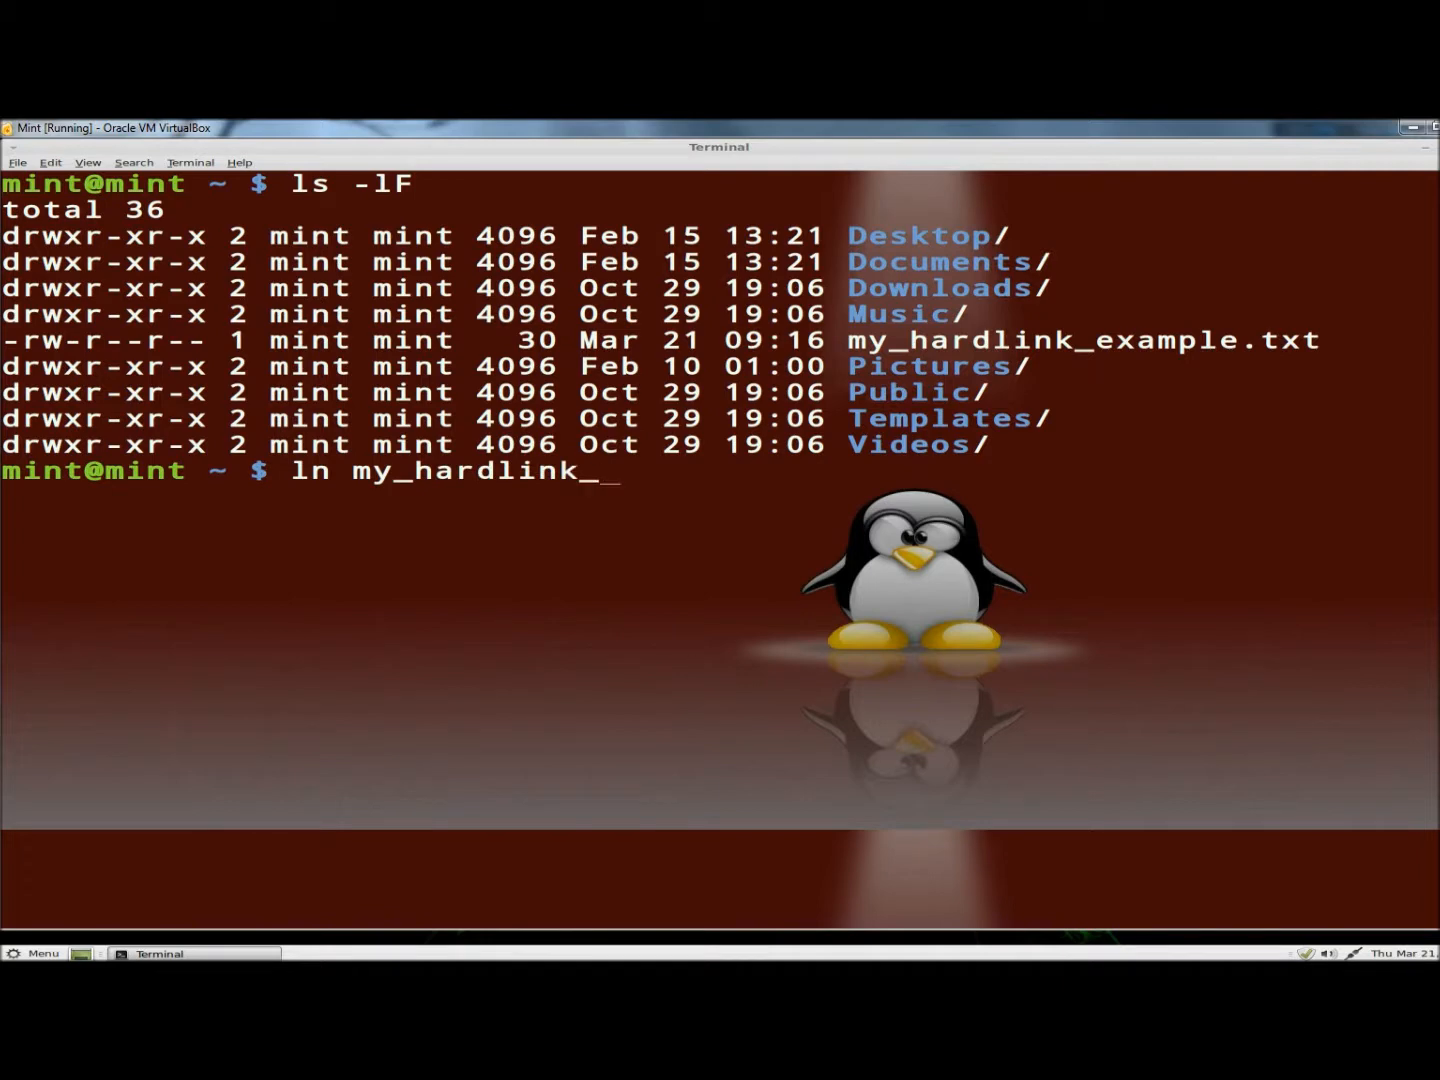
pyautogui.write('examplo')
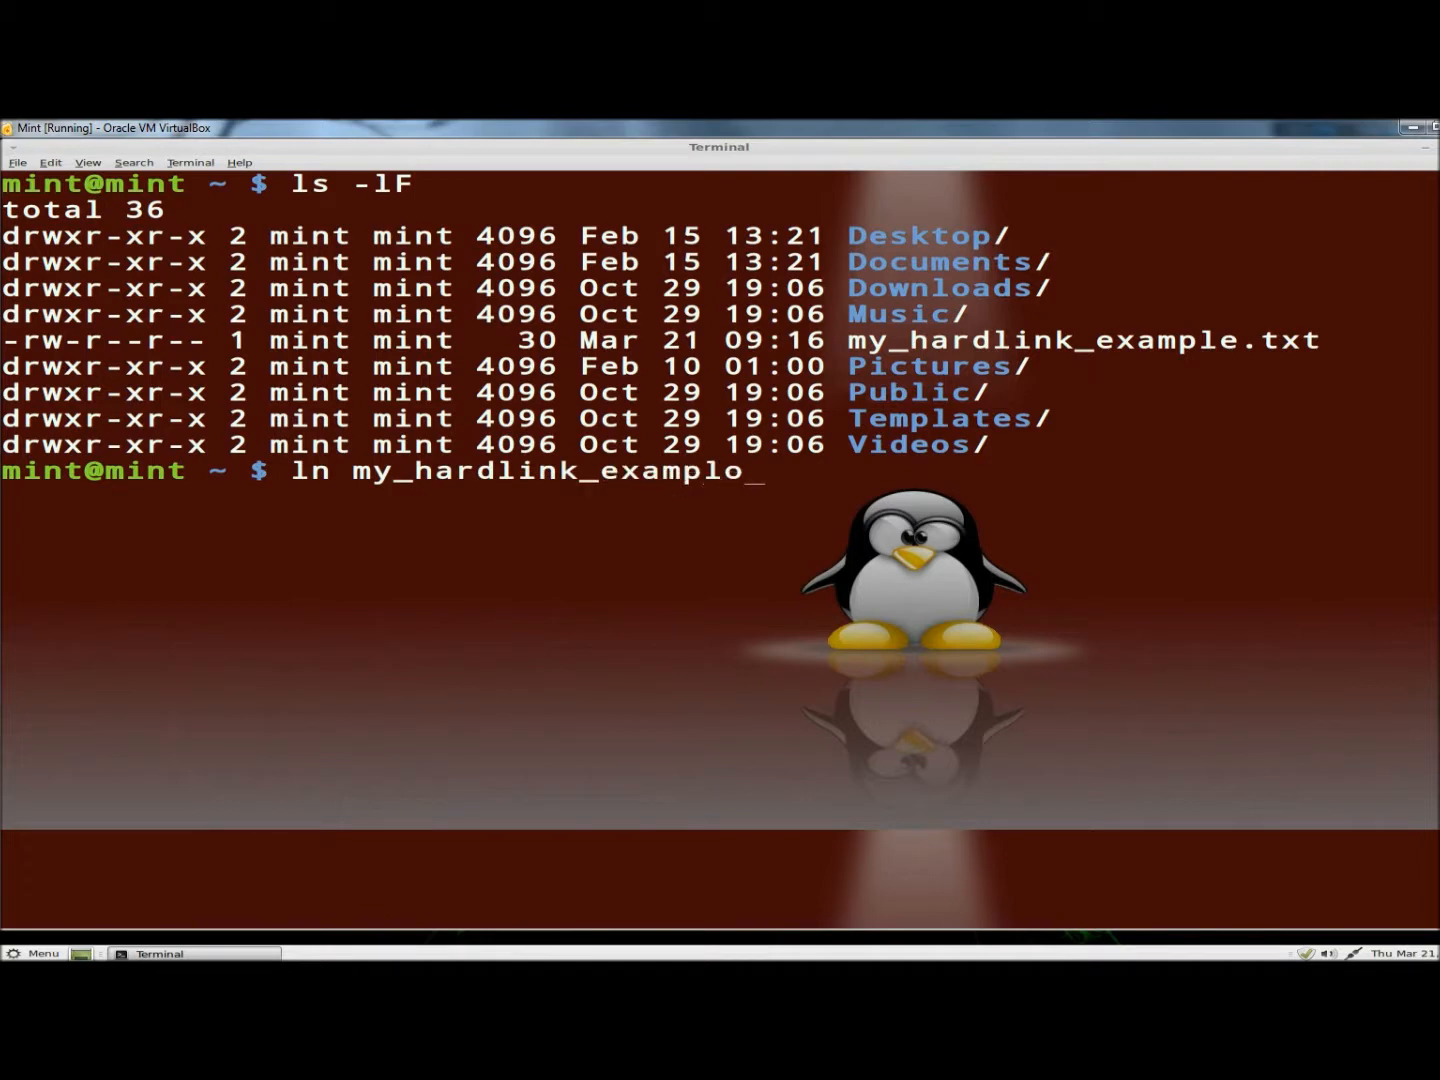
pyautogui.write('e.txt m')
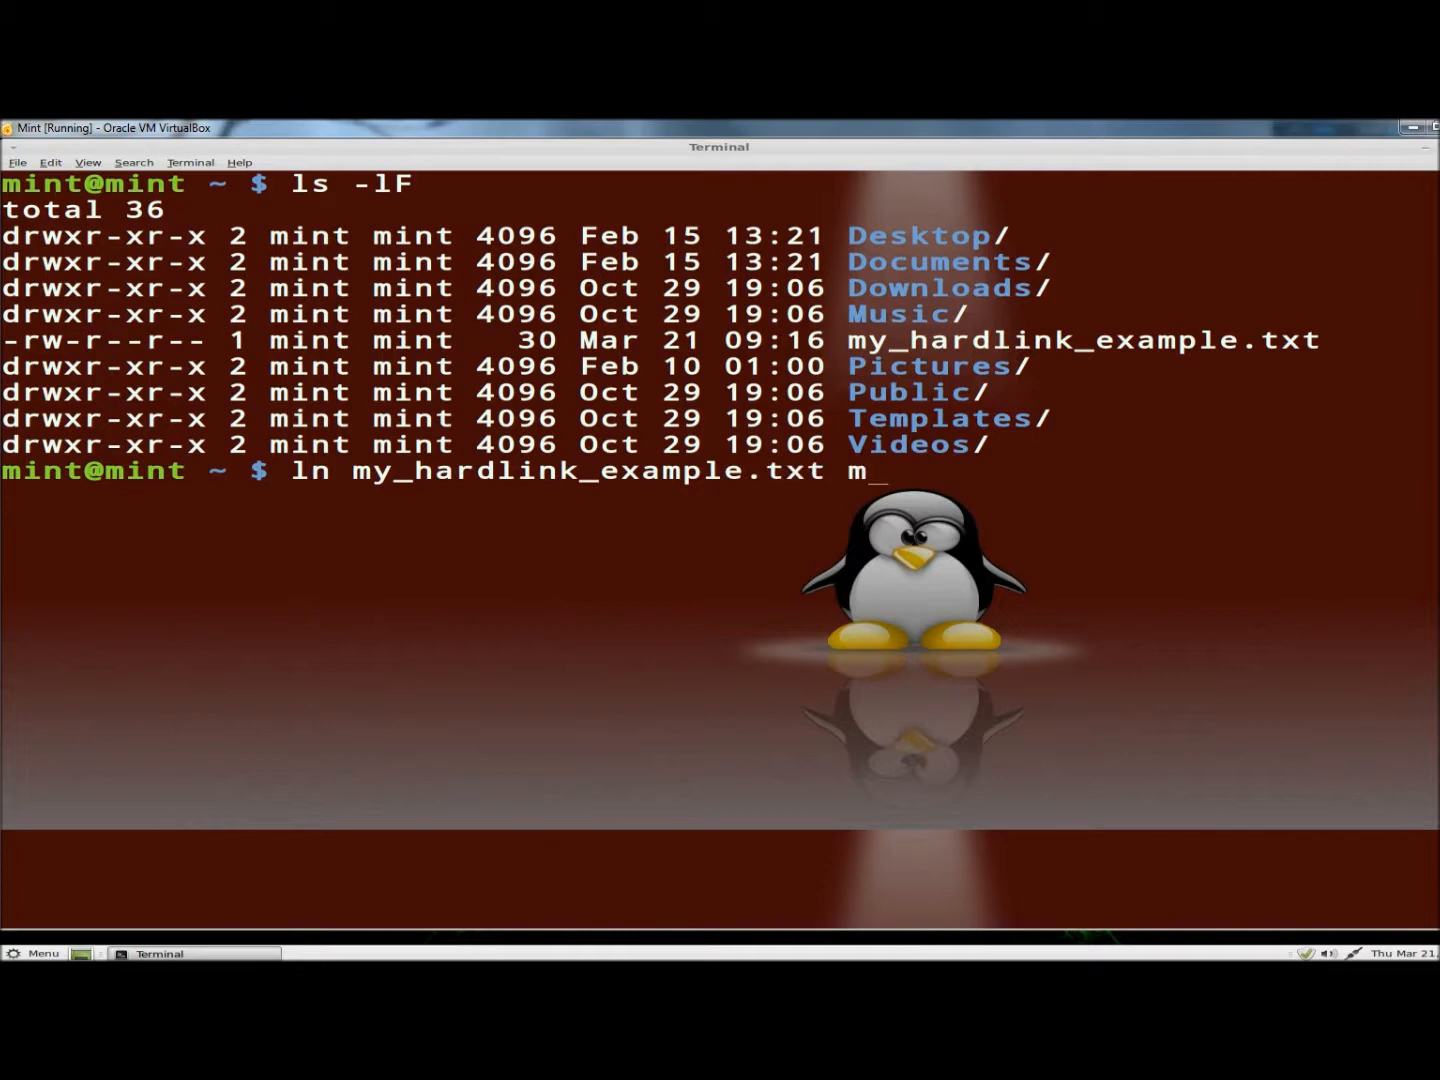
pyautogui.write('y_')
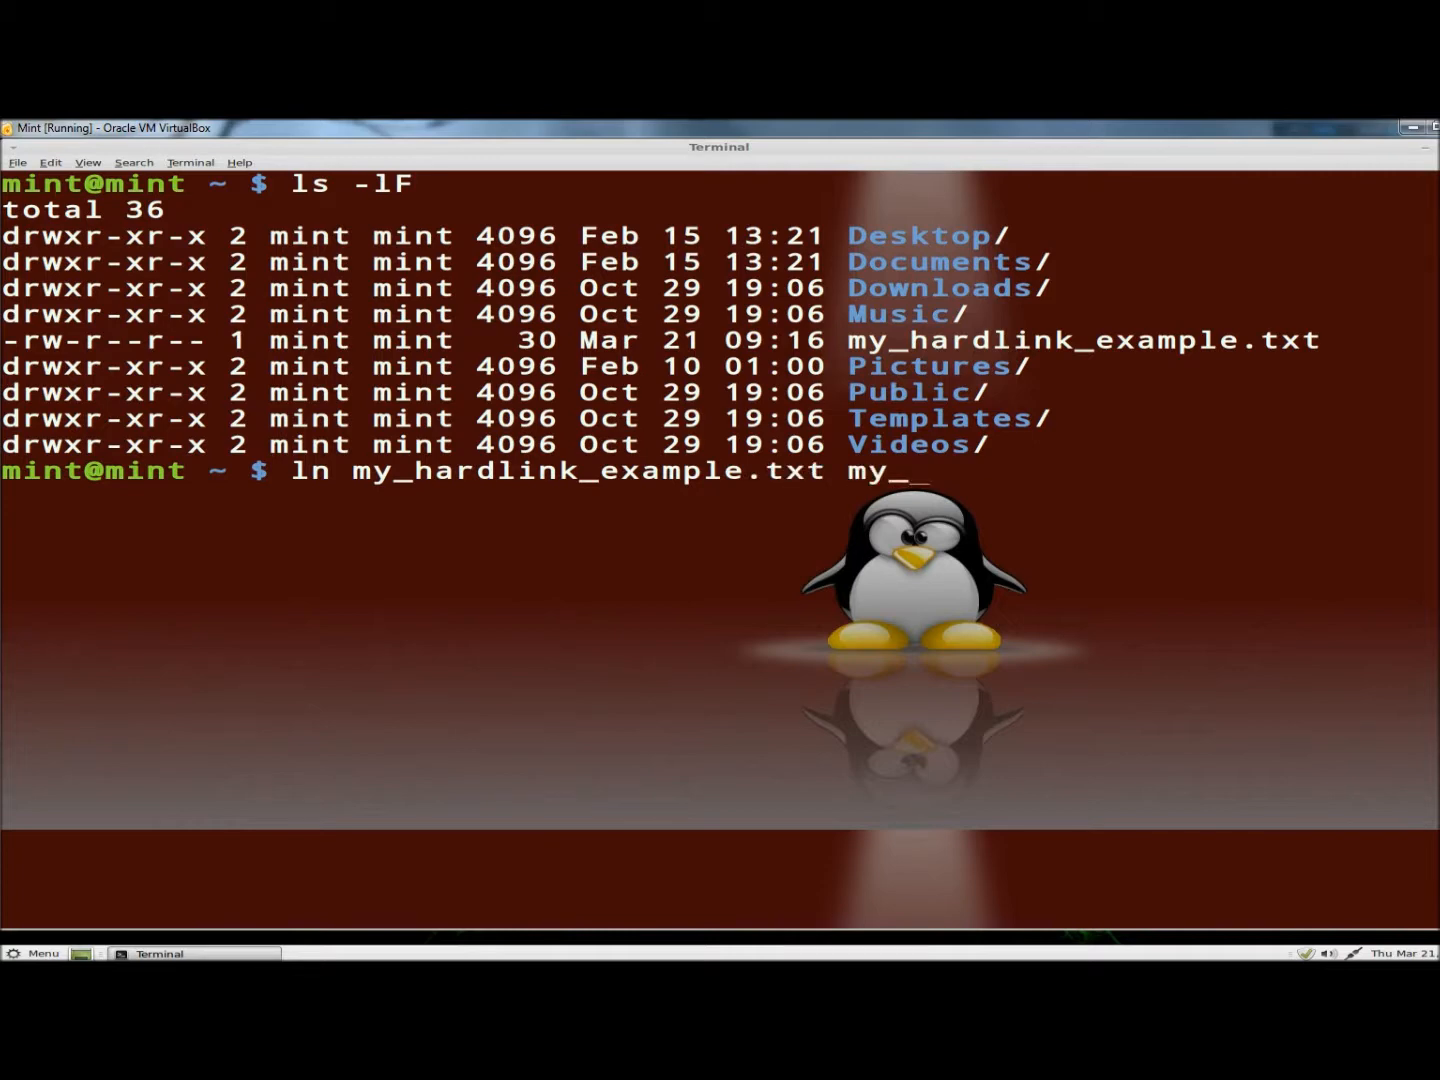
pyautogui.write('_hardlin')
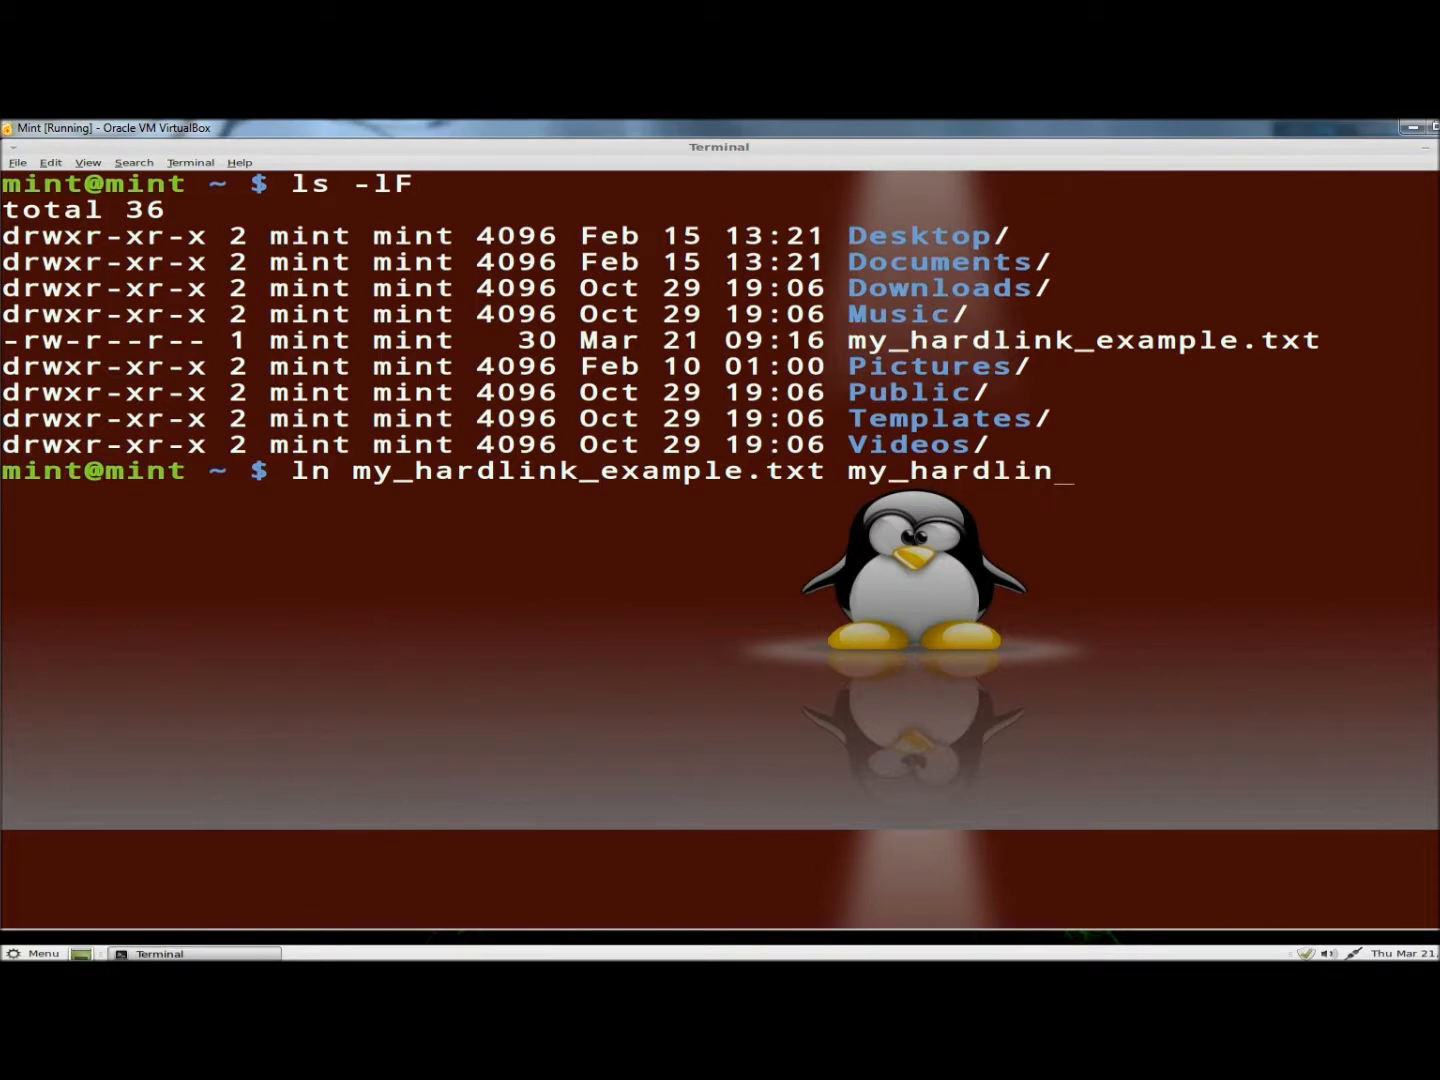
pyautogui.write('k.txt')
pyautogui.write('l')
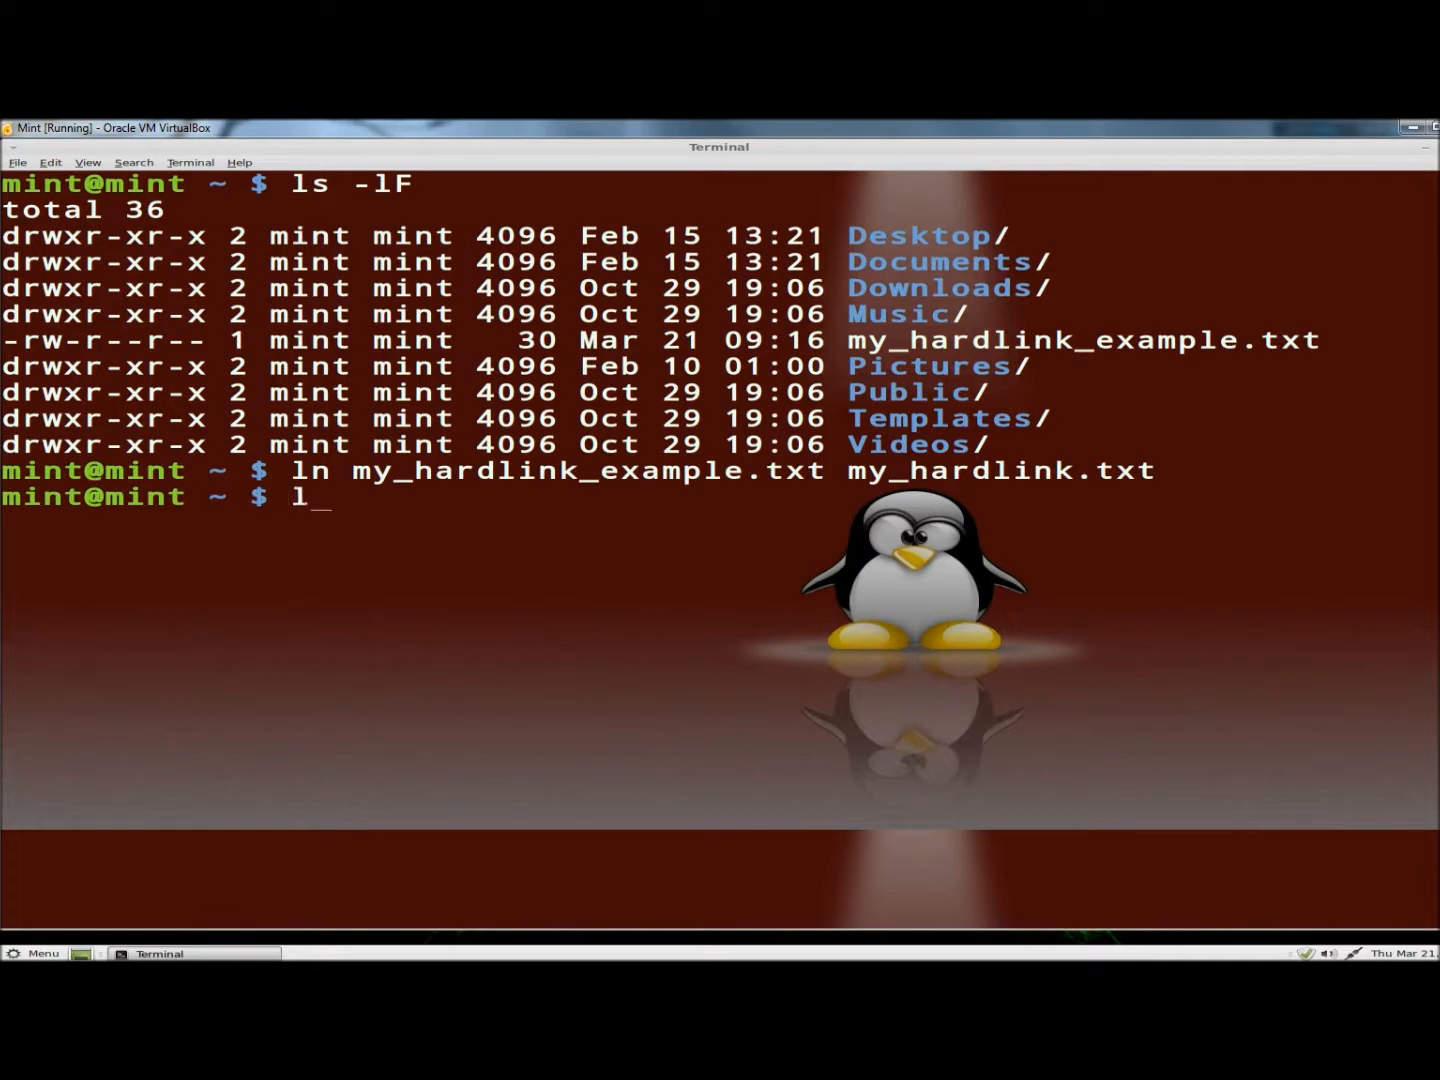
# - List the folder in long format, showing both files with link count 2
pyautogui.write('s -l')
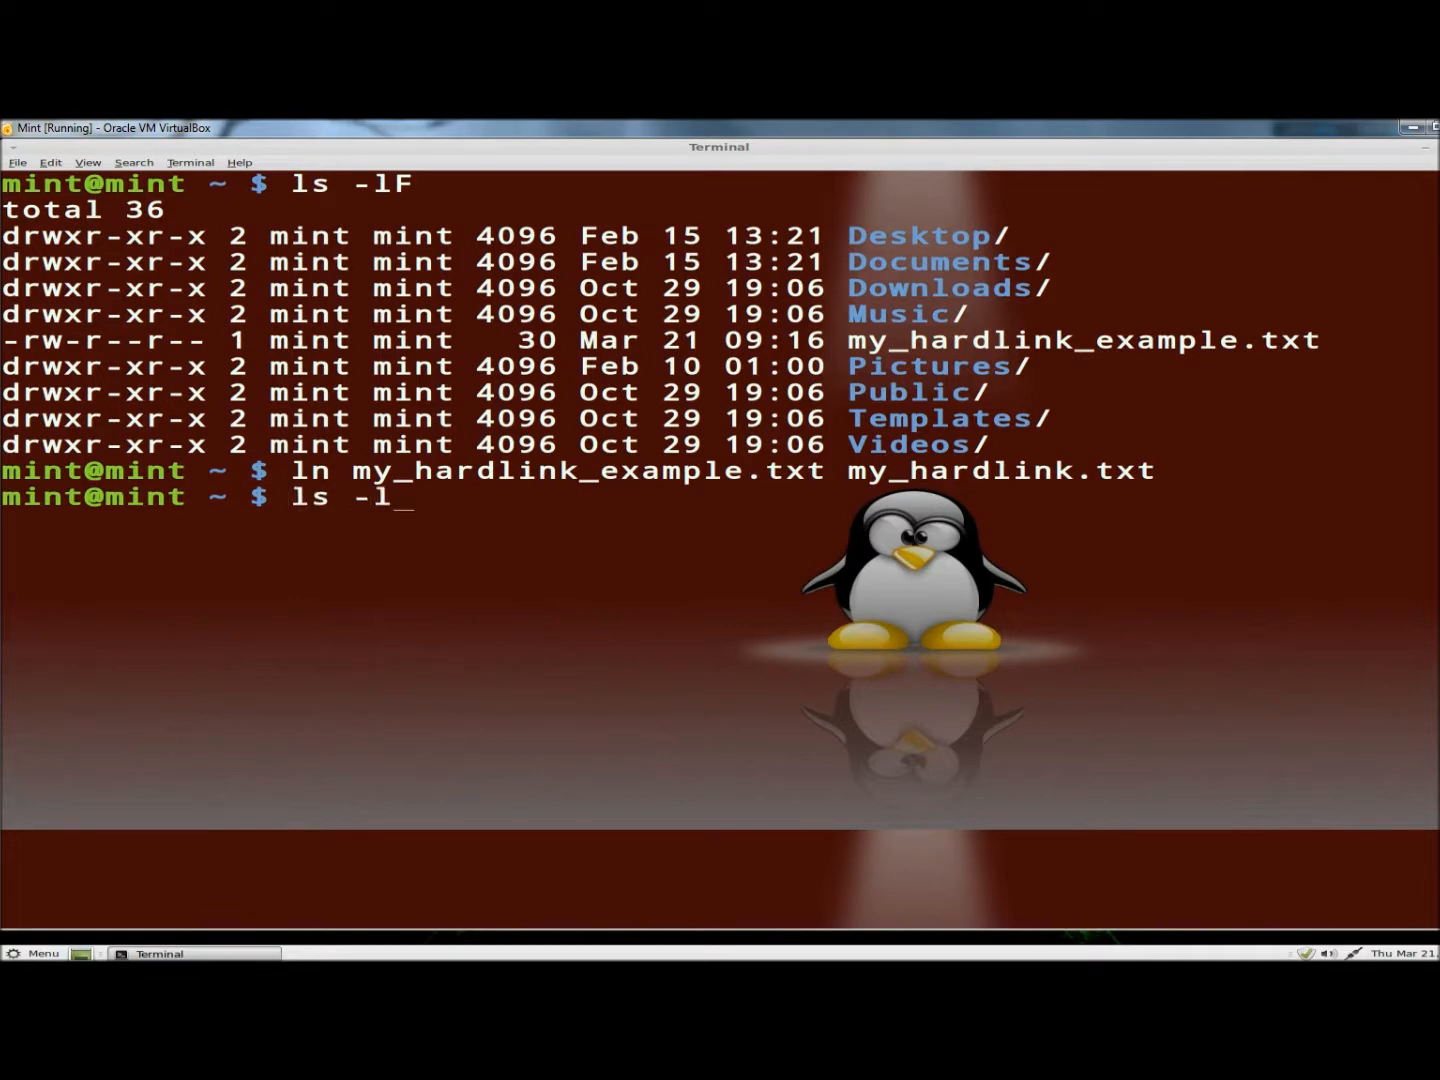
pyautogui.press('Return')
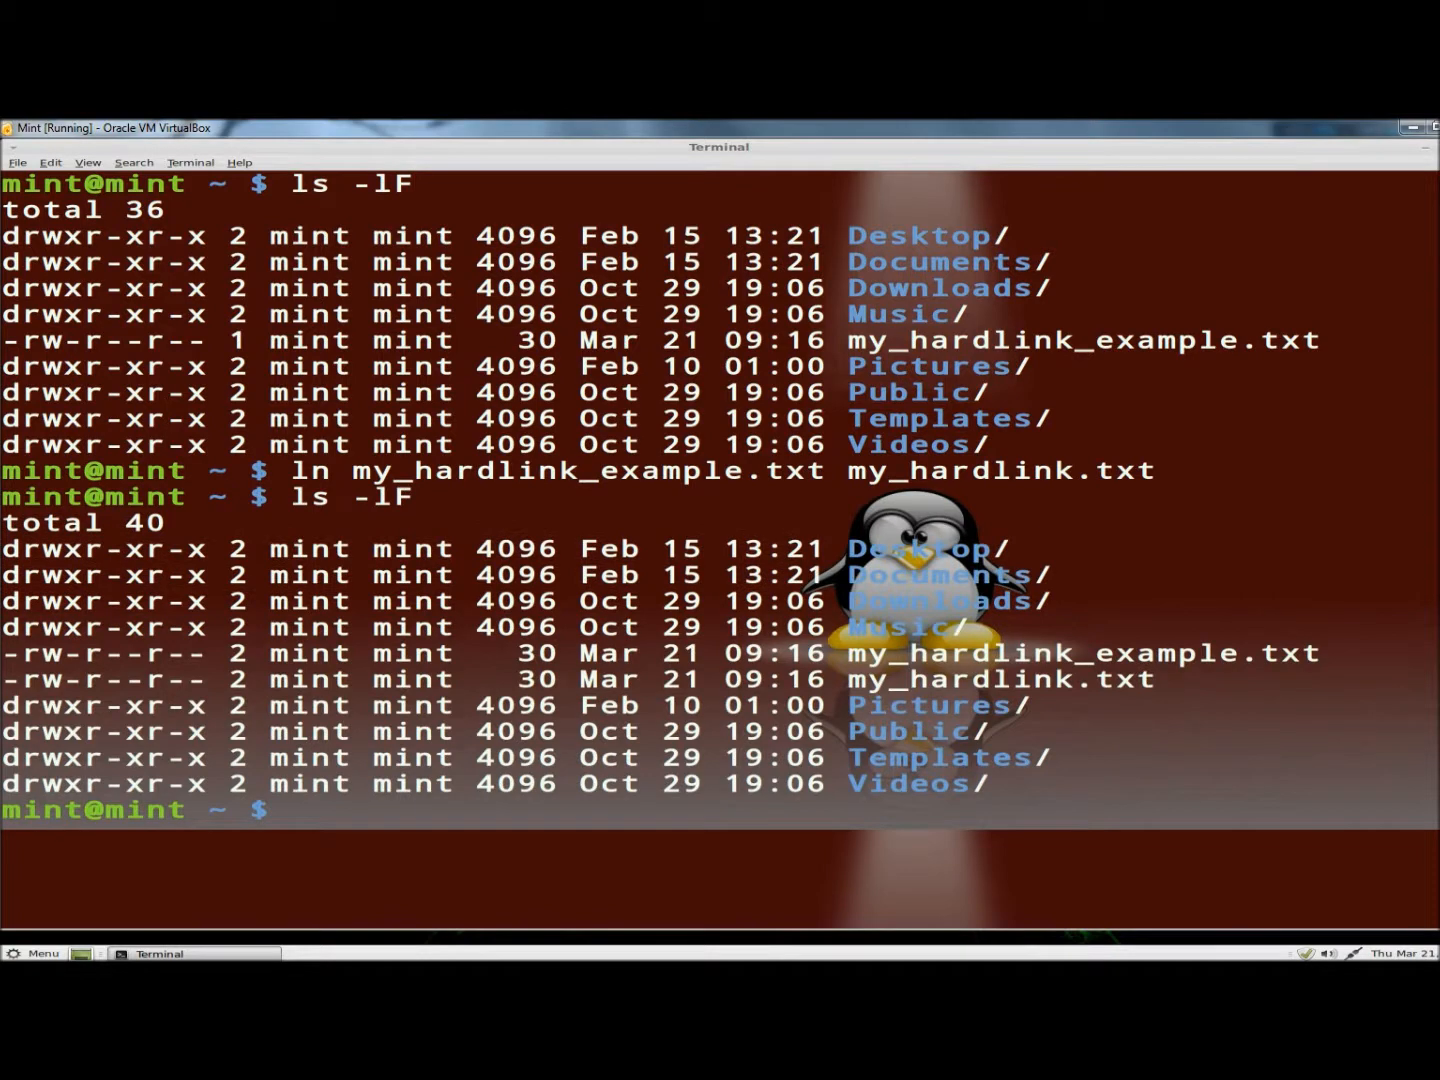
pyautogui.moveTo(1265, 653)
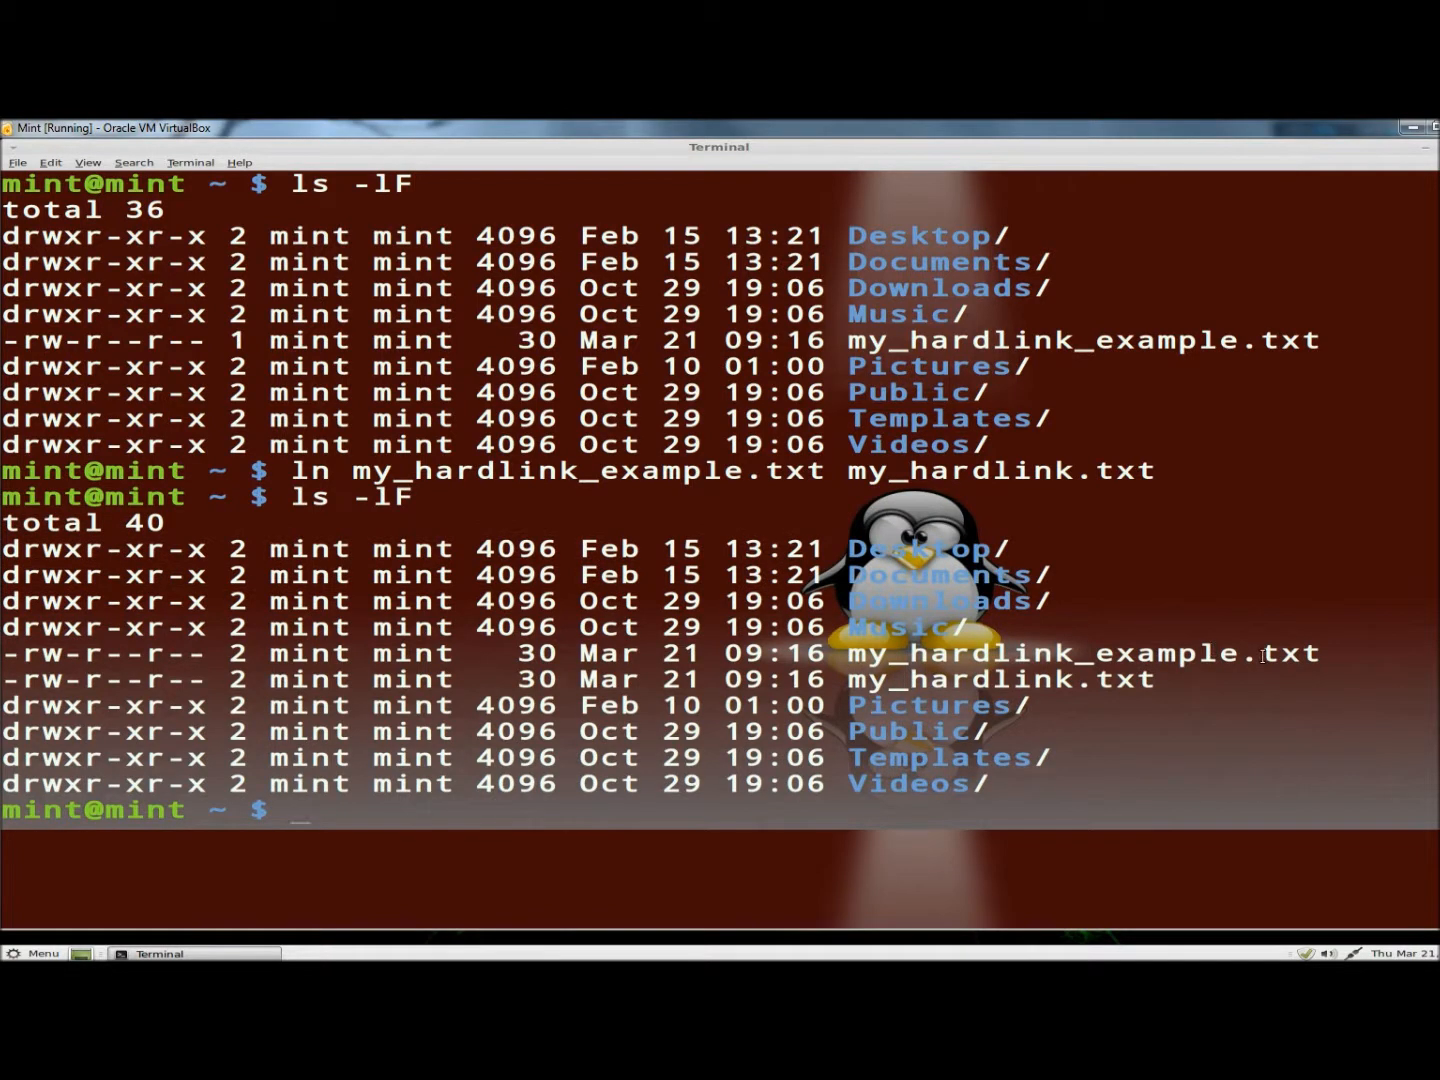
pyautogui.doubleClick(980, 679)
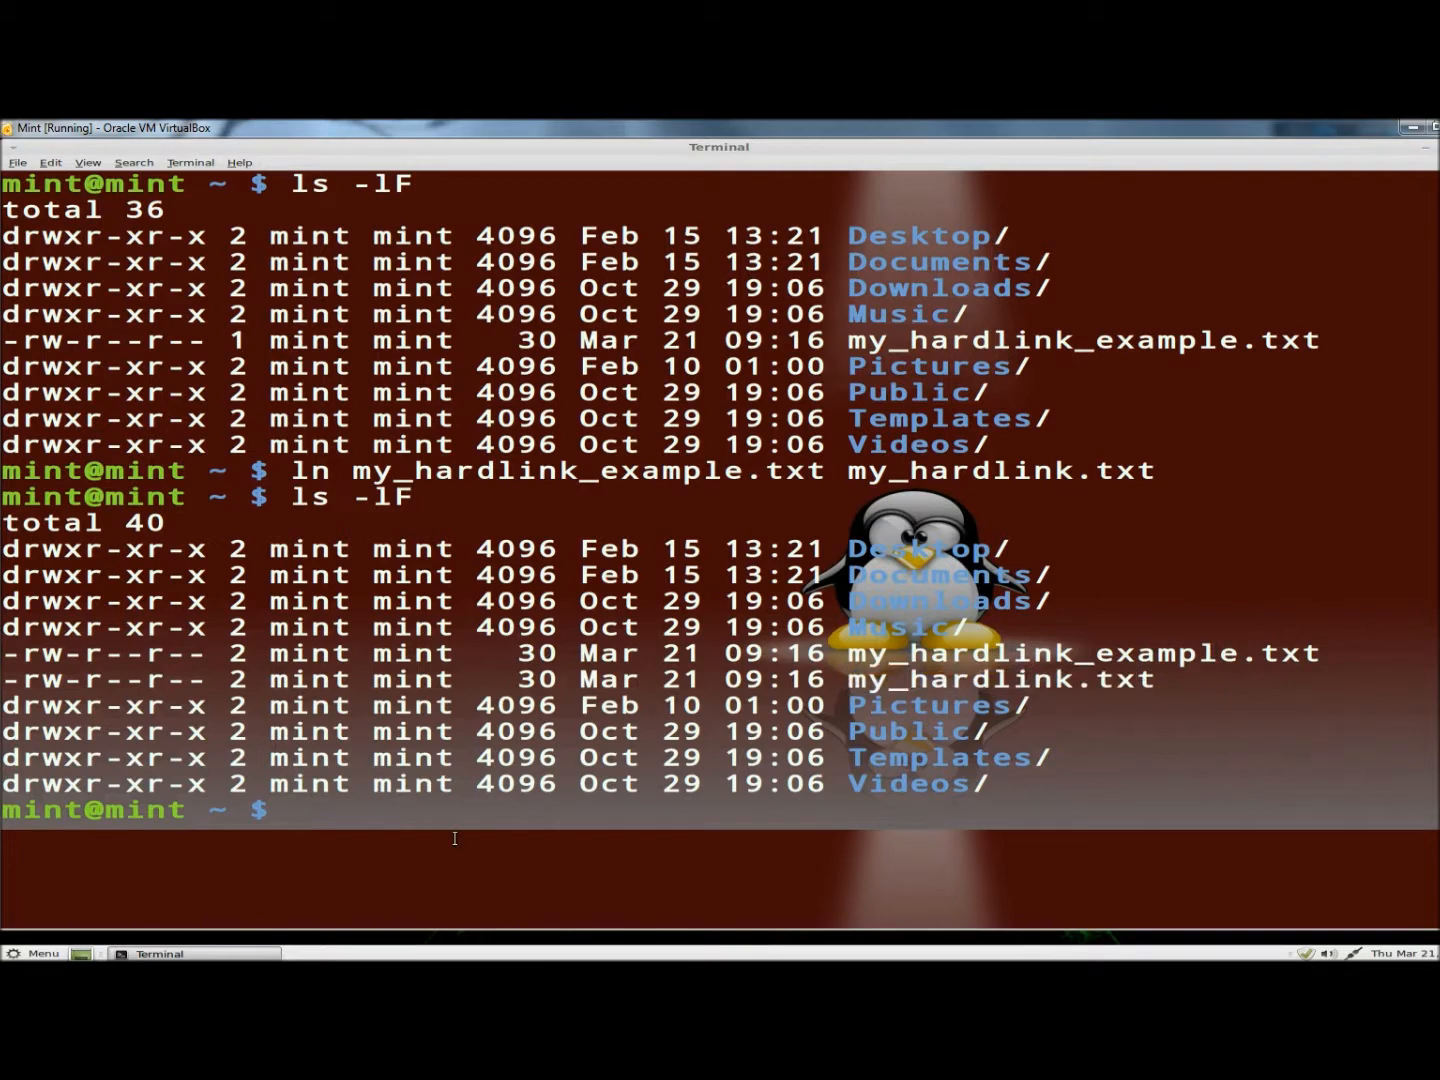
# - Print my_hardlink_example.txt and my_hardlink.txt with cat
pyautogui.write('ca')
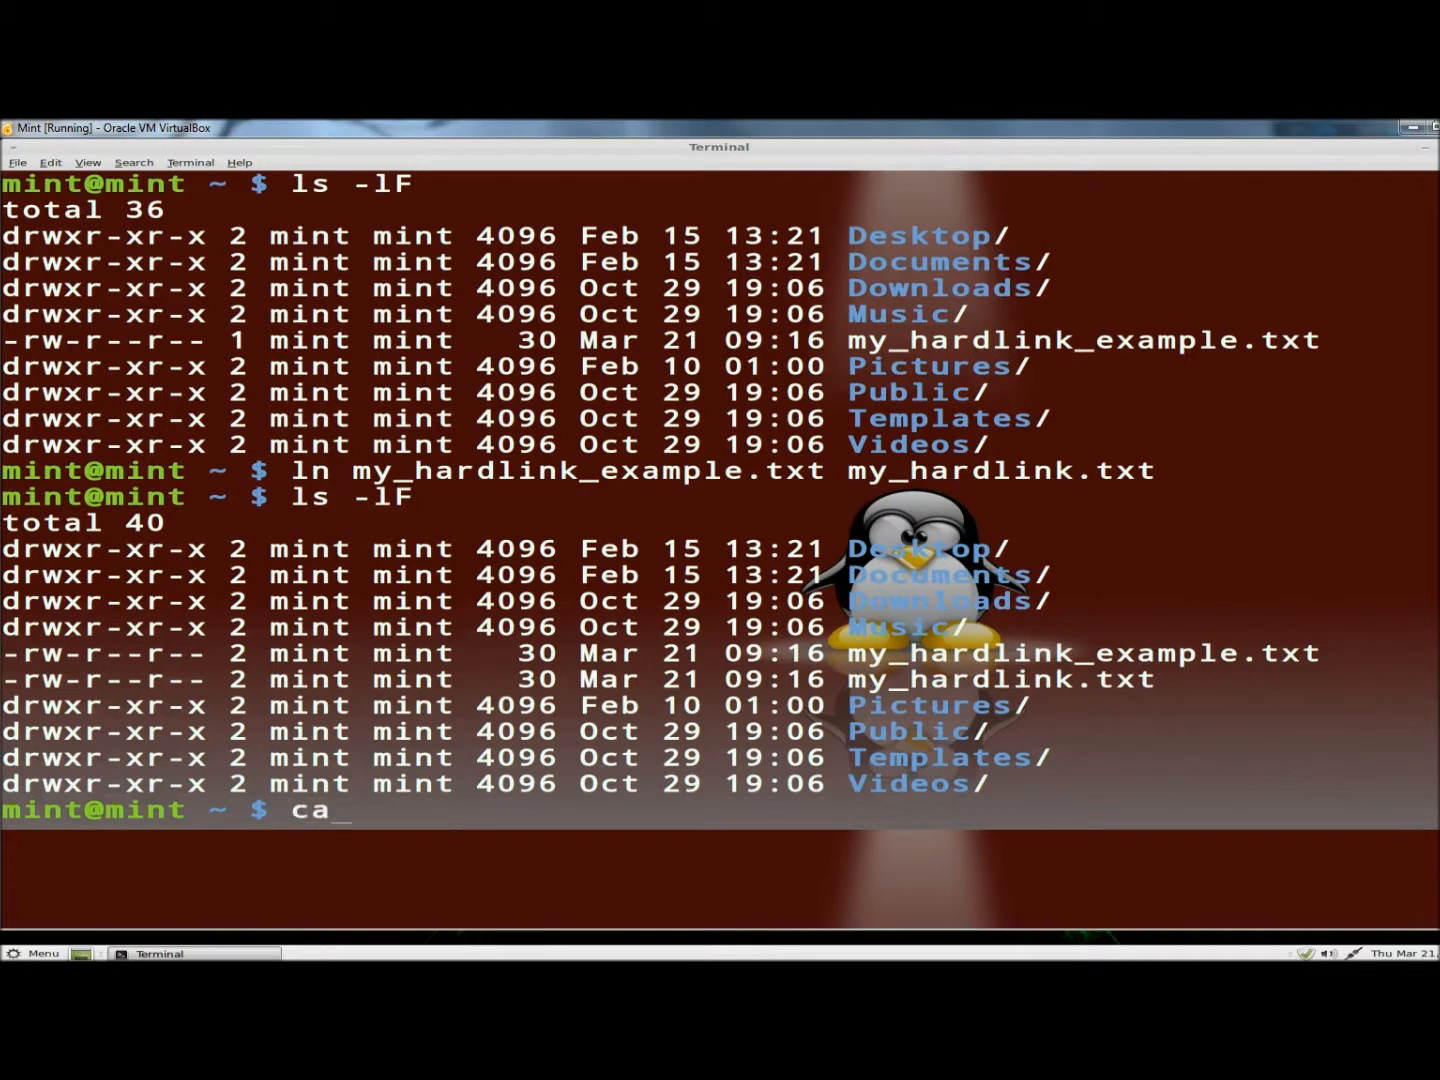
pyautogui.write('t')
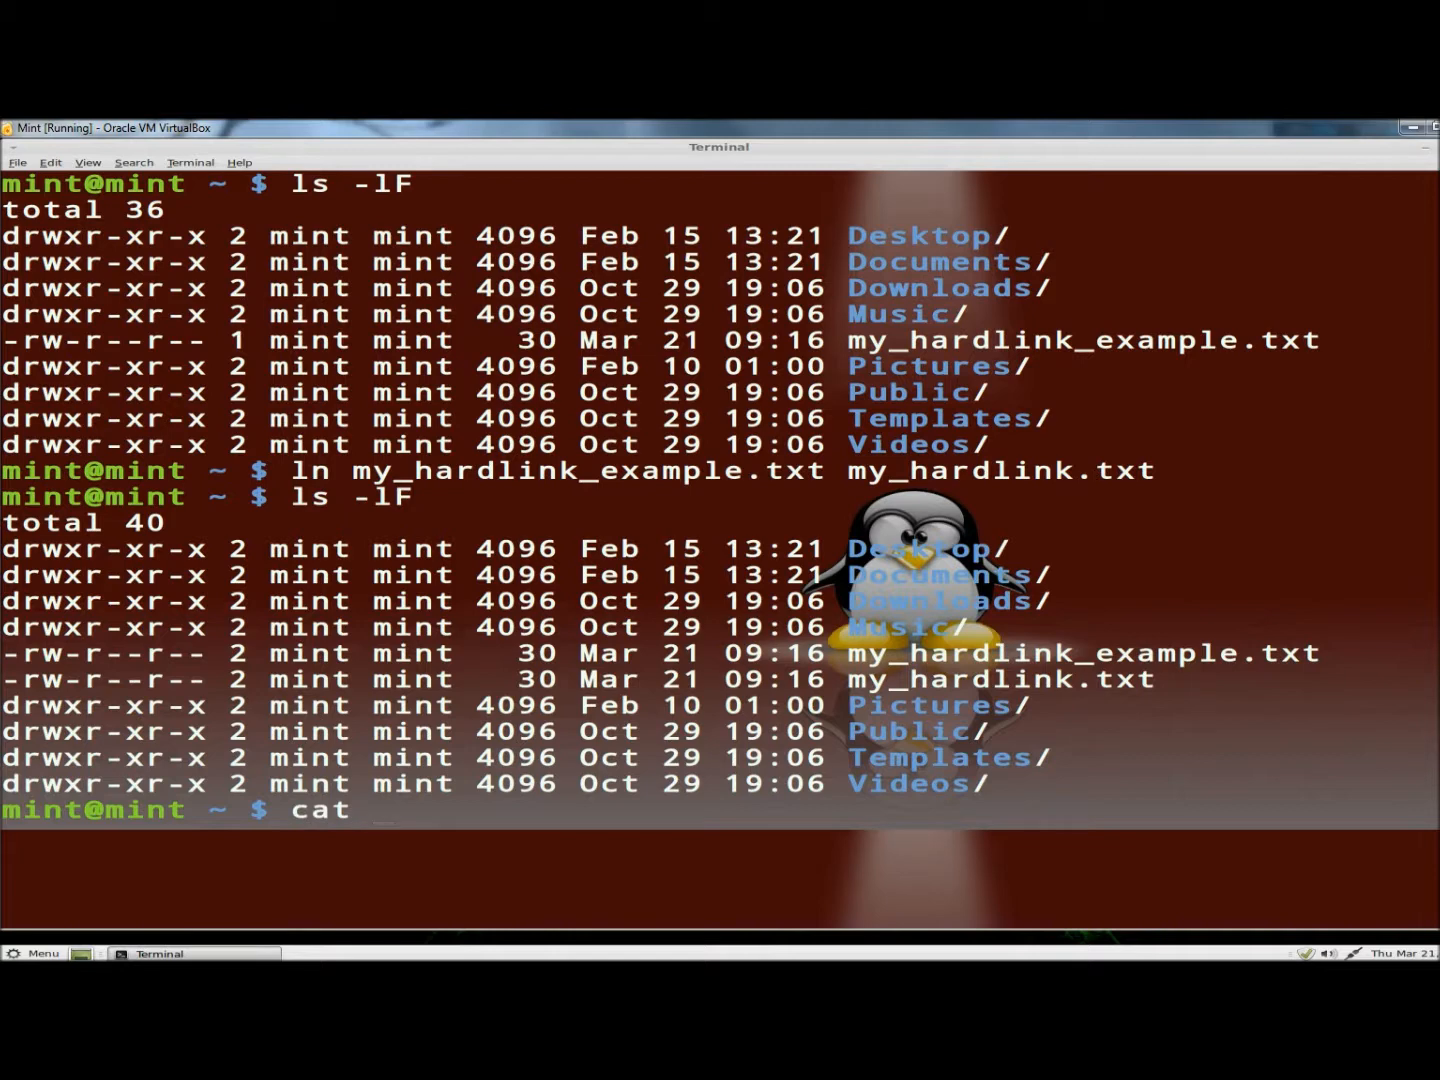
pyautogui.write('my_hardlink_example.txt')
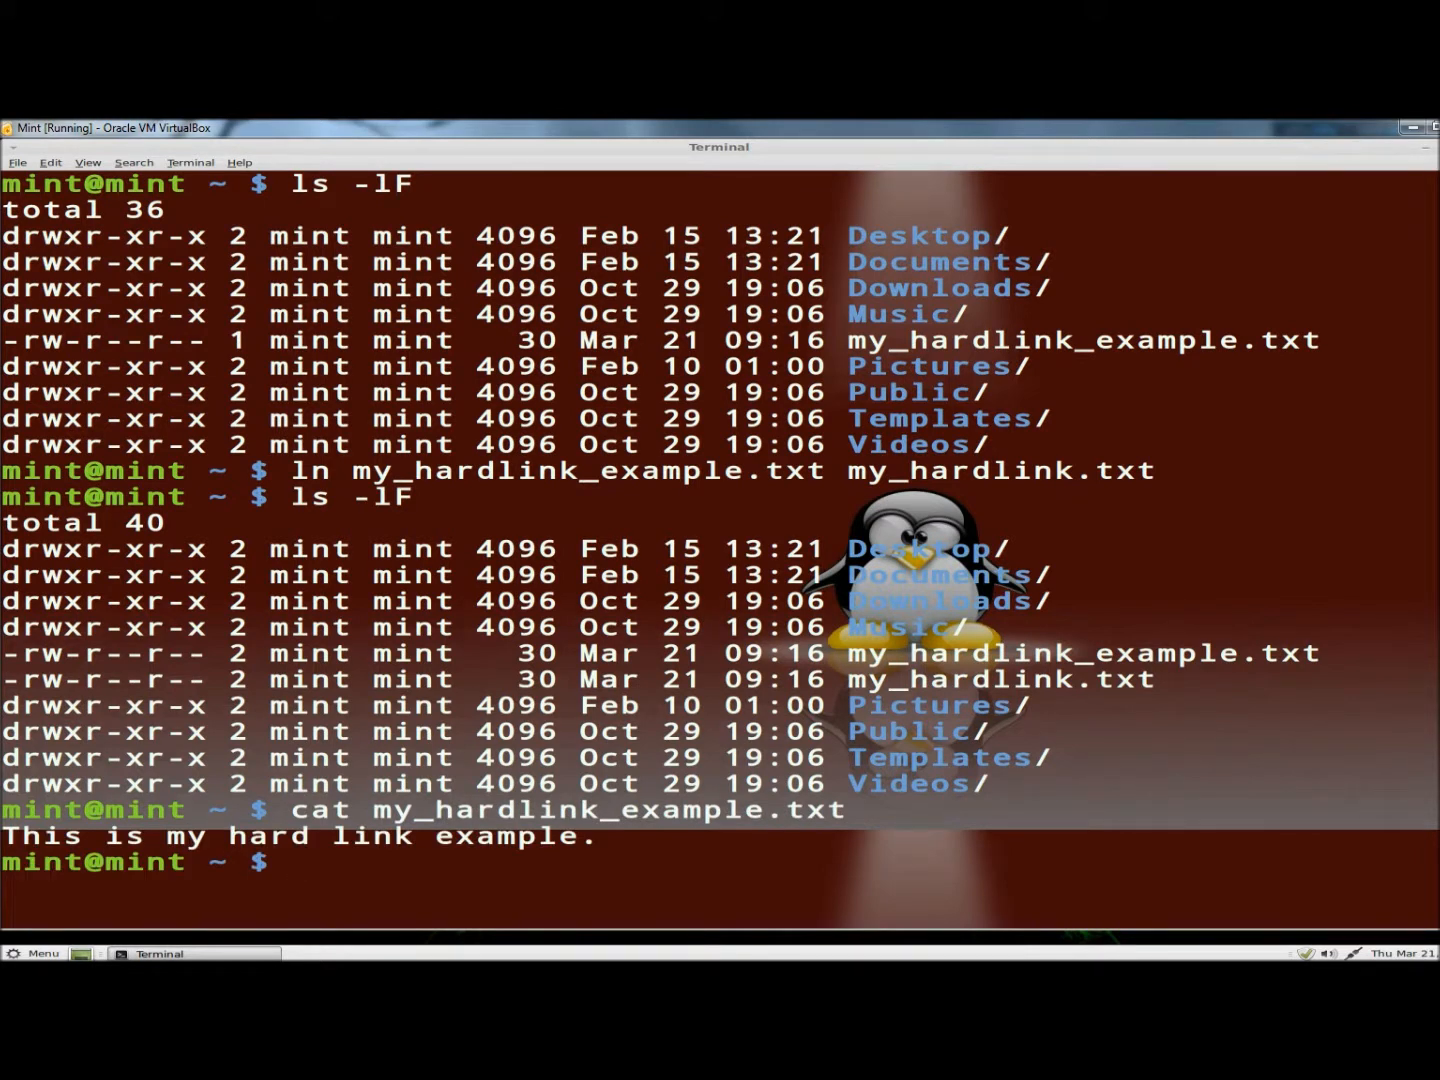
pyautogui.write('cat my_hardlink.txt')
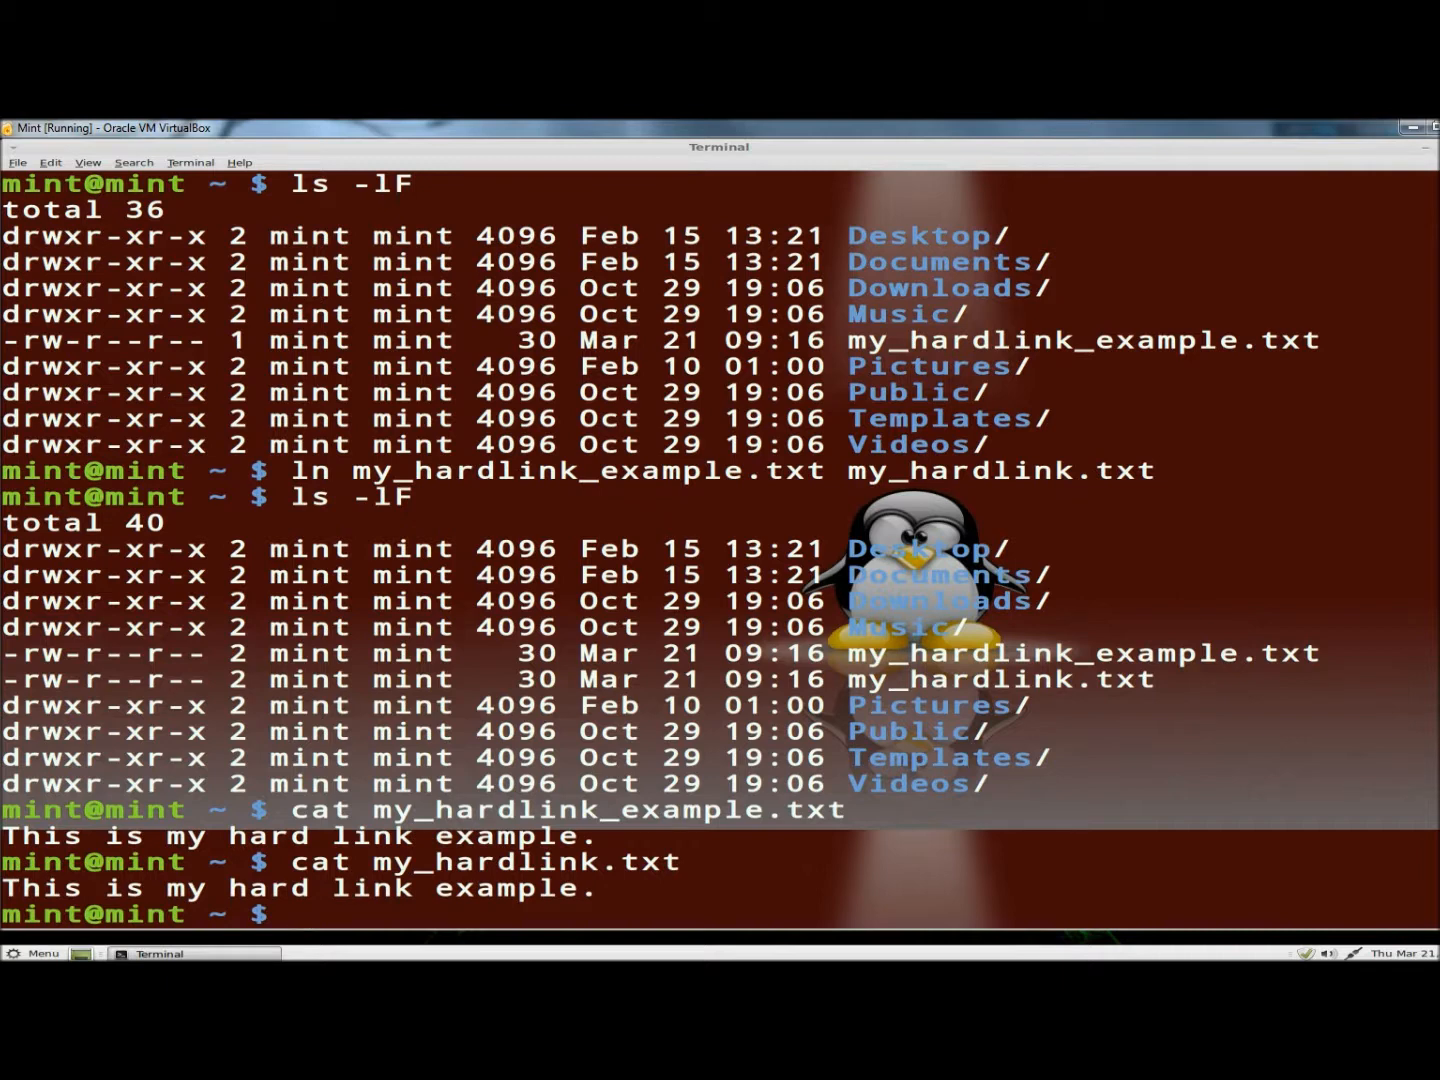
pyautogui.moveTo(280, 850)
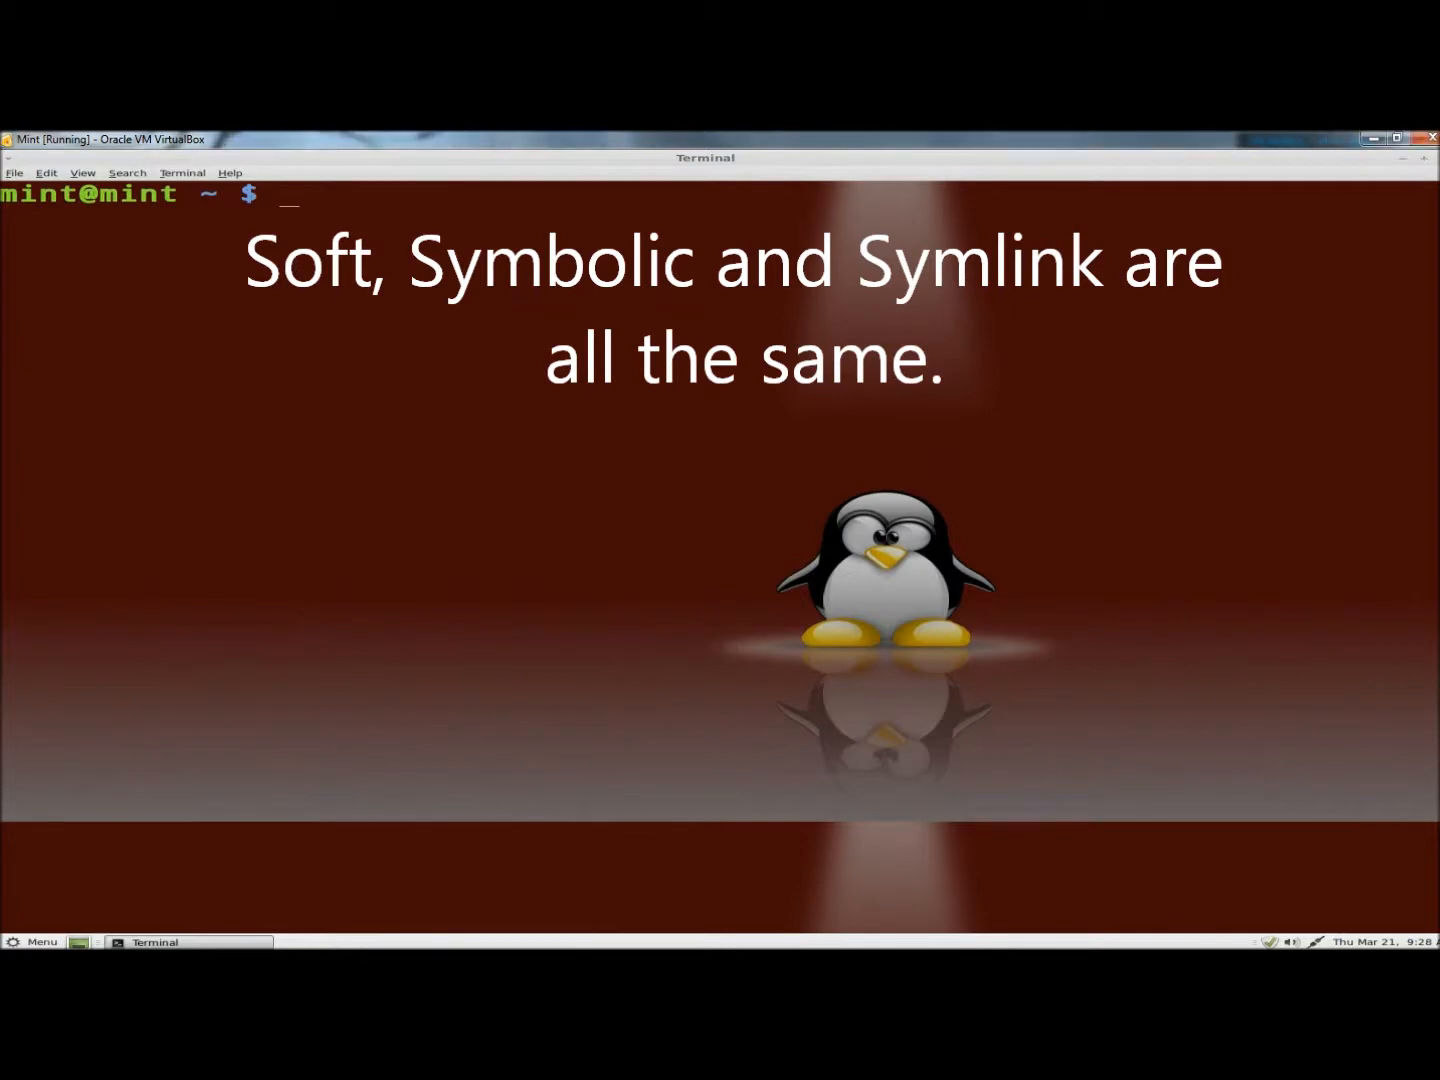
# - Run ln -s to make hardlink_example.txt a symbolic link to my_hardlink_example.txt
pyautogui.write('ls -lF')
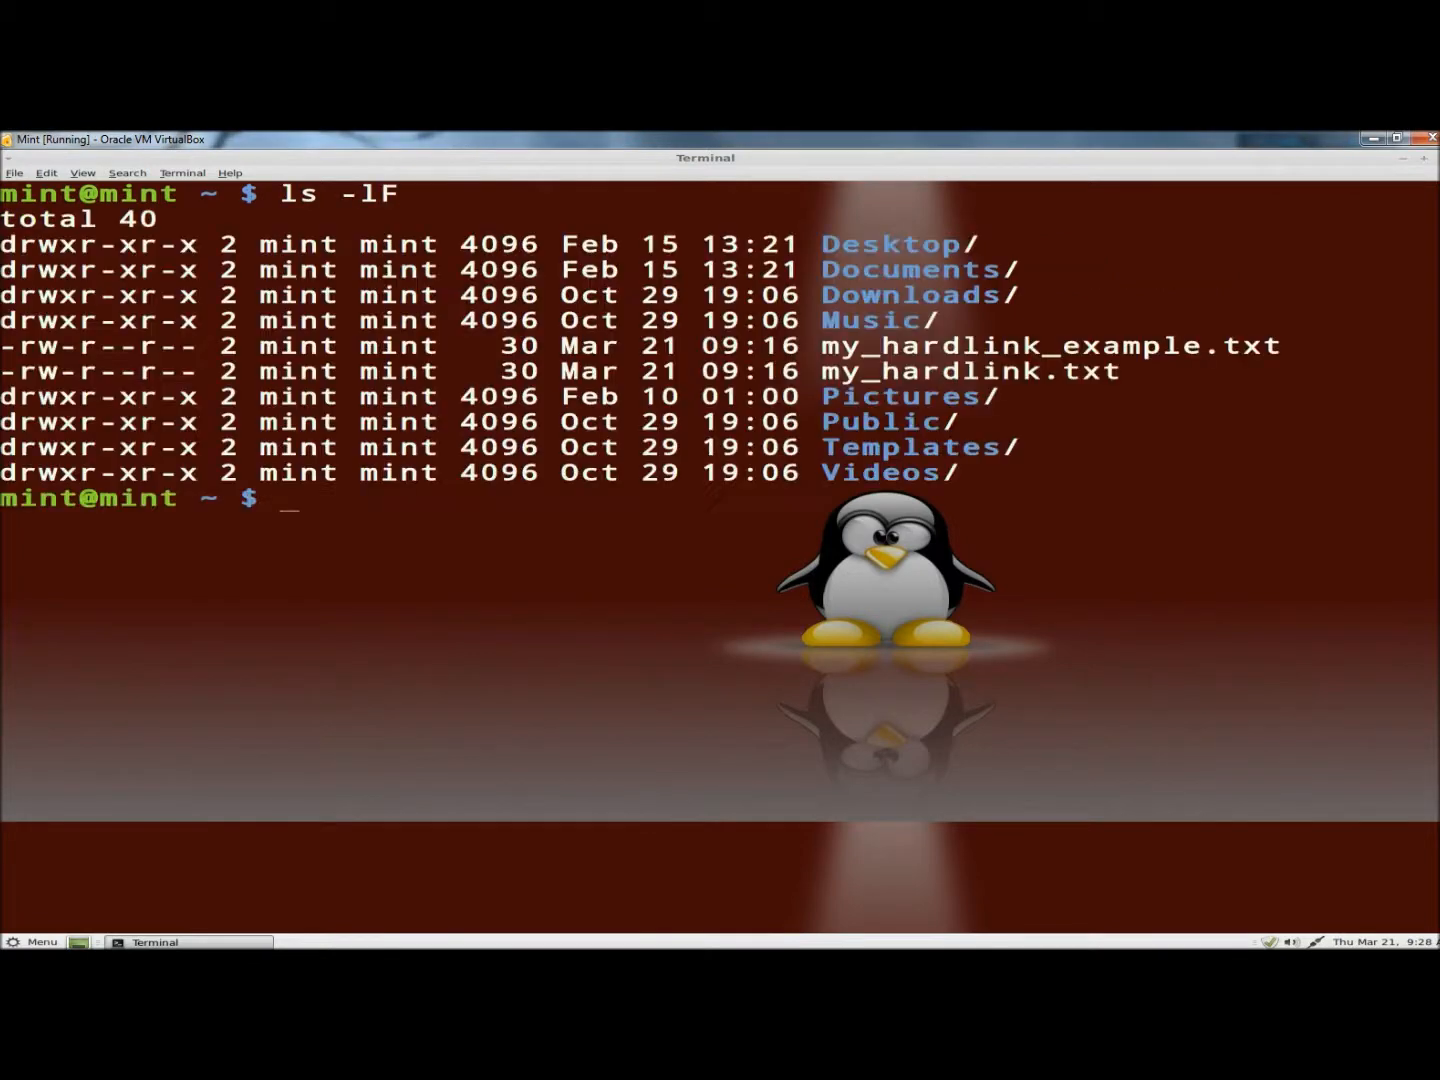
pyautogui.write('ln')
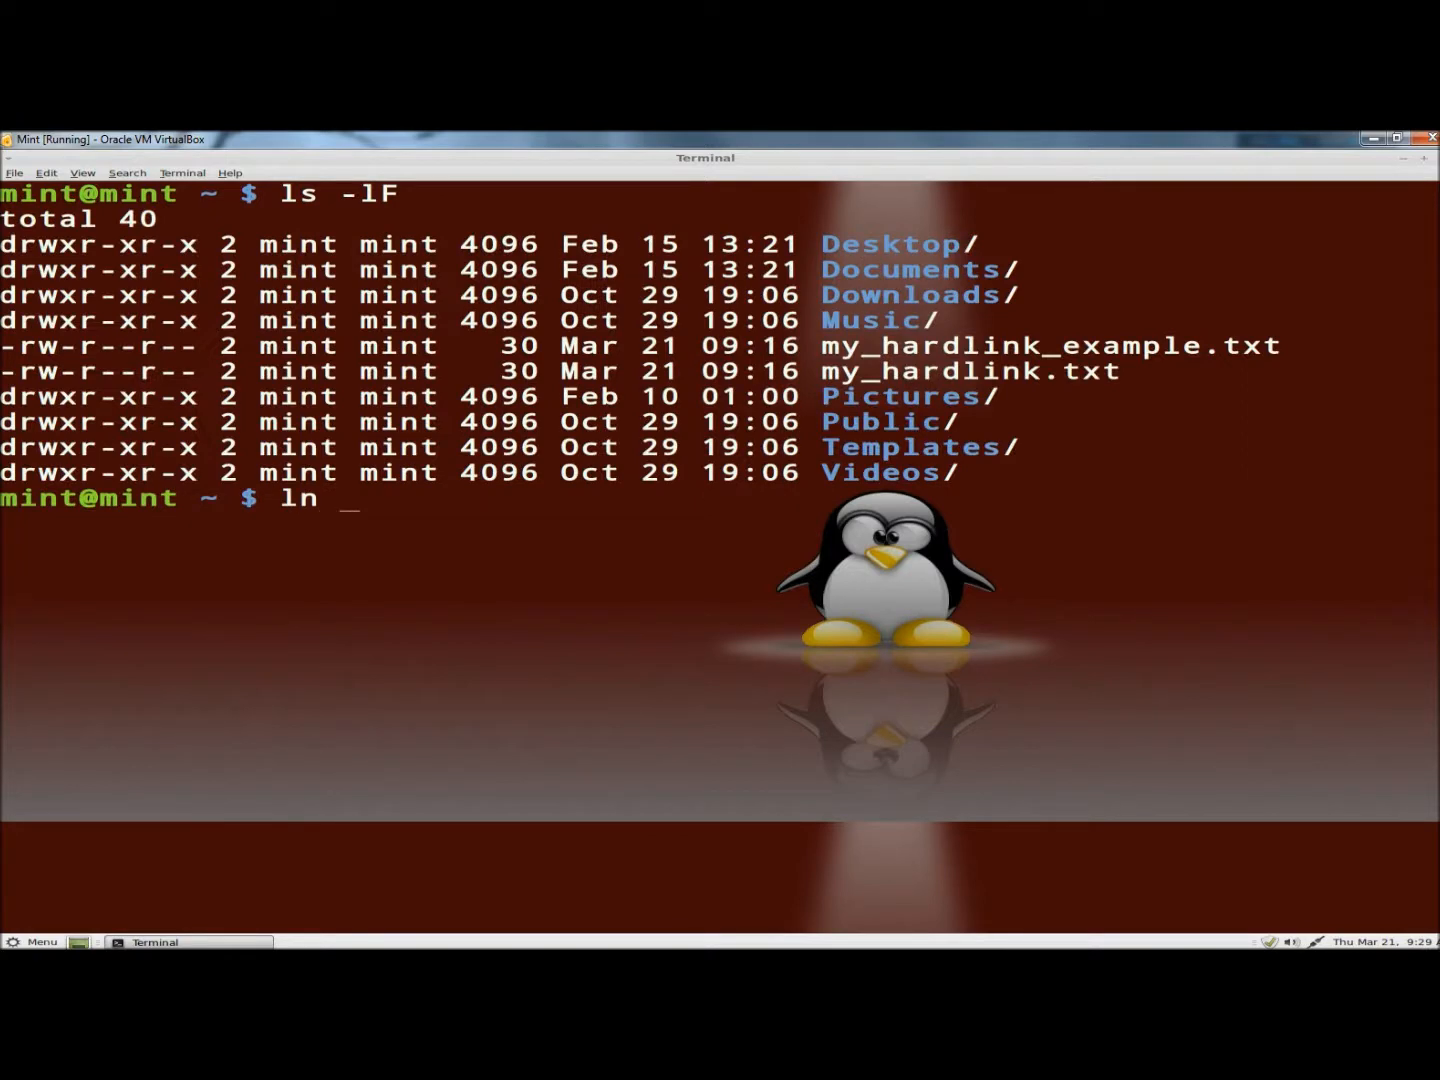
pyautogui.write('-s')
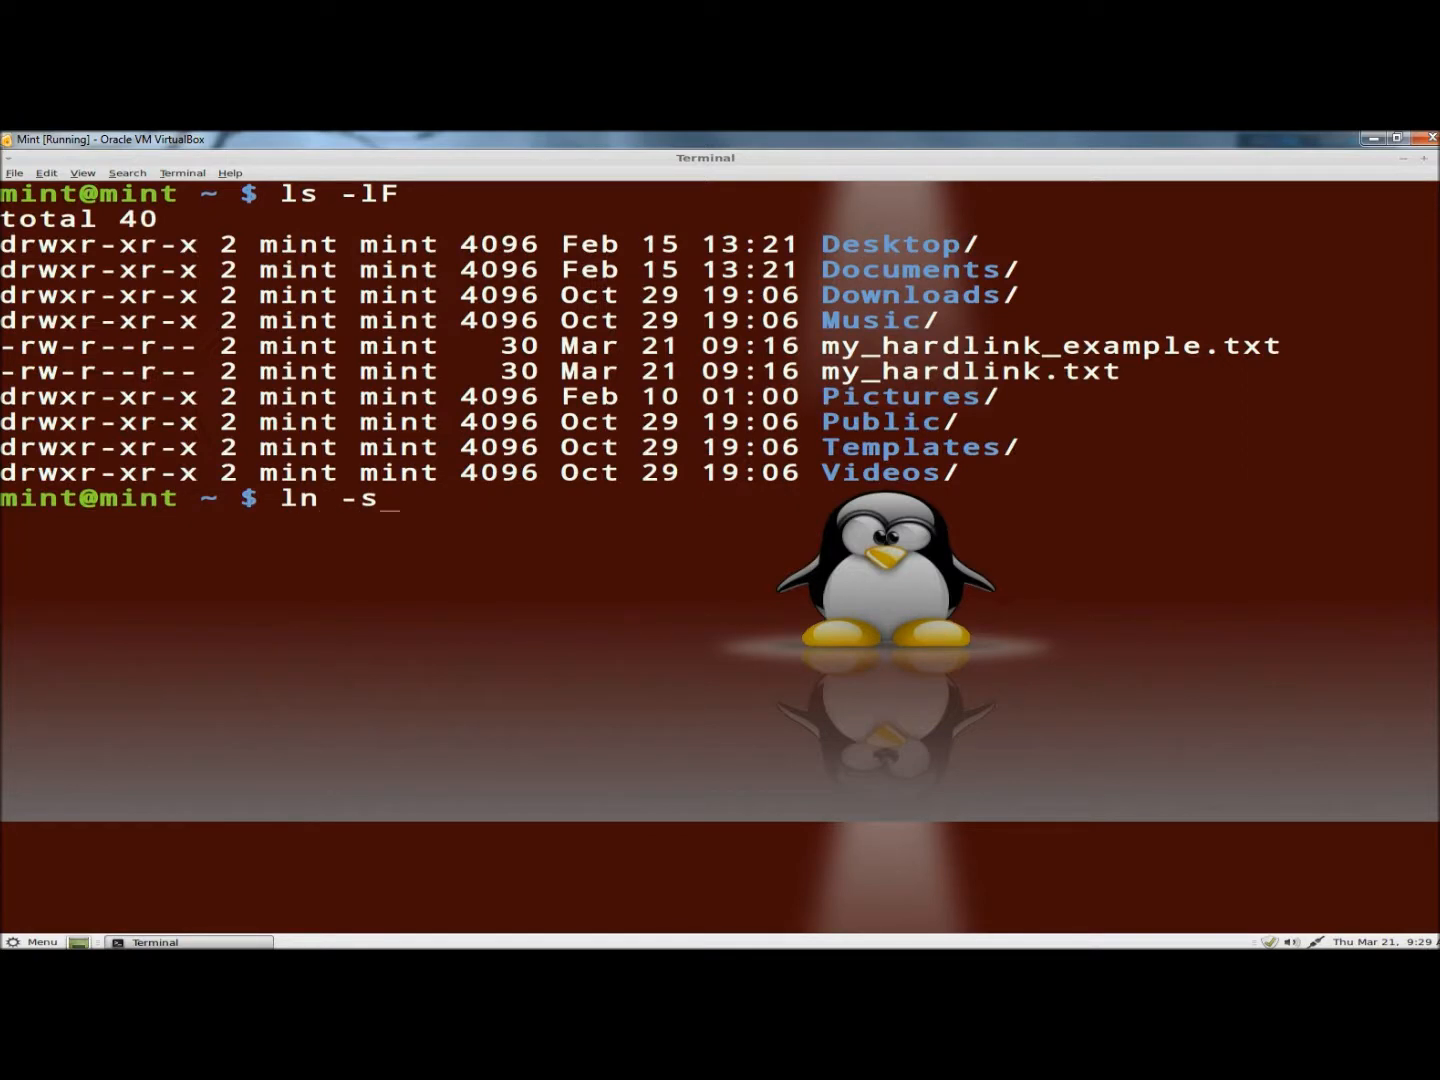
pyautogui.write('my')
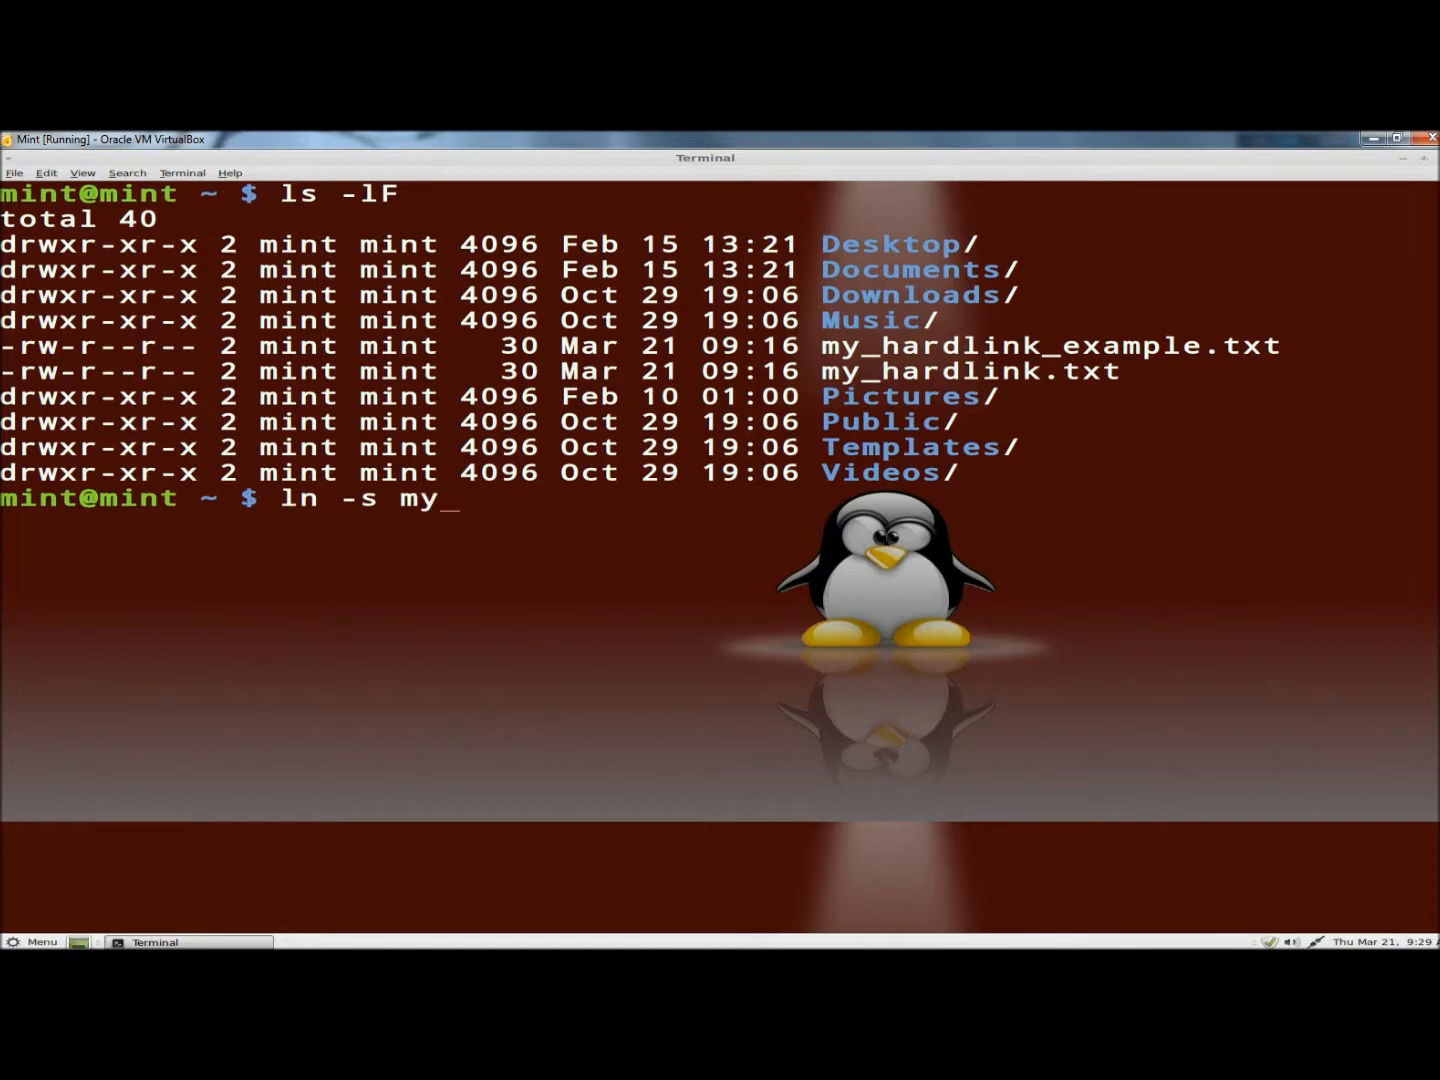
pyautogui.write('_hardlink_example.')
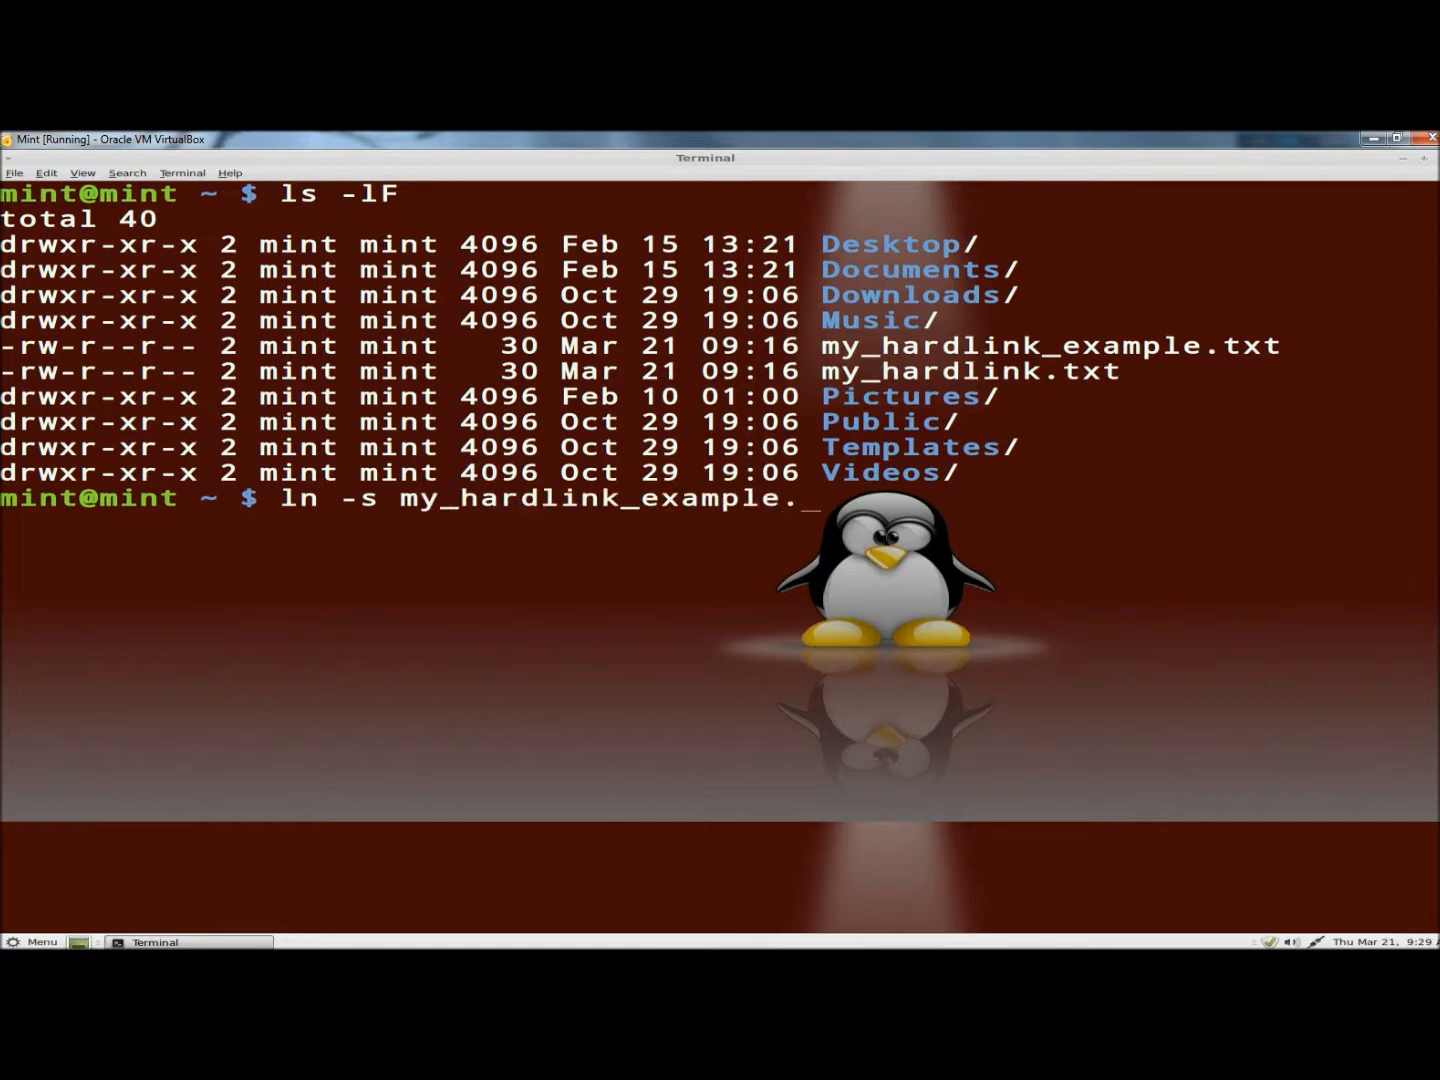
pyautogui.write('txt')
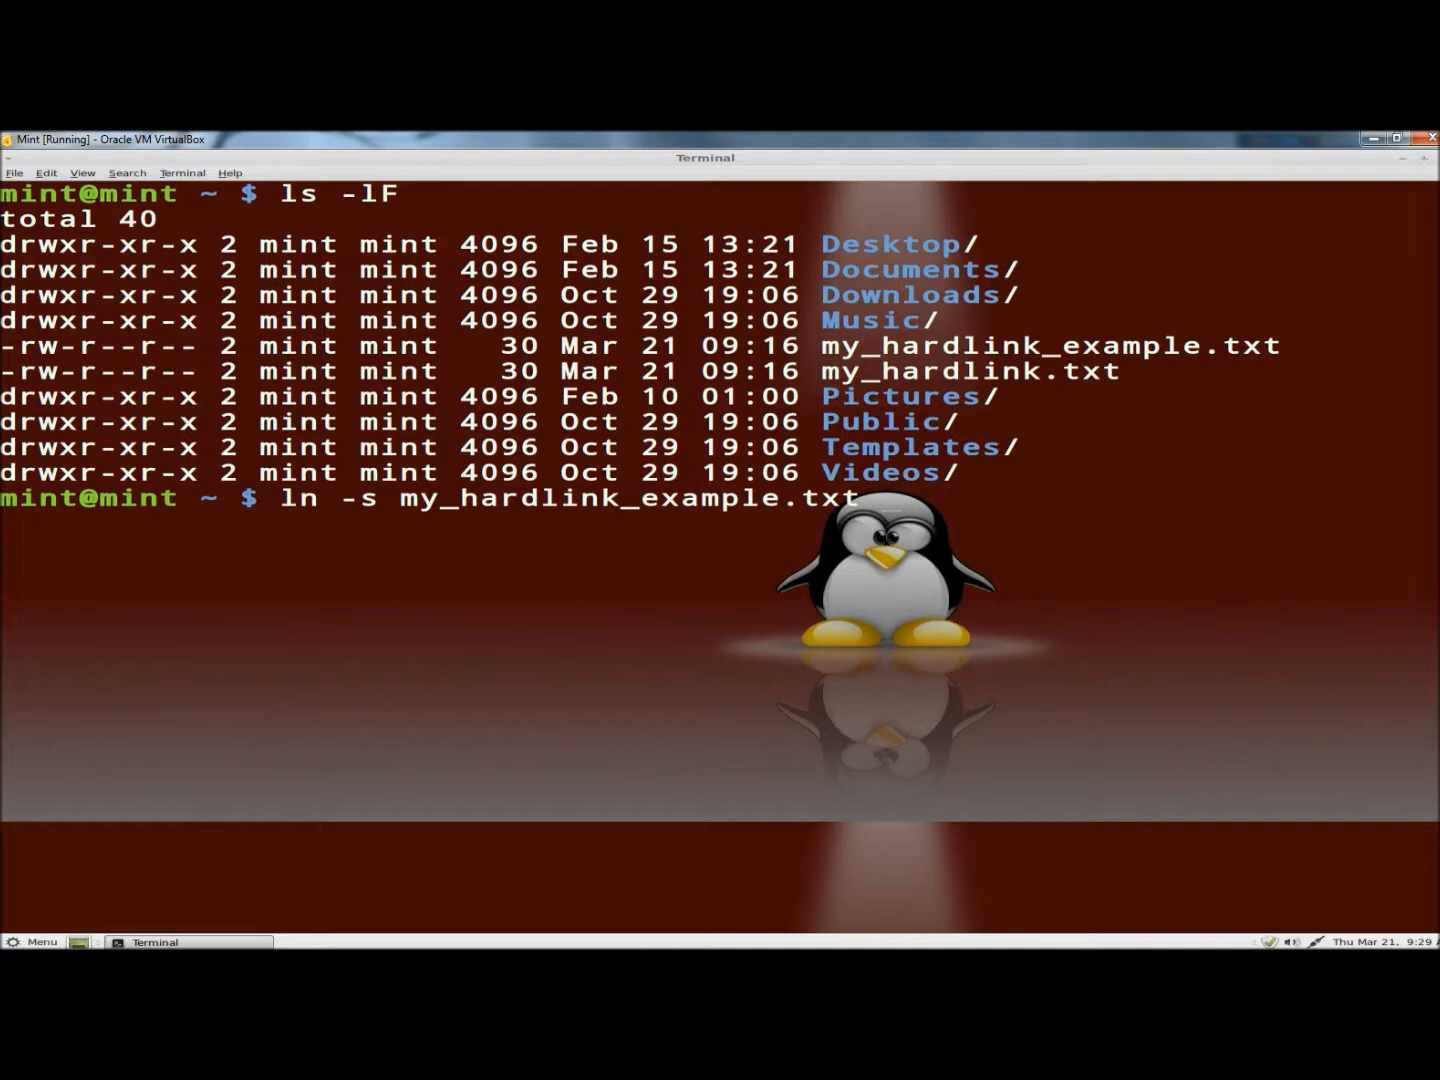
pyautogui.write('hard')
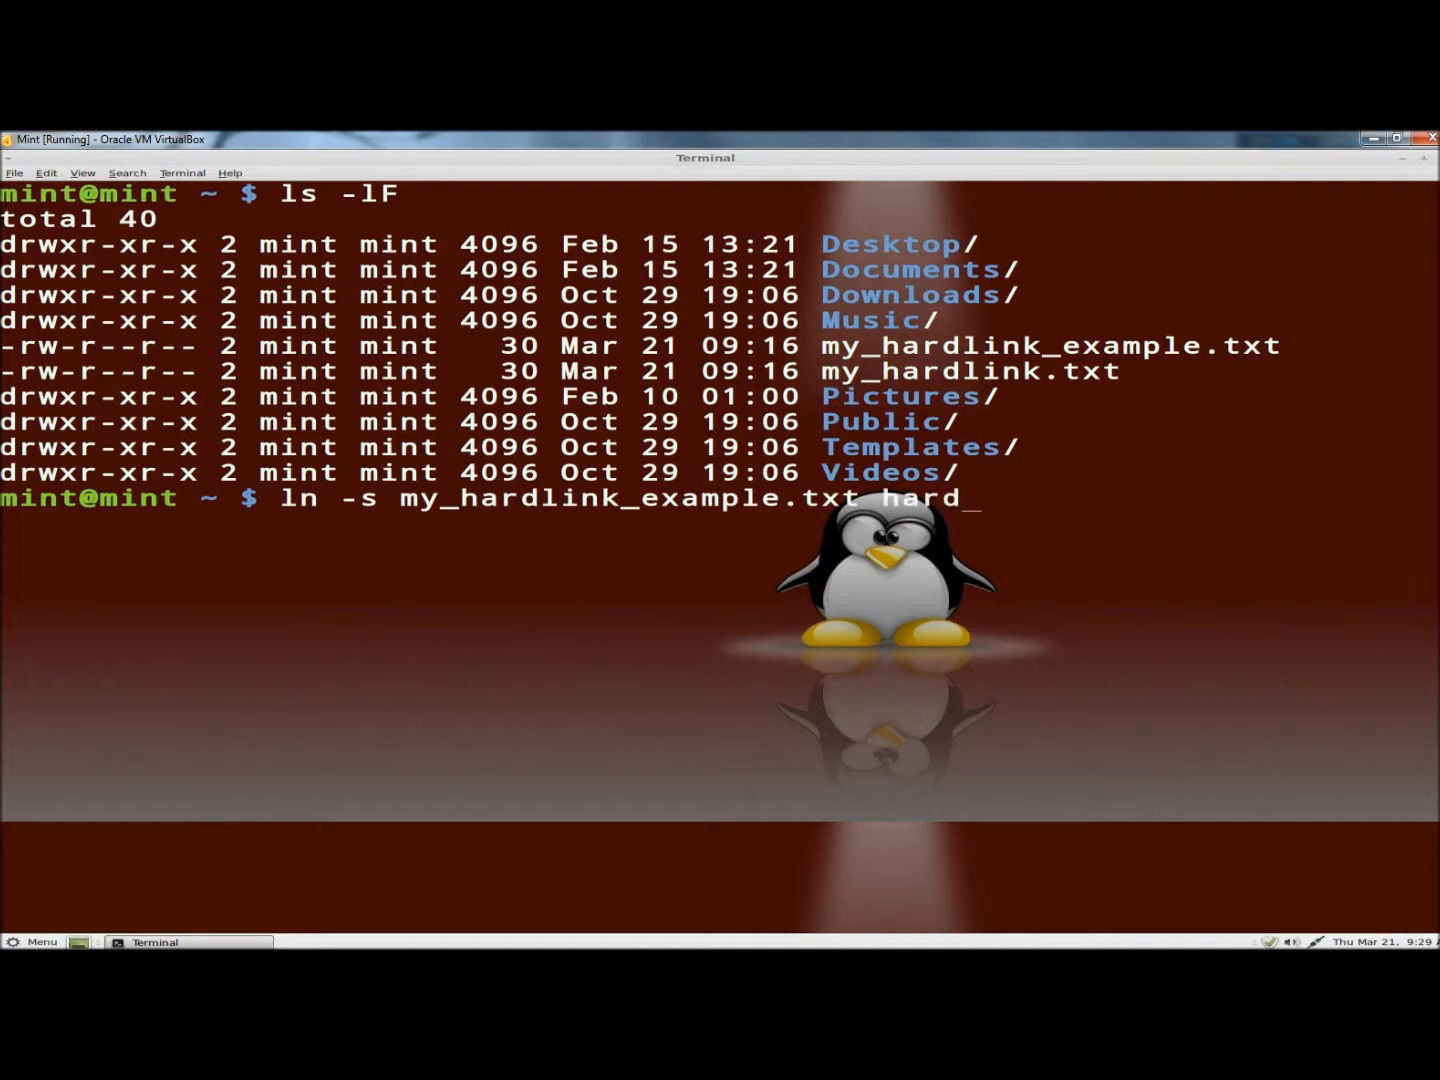
pyautogui.write('link_examp')
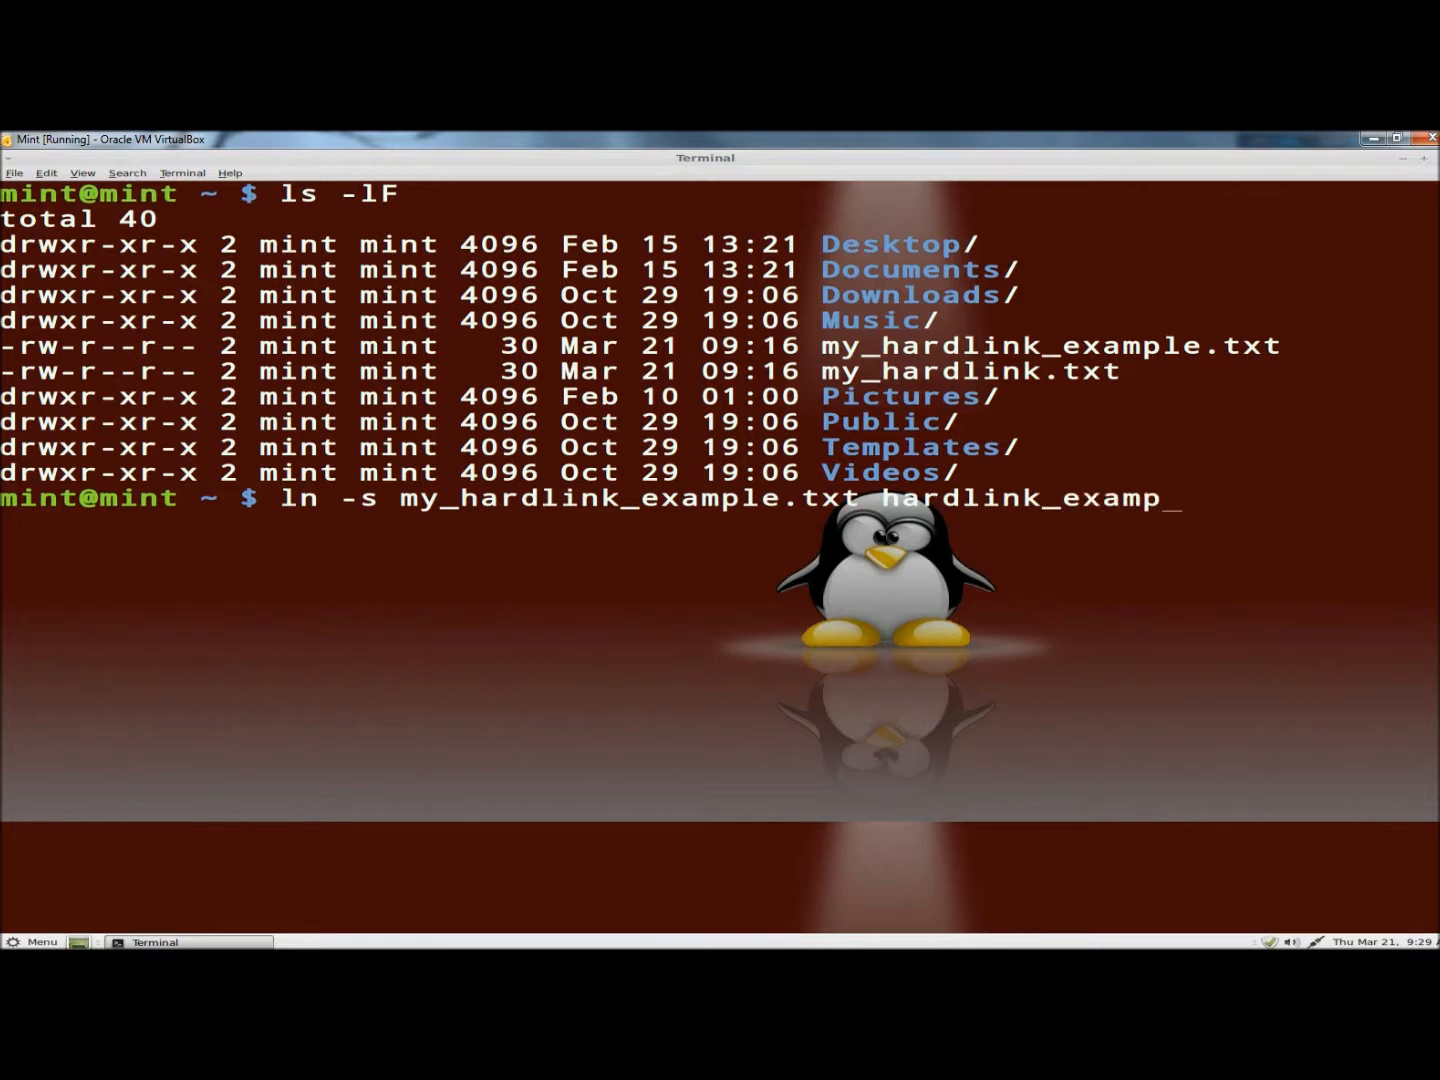
pyautogui.write('le.txt')
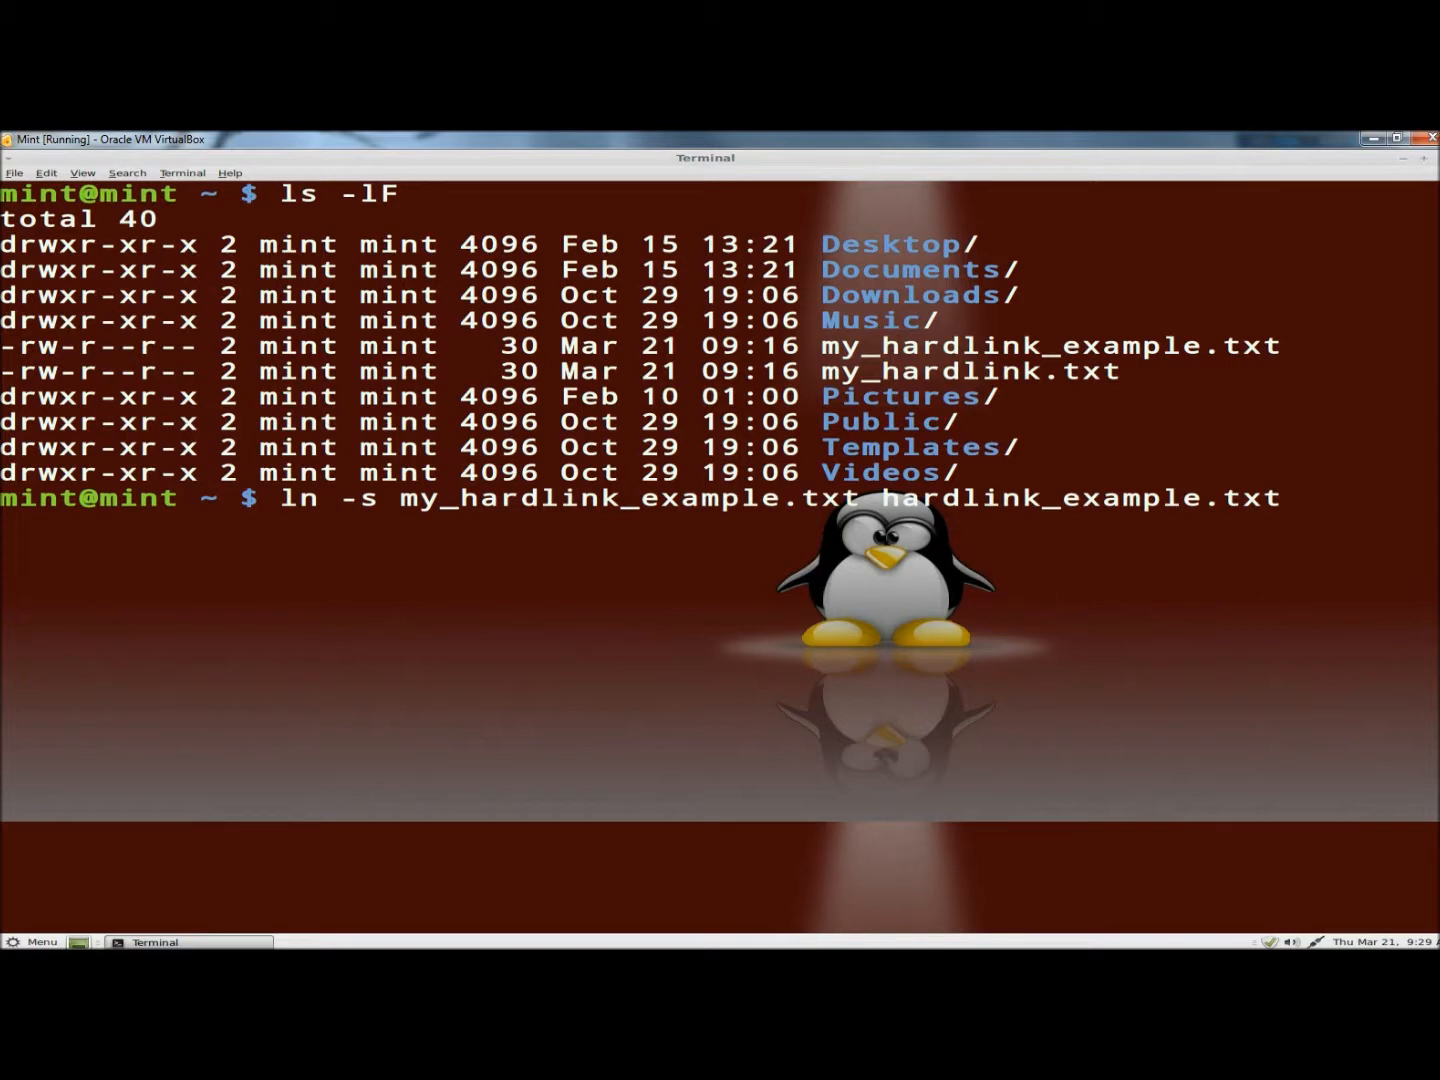
pyautogui.press('Return')
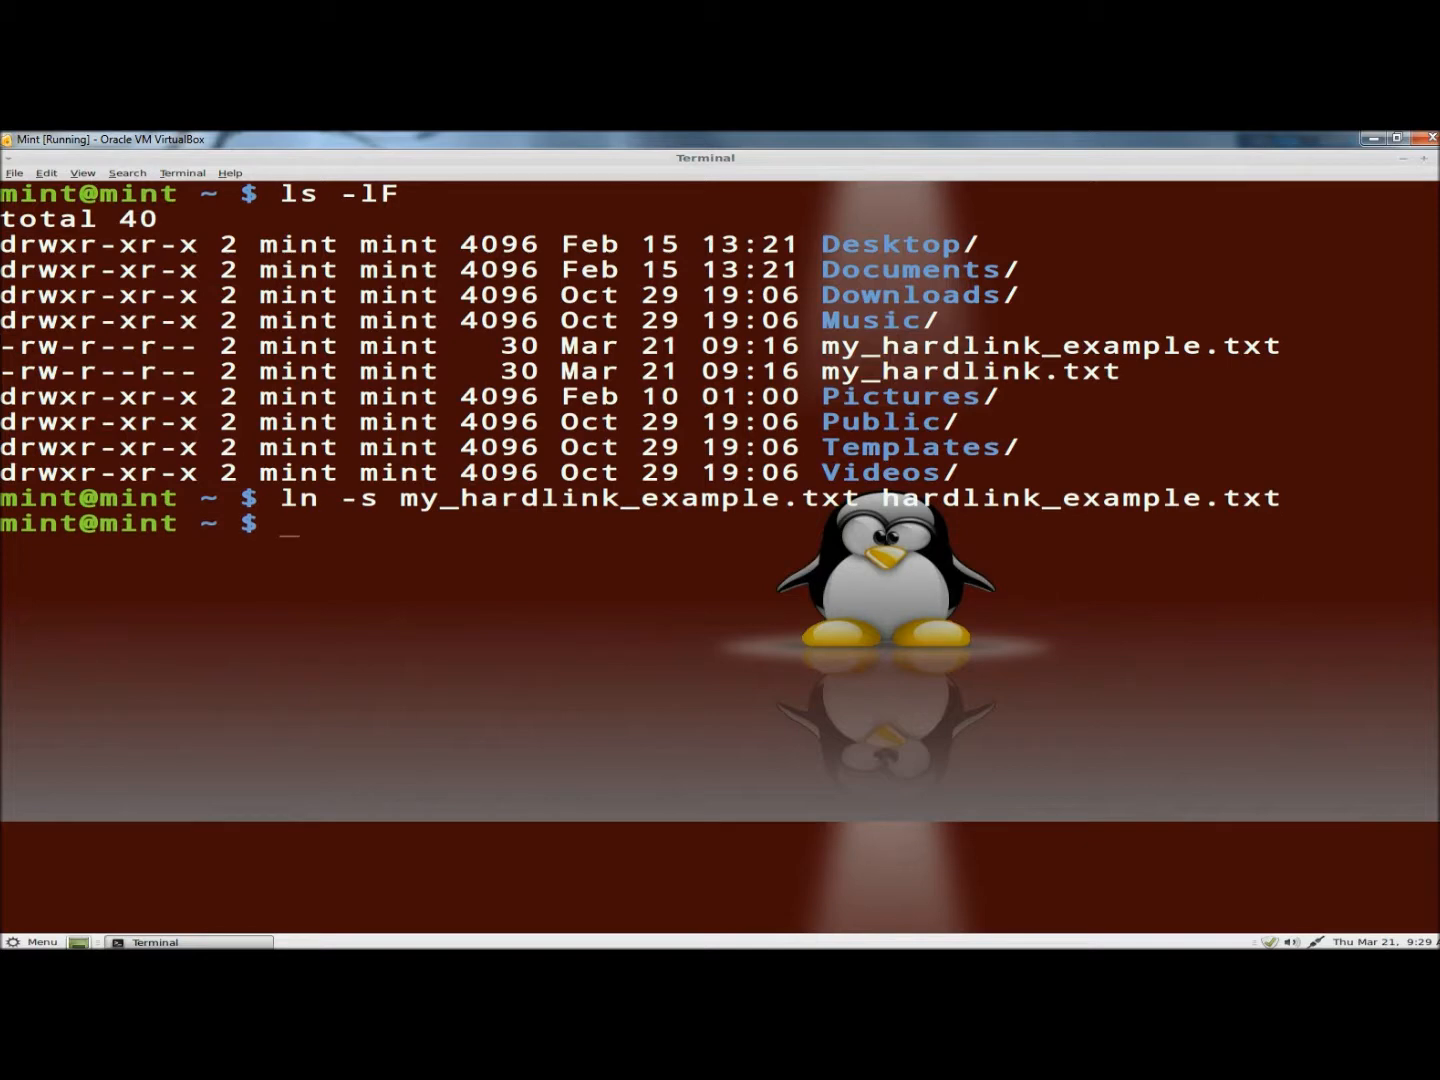
# - Run ls -lF, showing hardlink_example.txt pointing to my_hardlink_example.txt
pyautogui.write('ls')
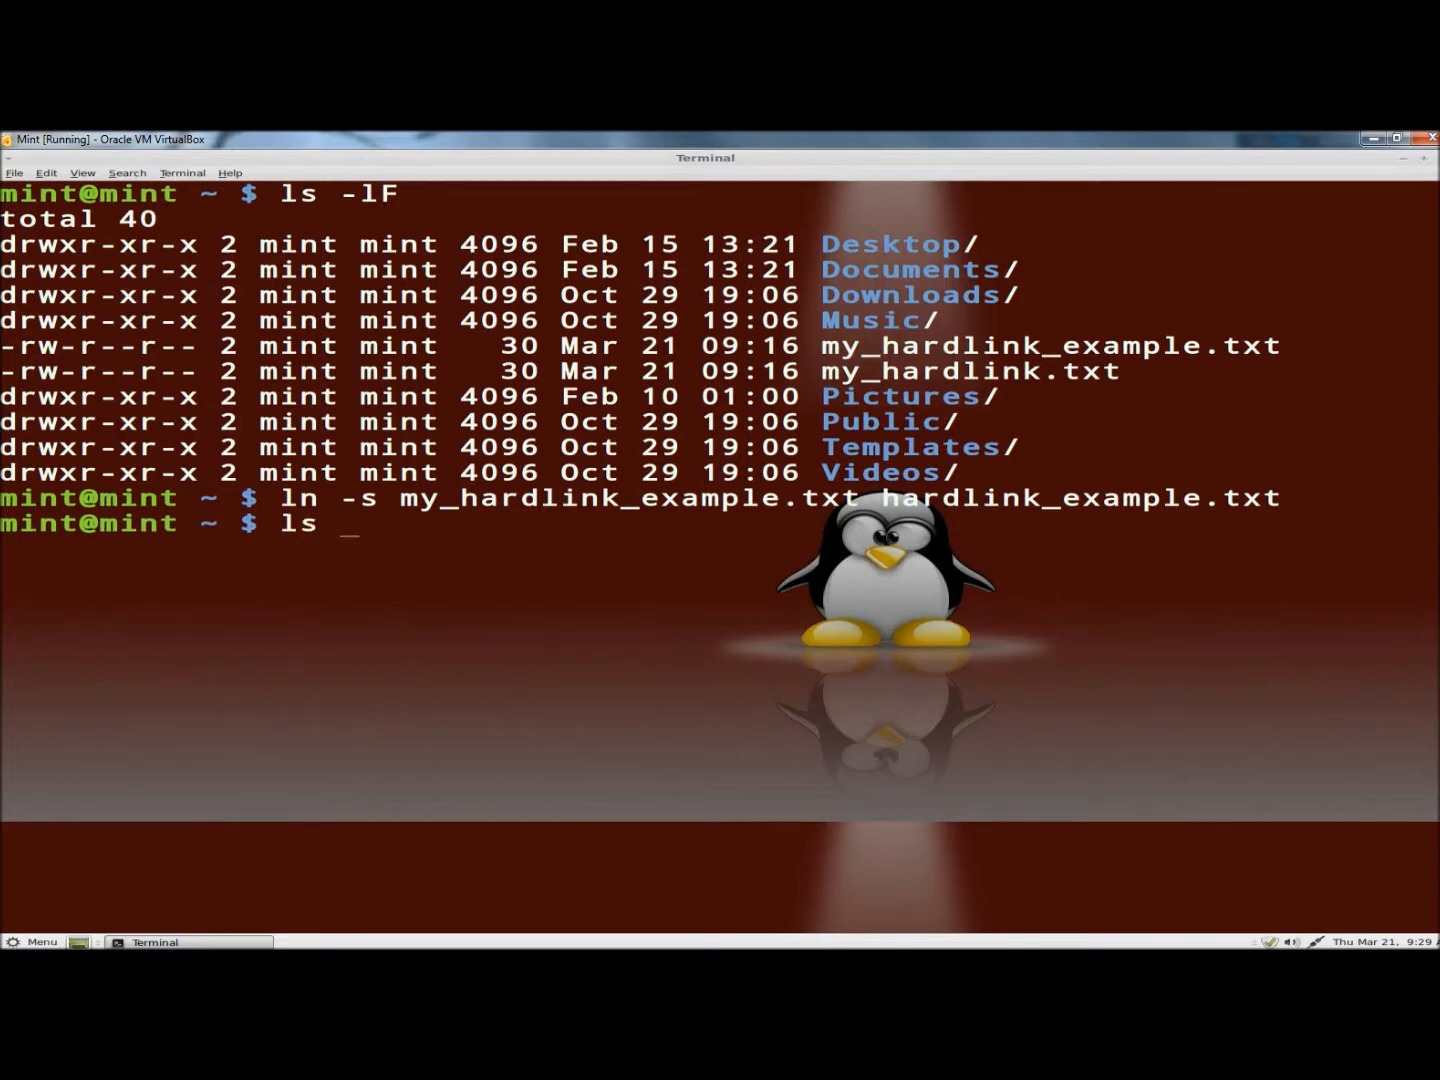
pyautogui.press('Return')
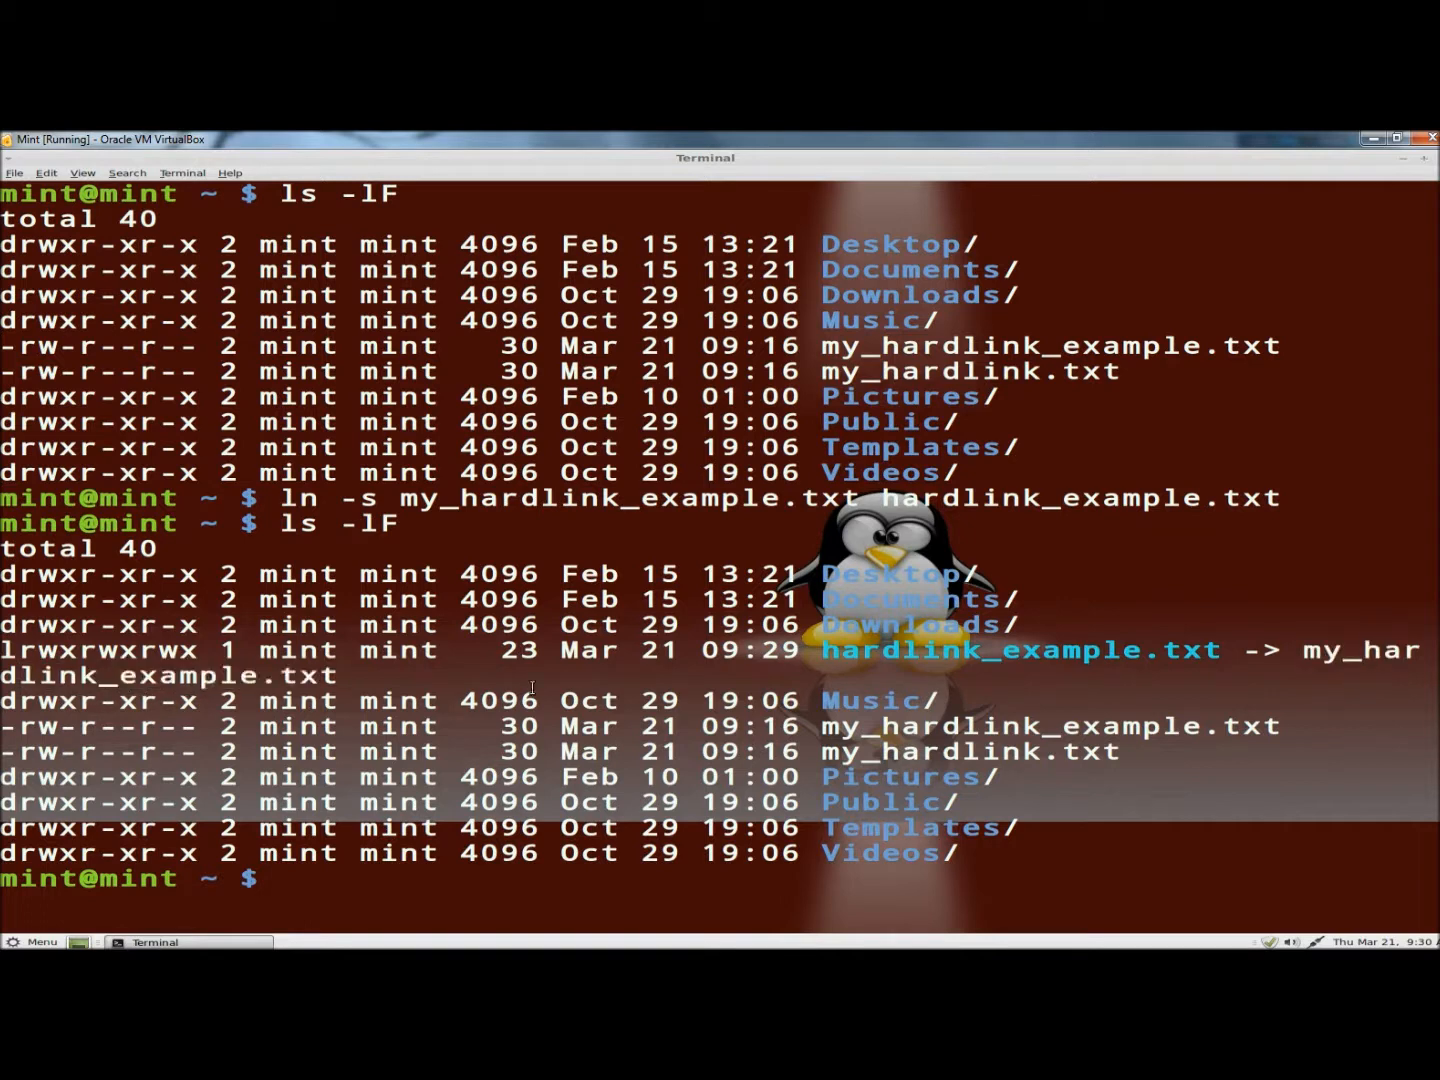
pyautogui.moveTo(290, 878)
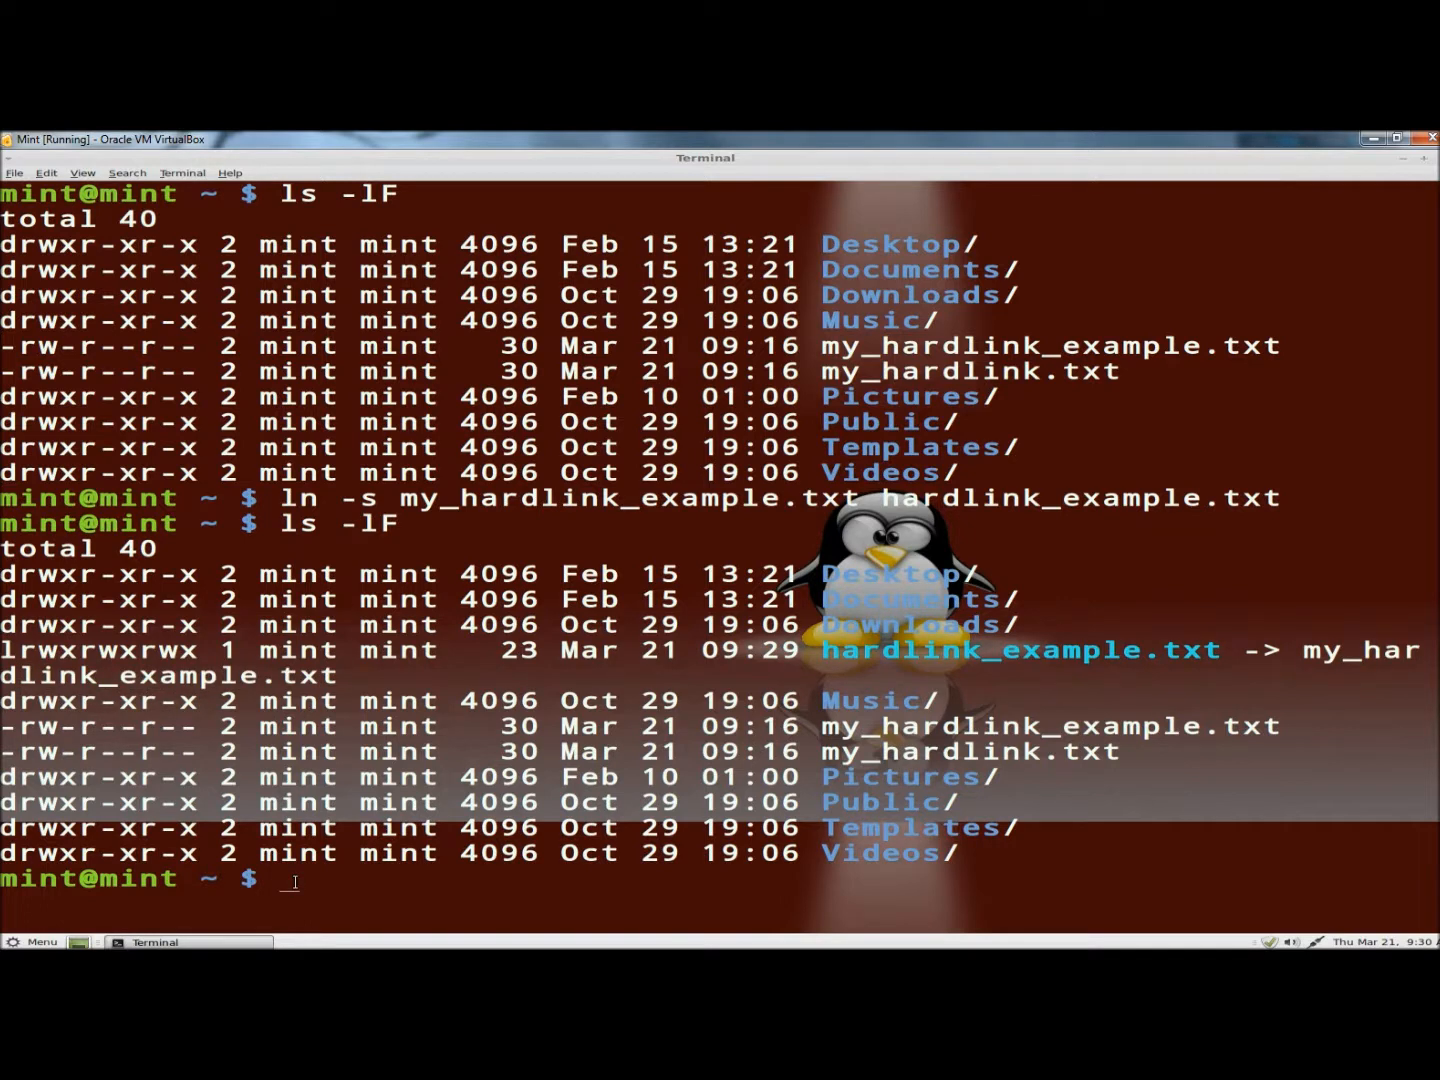
# - Read hardlink_example.txt with cat, printing 'This is my hard link example.'
pyautogui.write('cat')
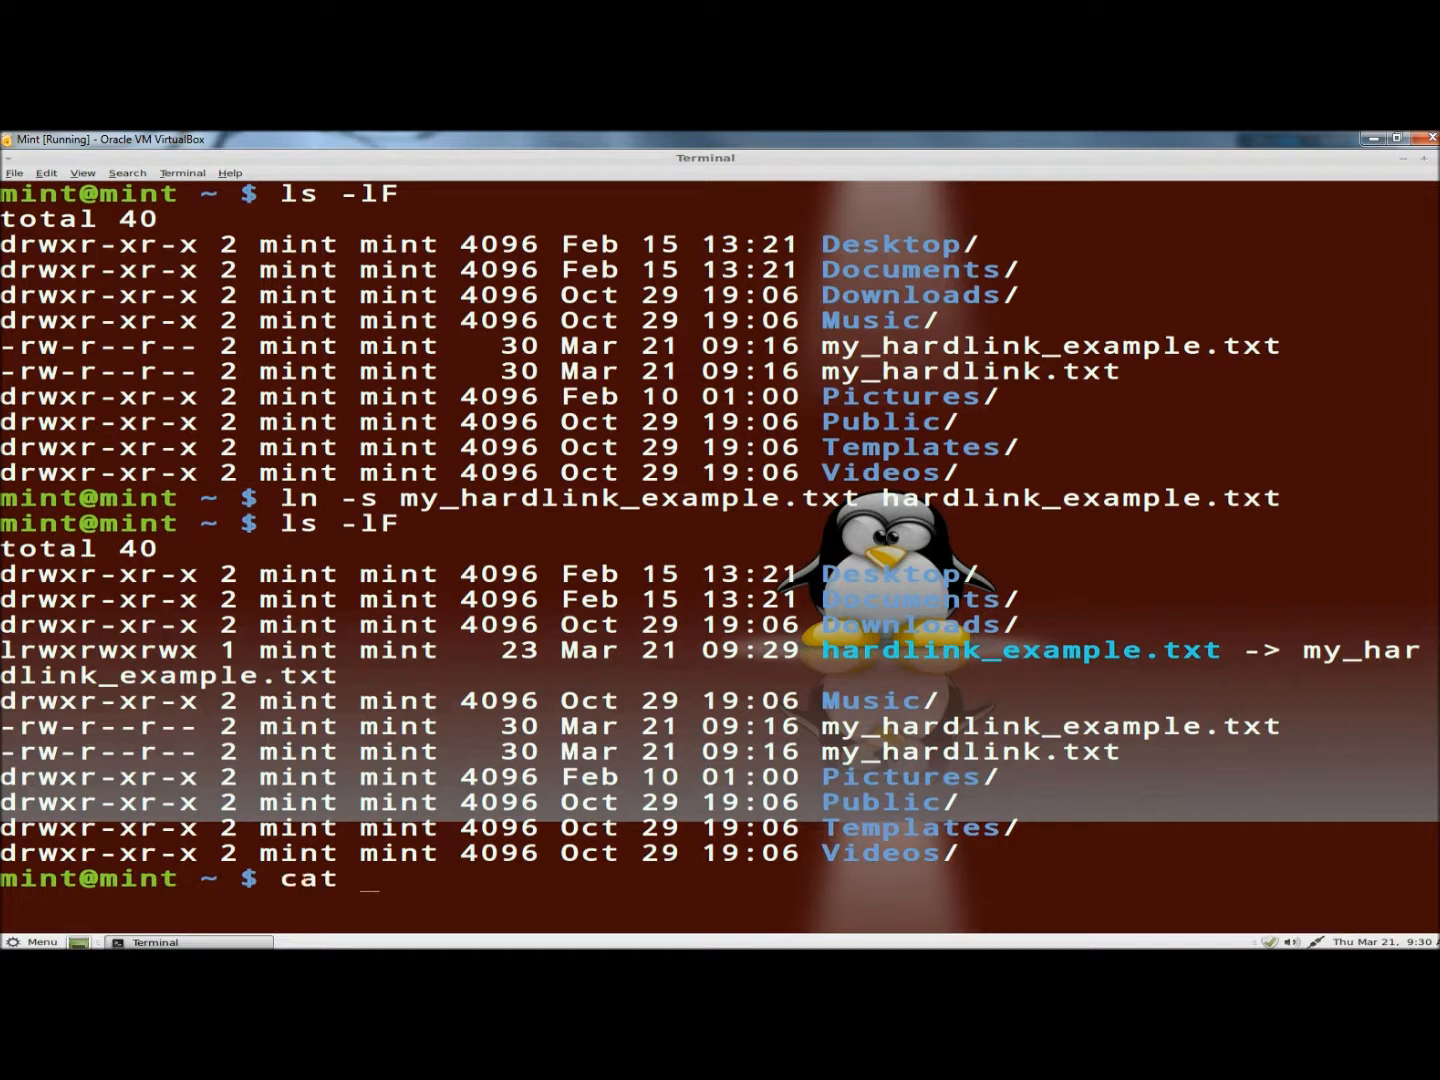
pyautogui.write('hardlink')
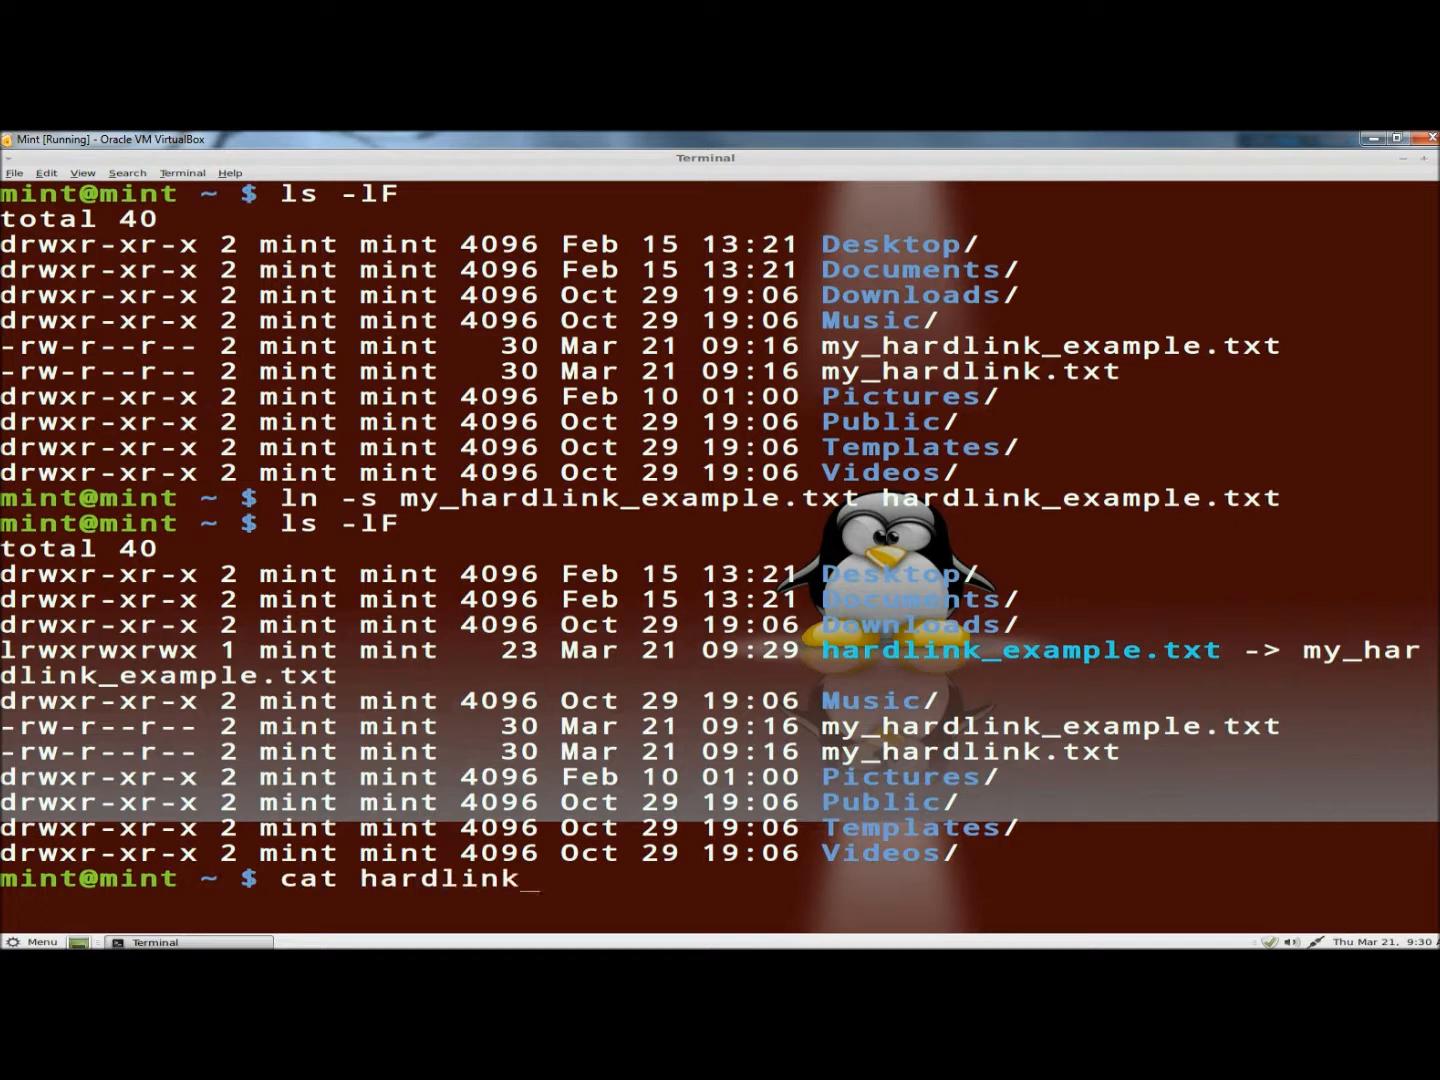
pyautogui.write('example.t')
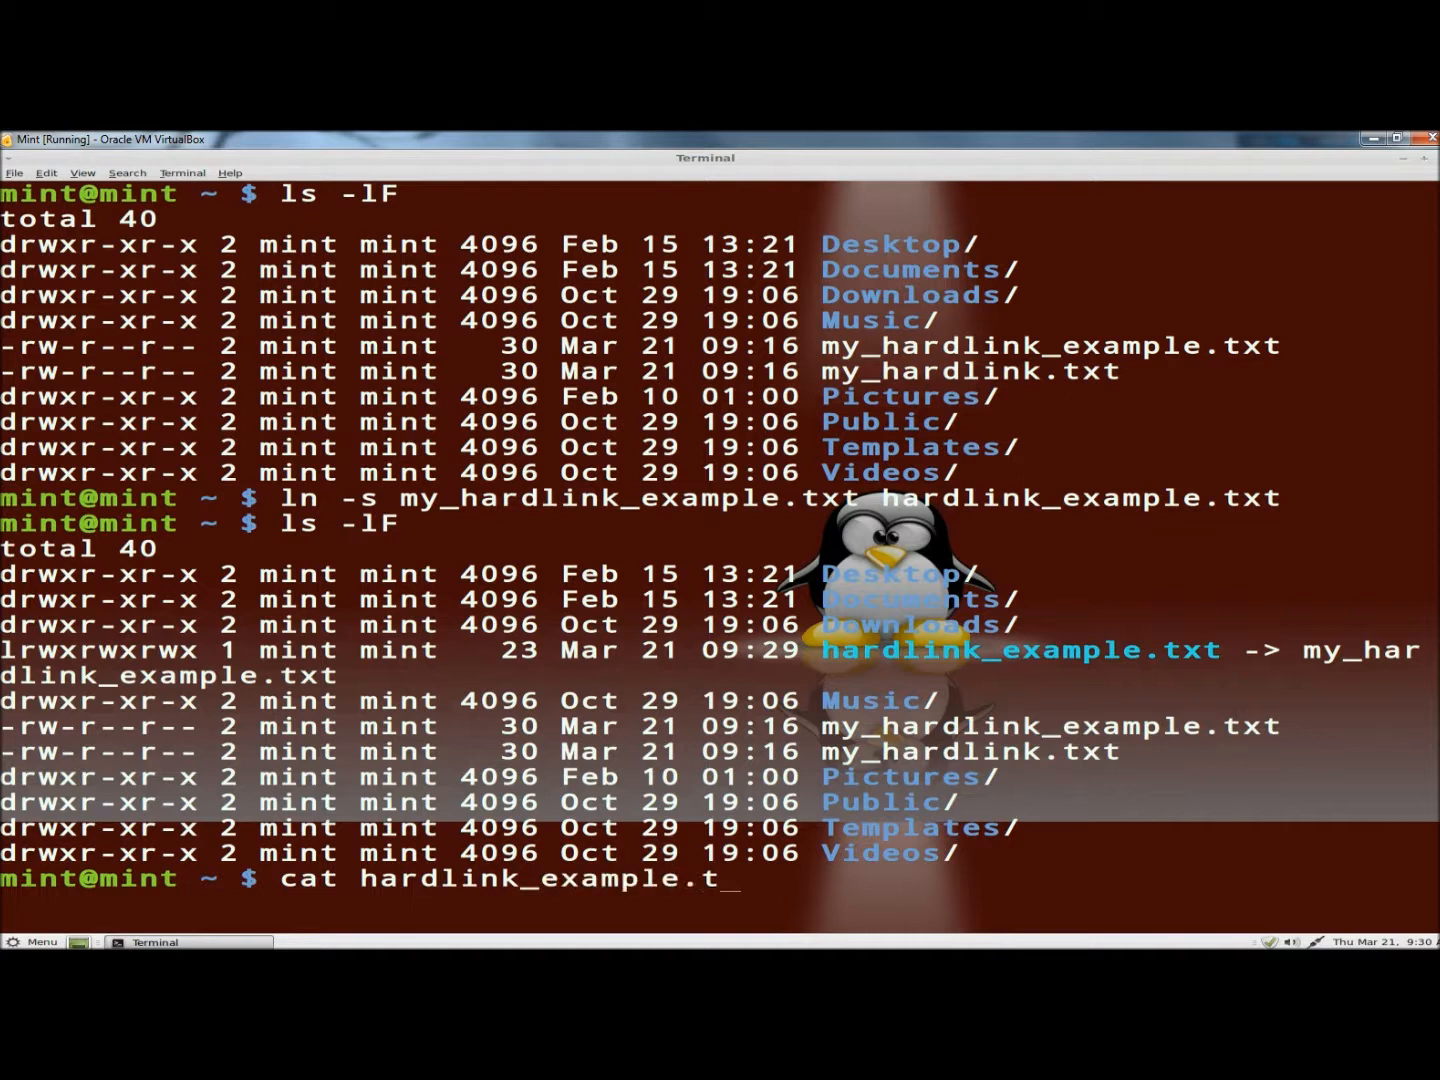
pyautogui.press('Return')
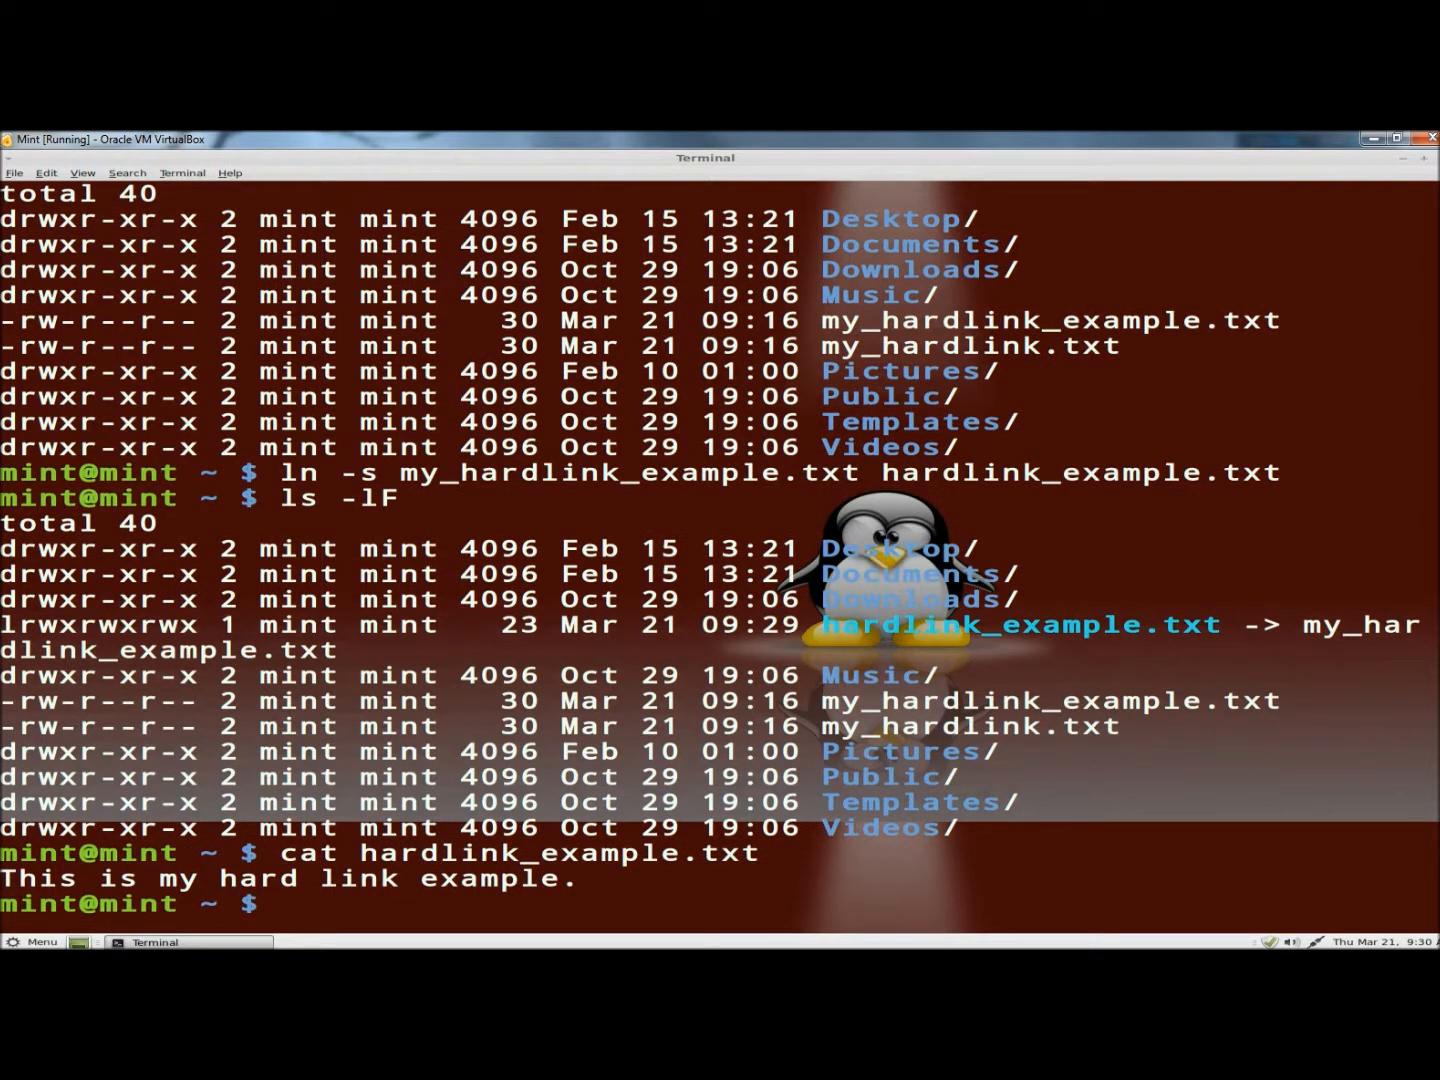
# - Print the link's target my_hardlink_example.txt with cat
pyautogui.write('ct')
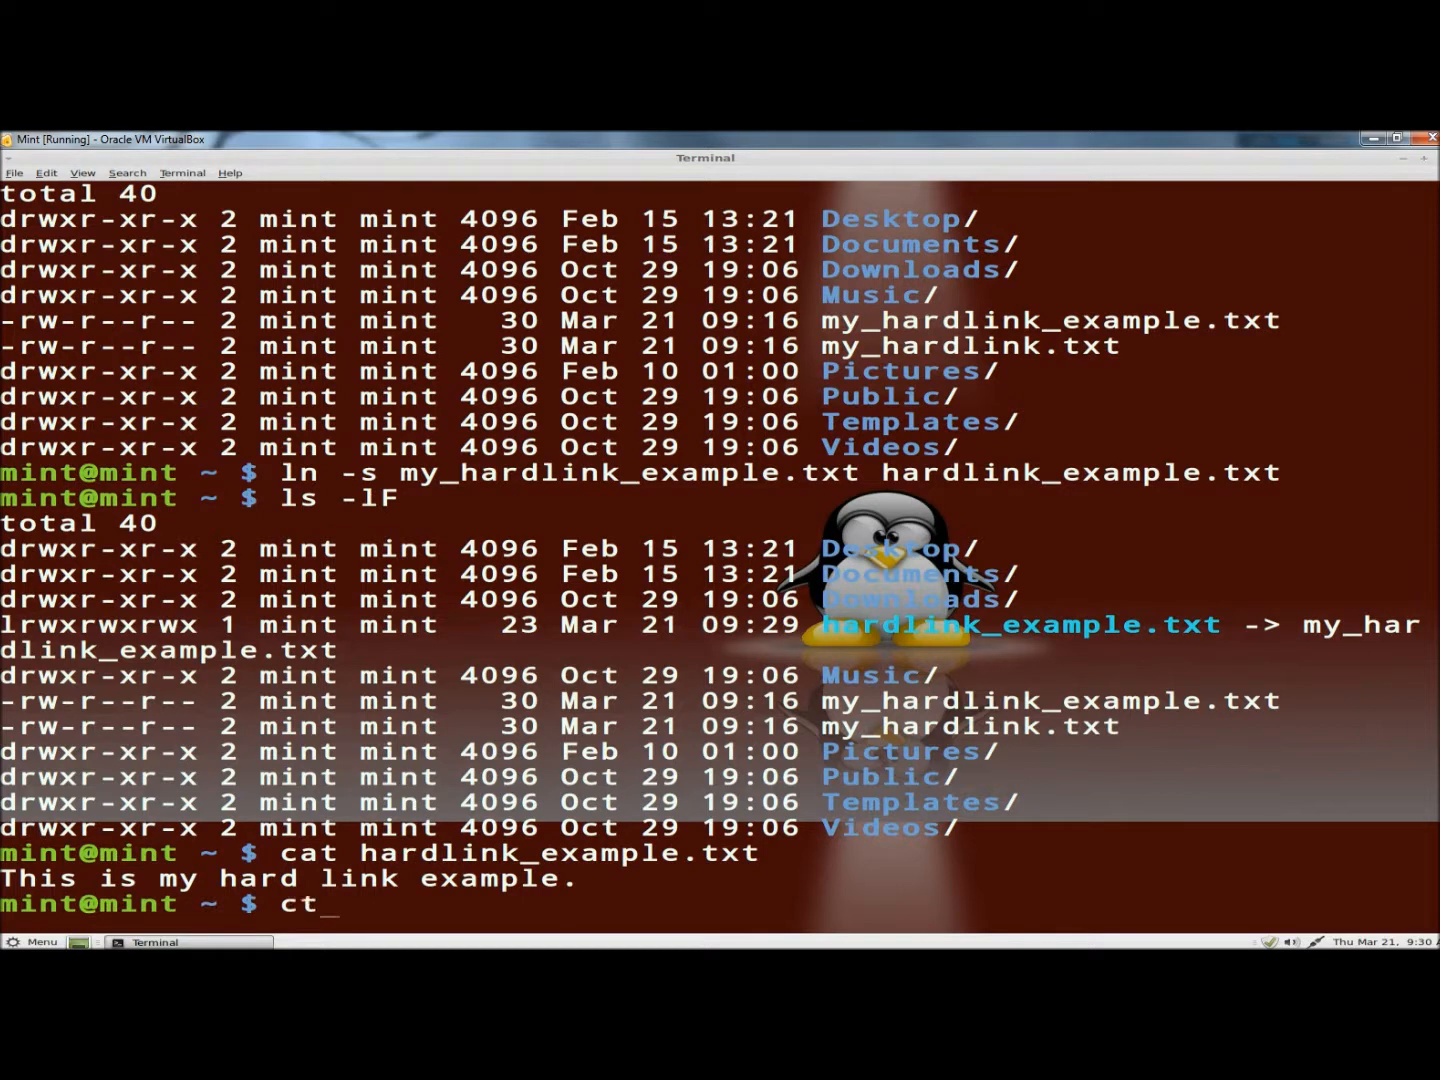
pyautogui.write('a')
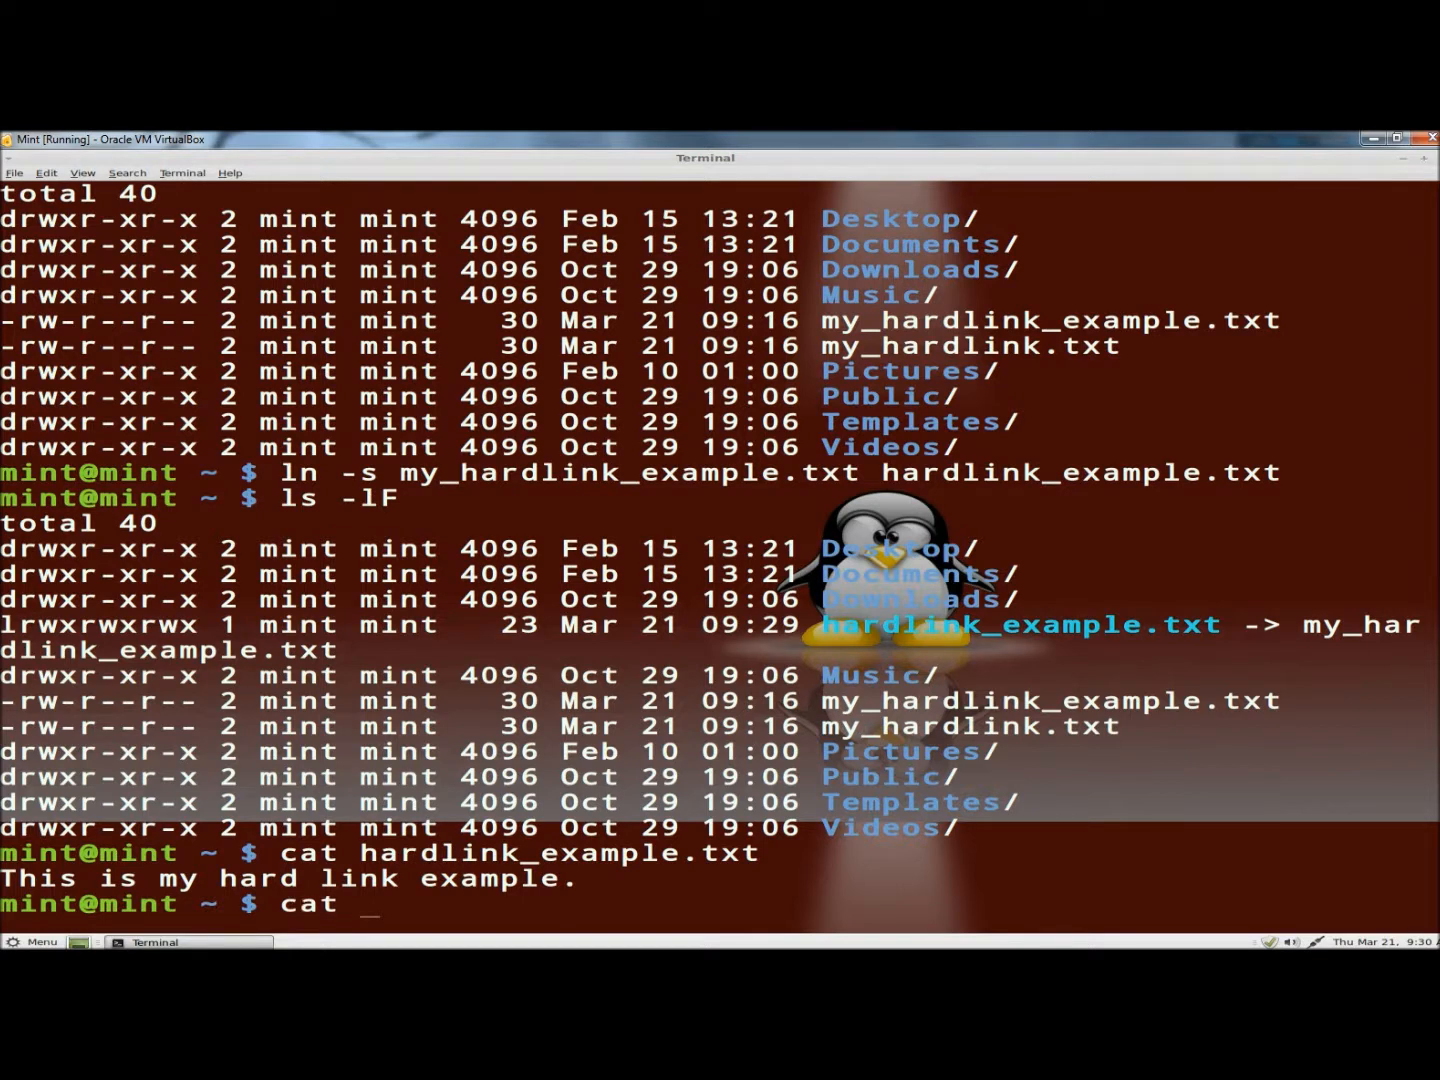
pyautogui.write('m')
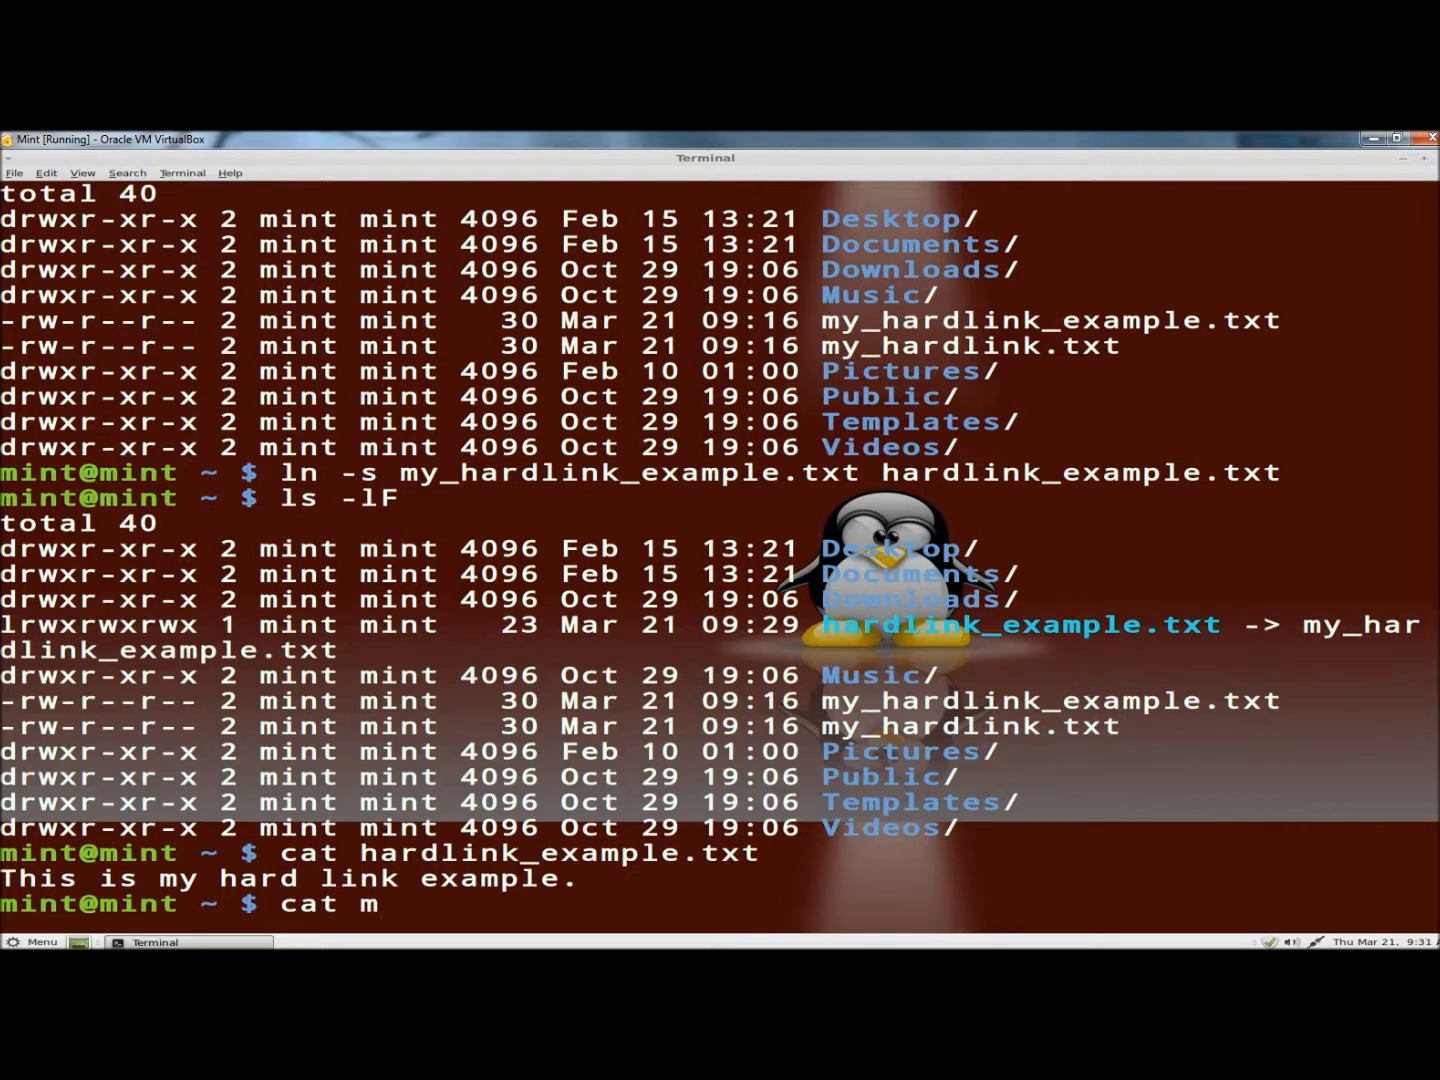
pyautogui.write('y_hardlink_example.txt')
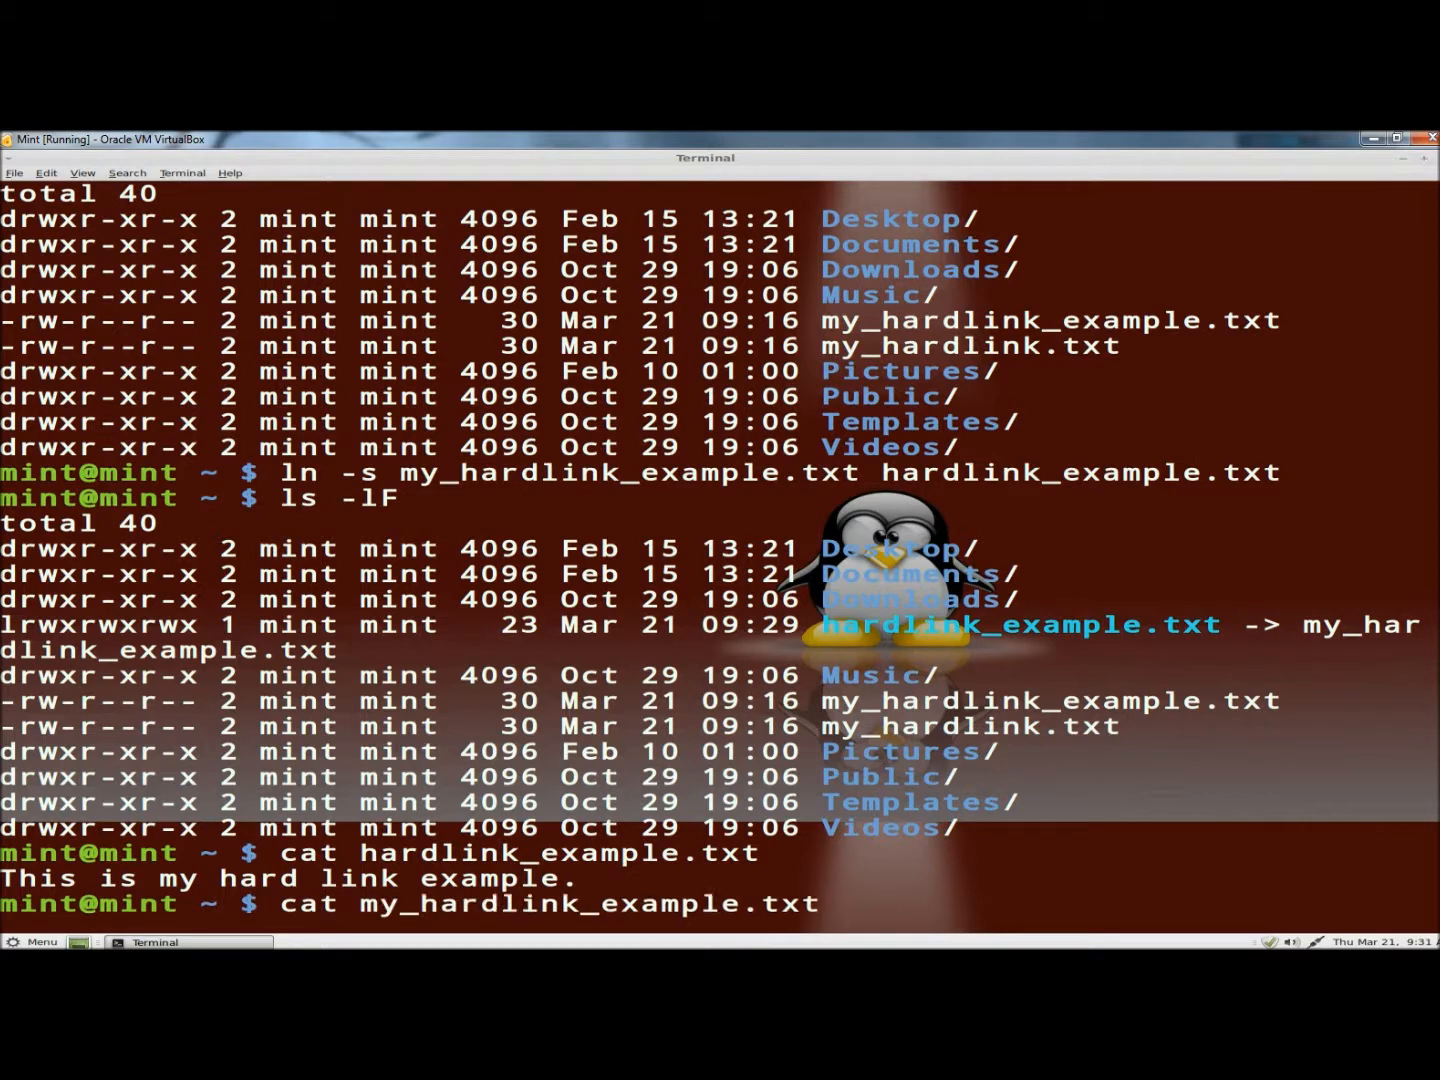
pyautogui.press('Return')
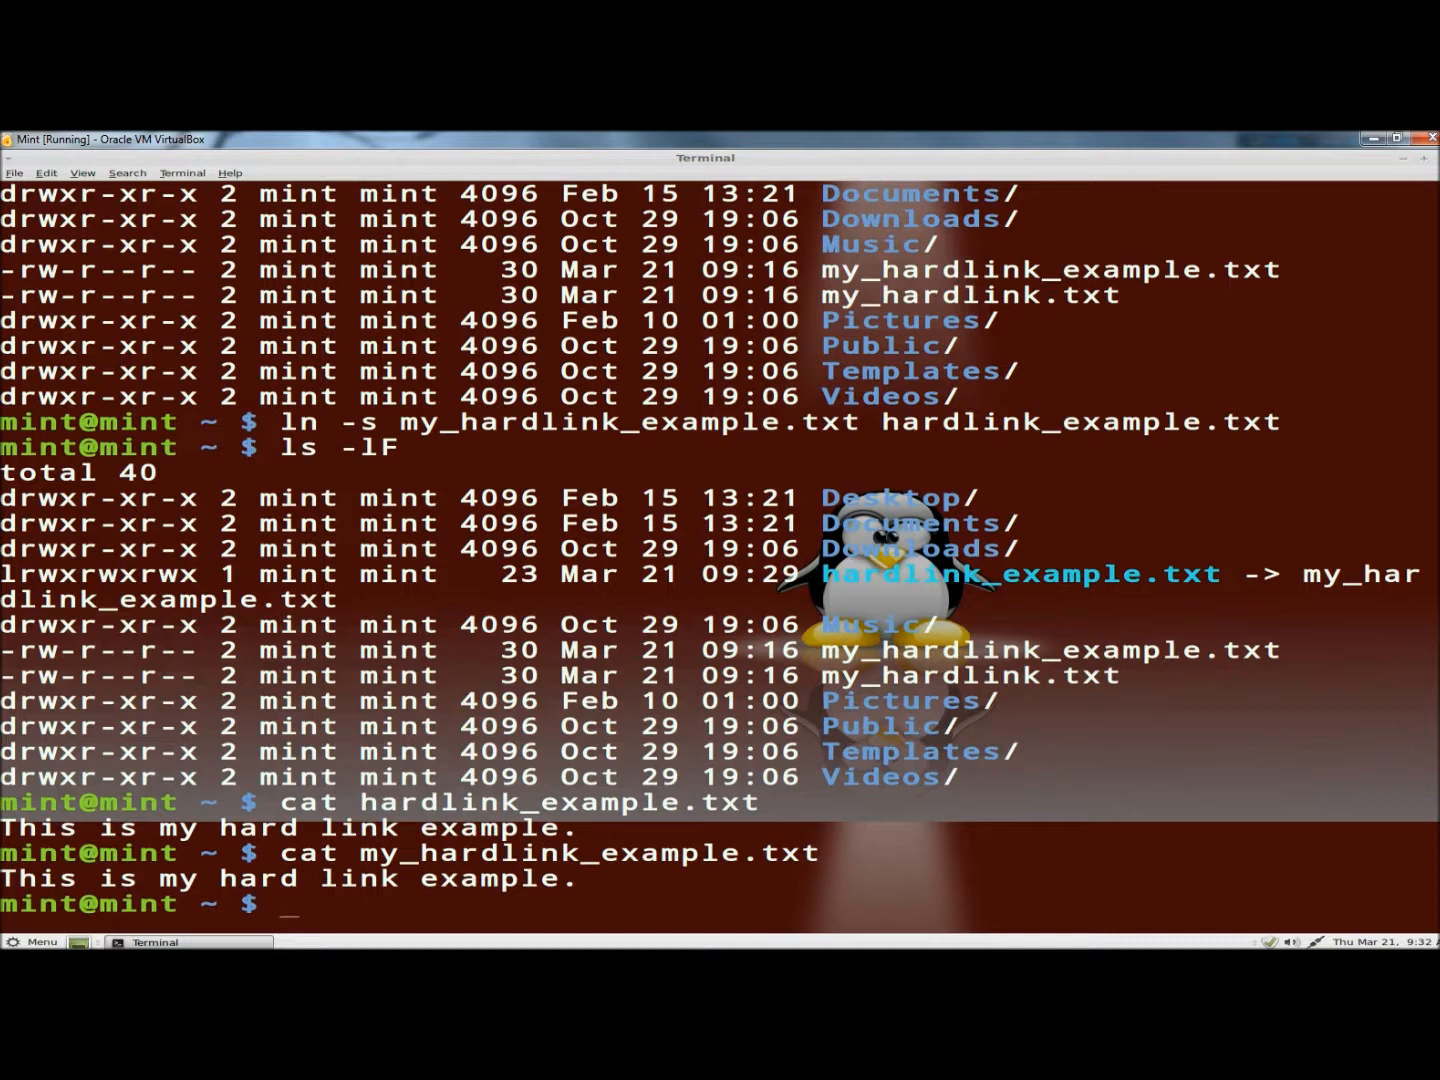
pyautogui.moveTo(738, 815)
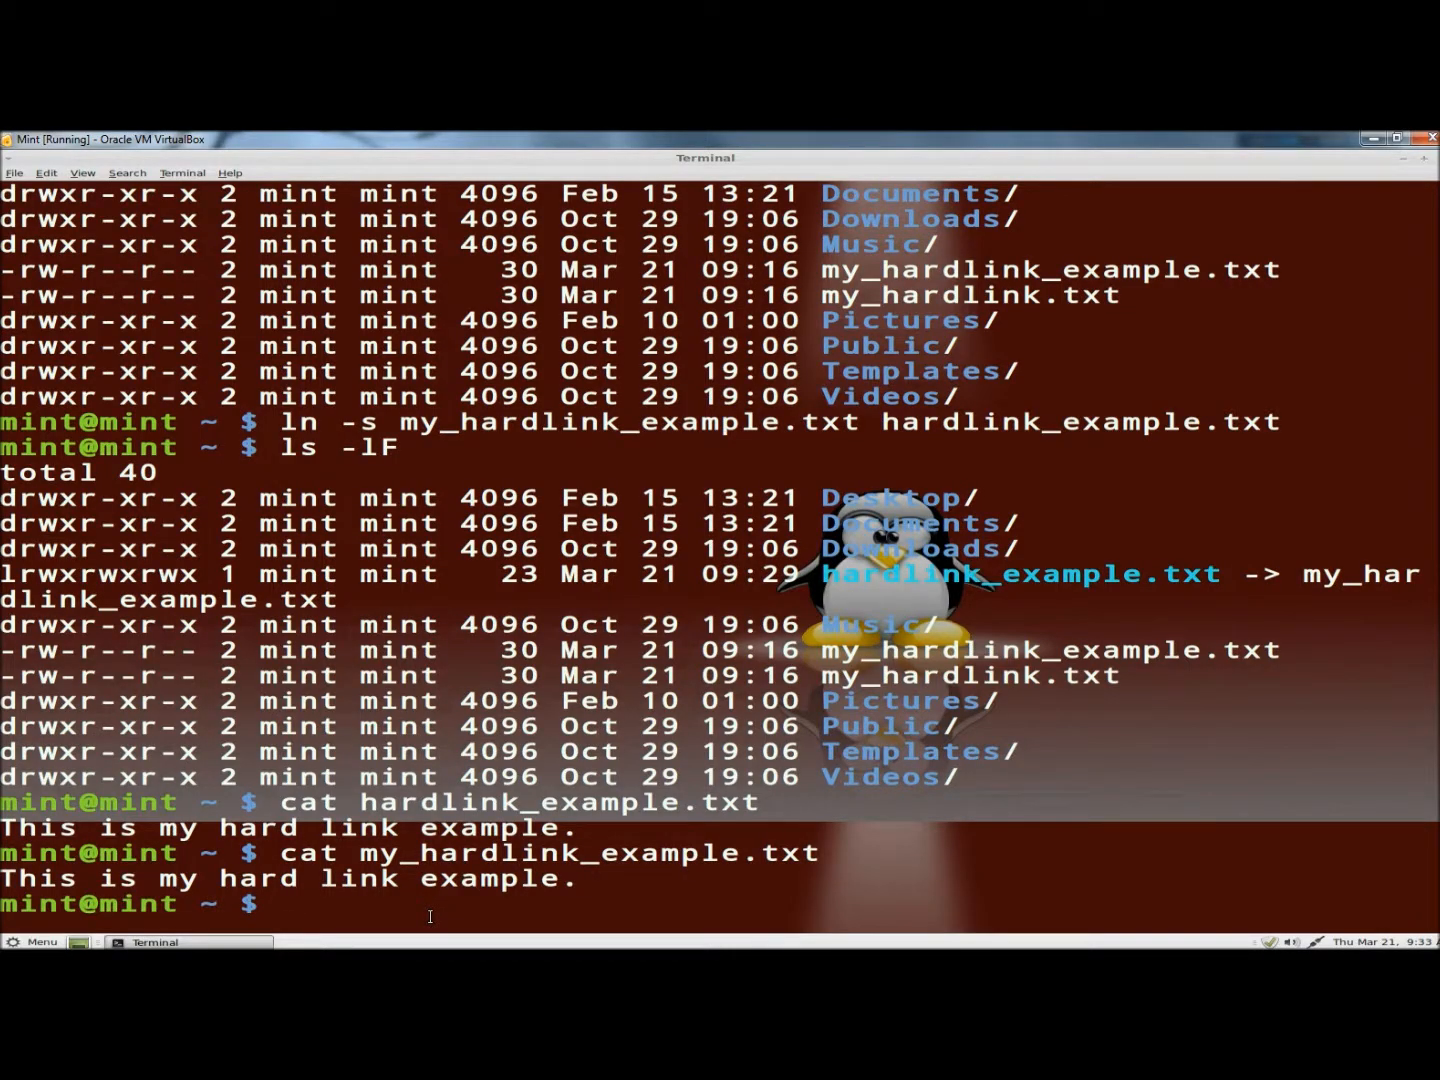
# - Remove hardlink_example.txt with rm, then list the folder to confirm it's gone
pyautogui.write('rm')
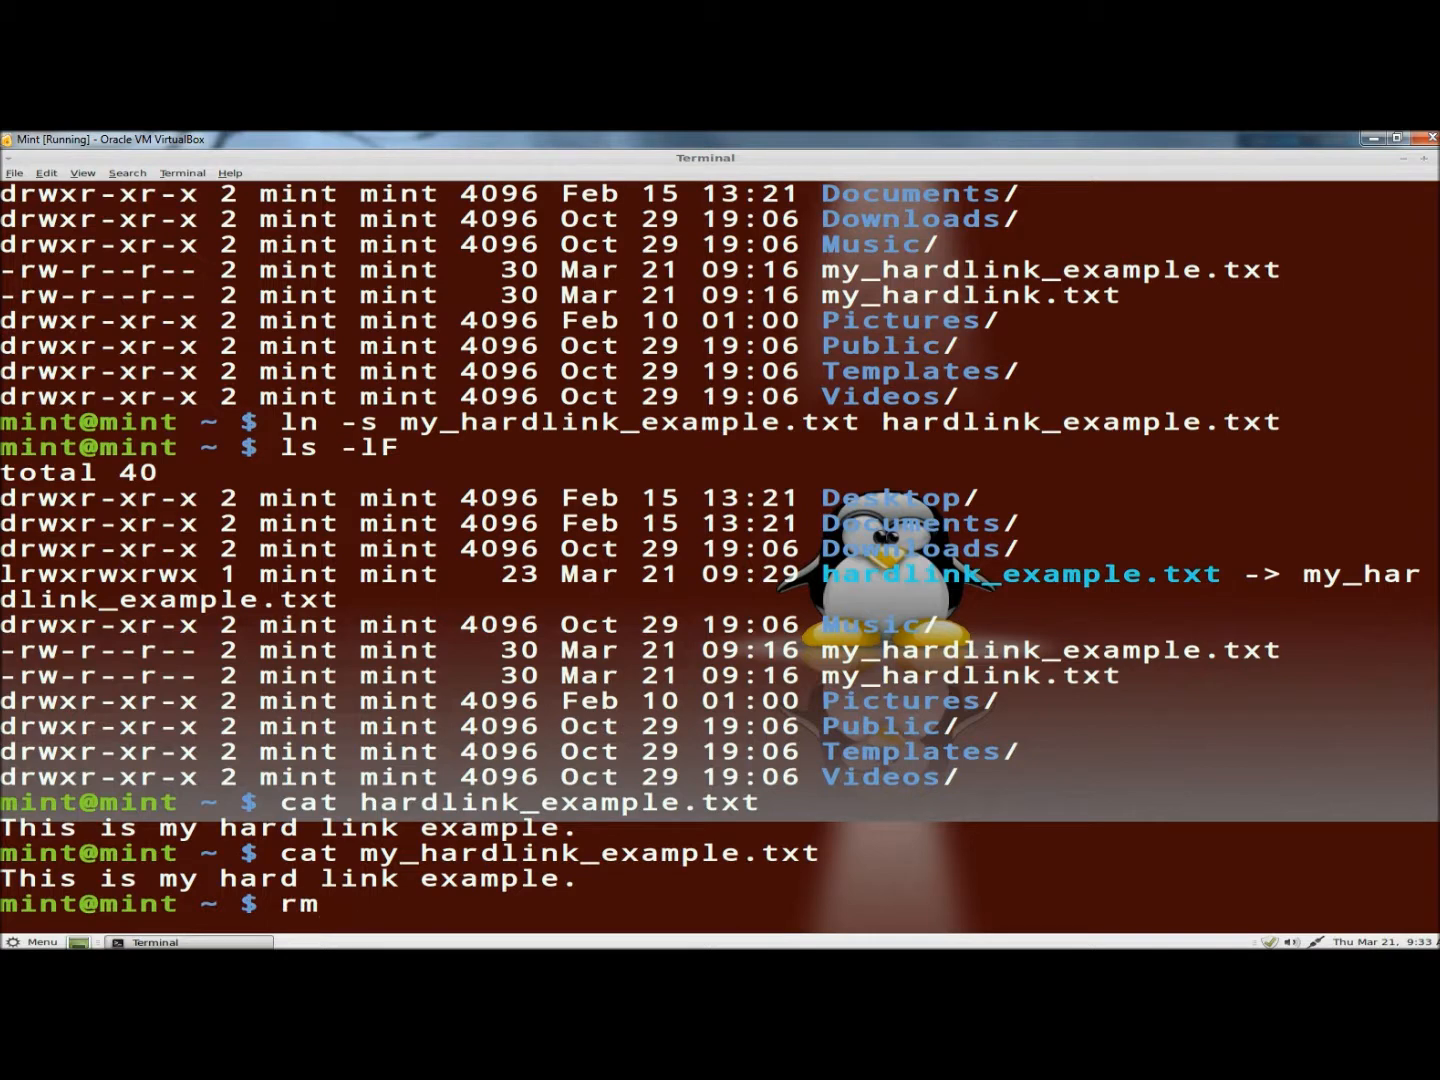
pyautogui.write('hardlink_example.txt')
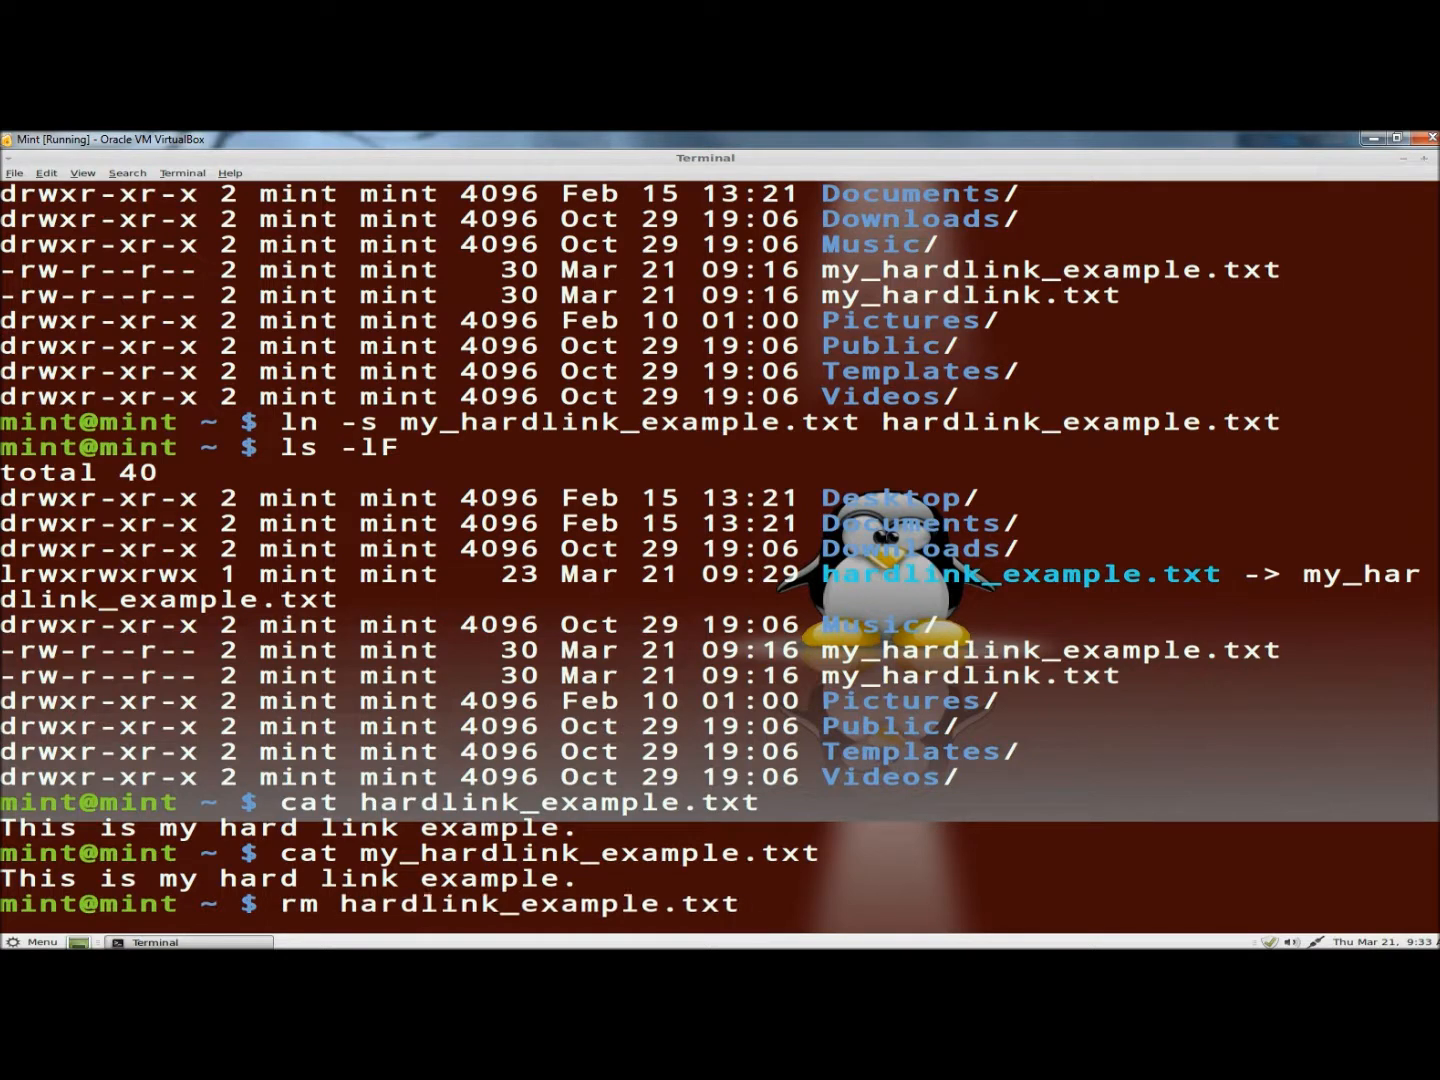
pyautogui.press('Return')
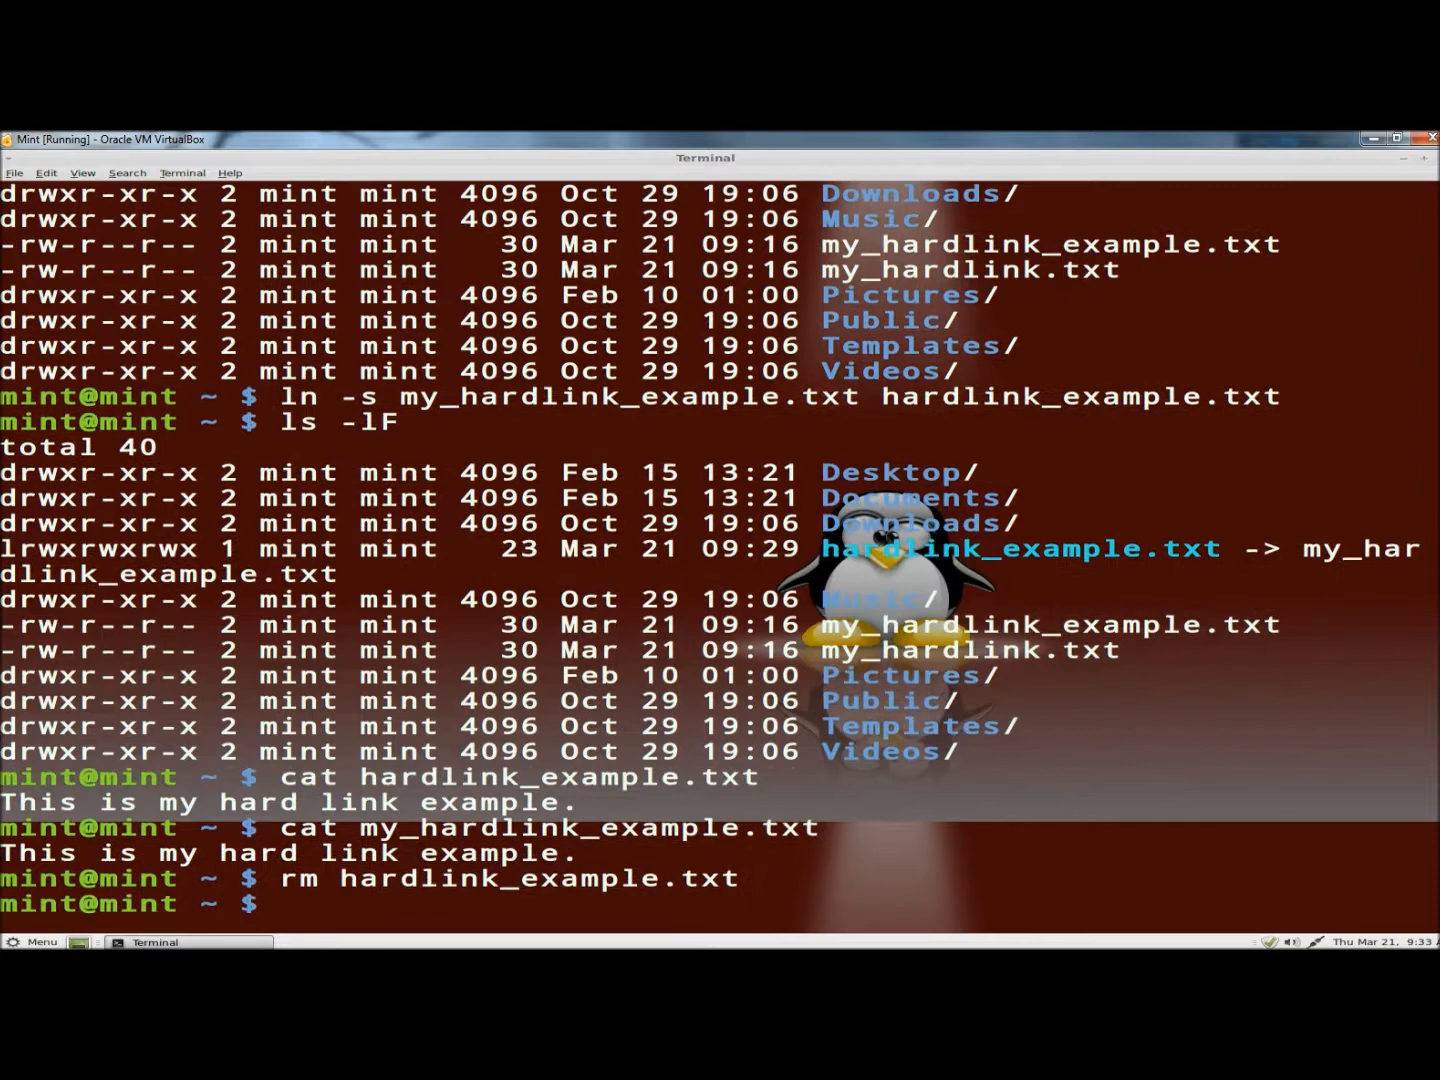
pyautogui.write('ls -')
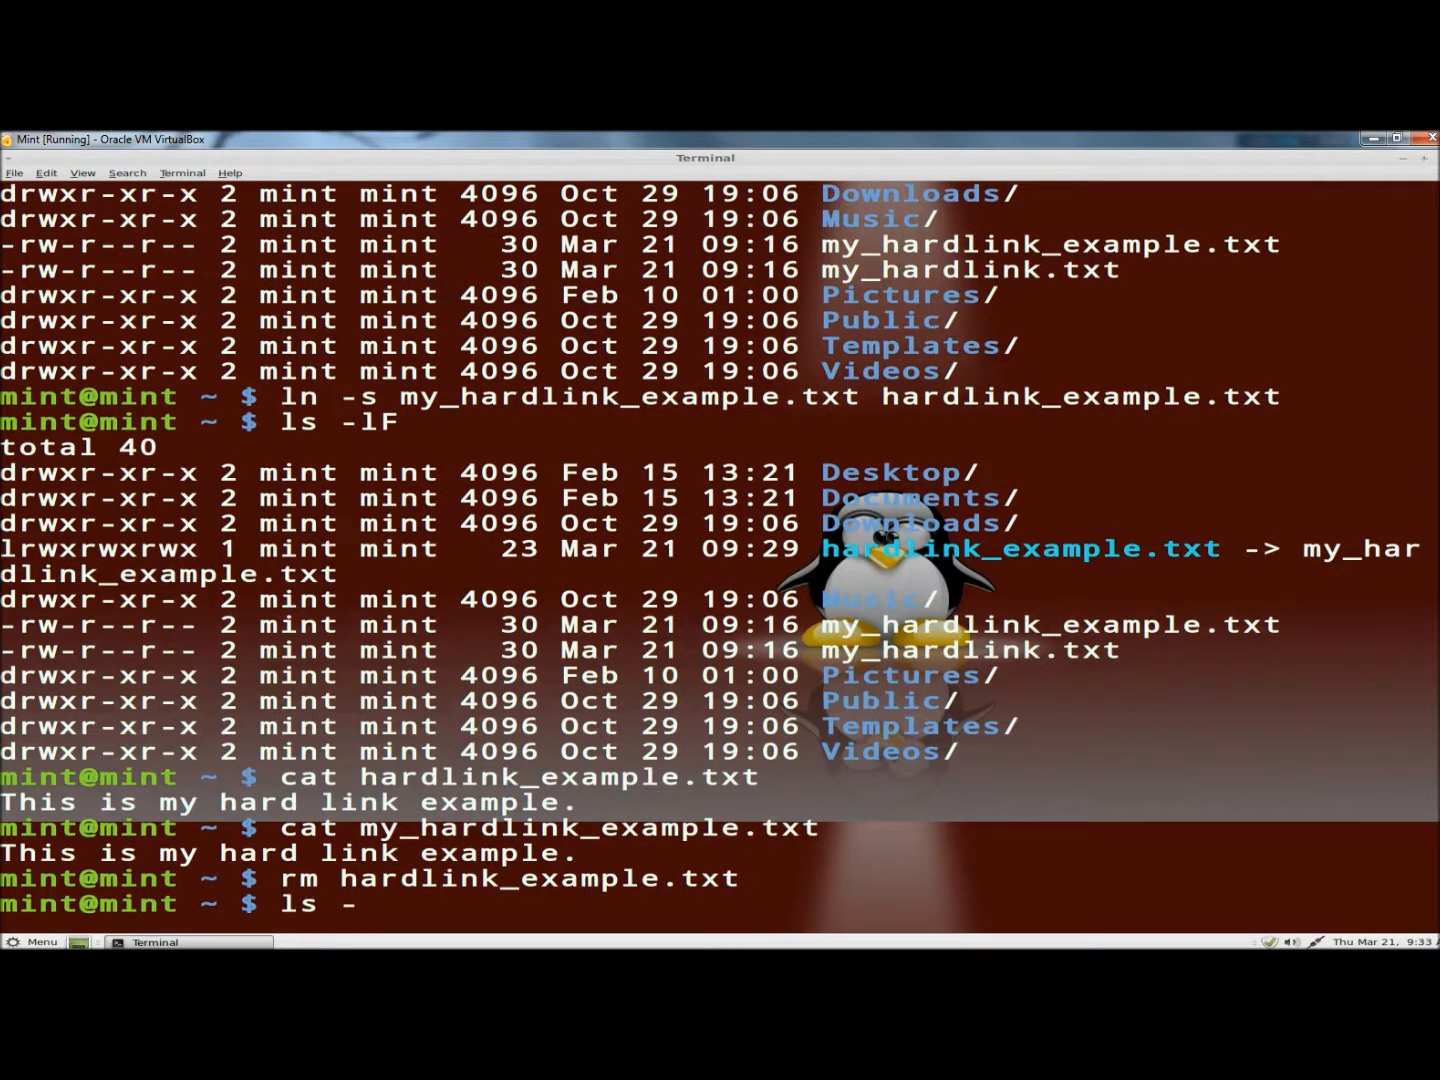
pyautogui.press('Return')
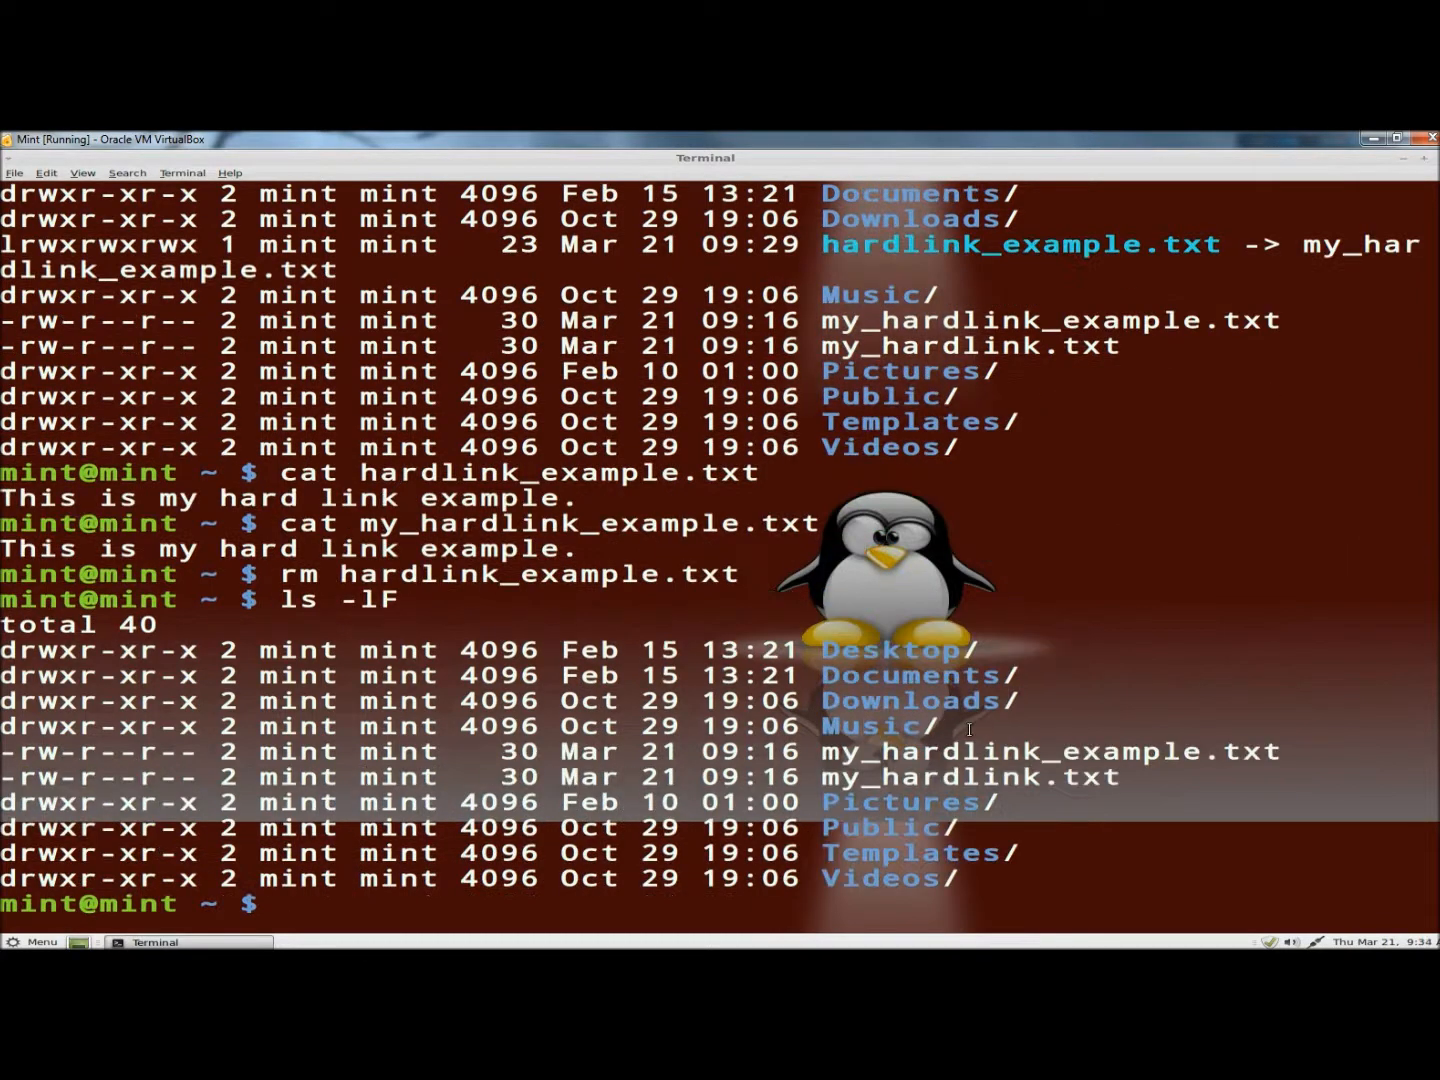